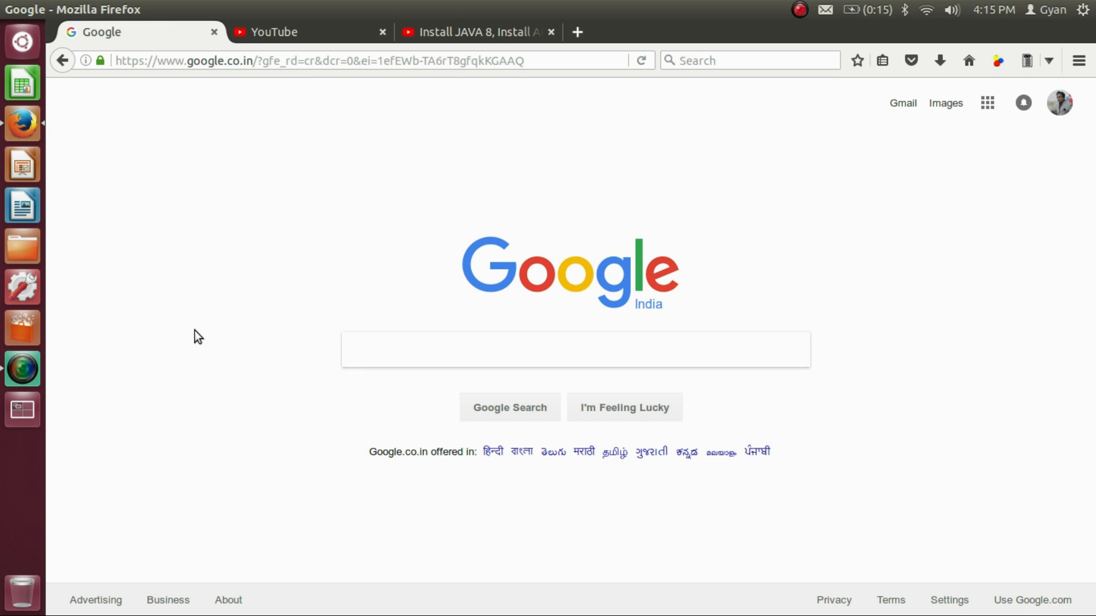
{"action": "mouse_move", "coordinate": [485, 390]}
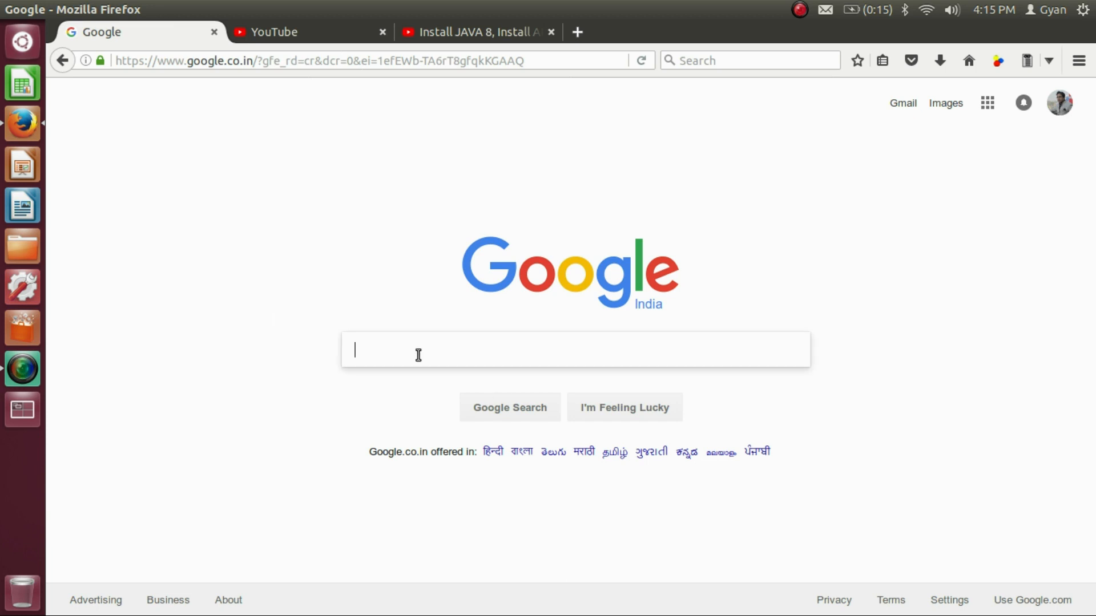
- Search Google for 'download java 9 oracle'
{"action": "type", "text": "download java"}
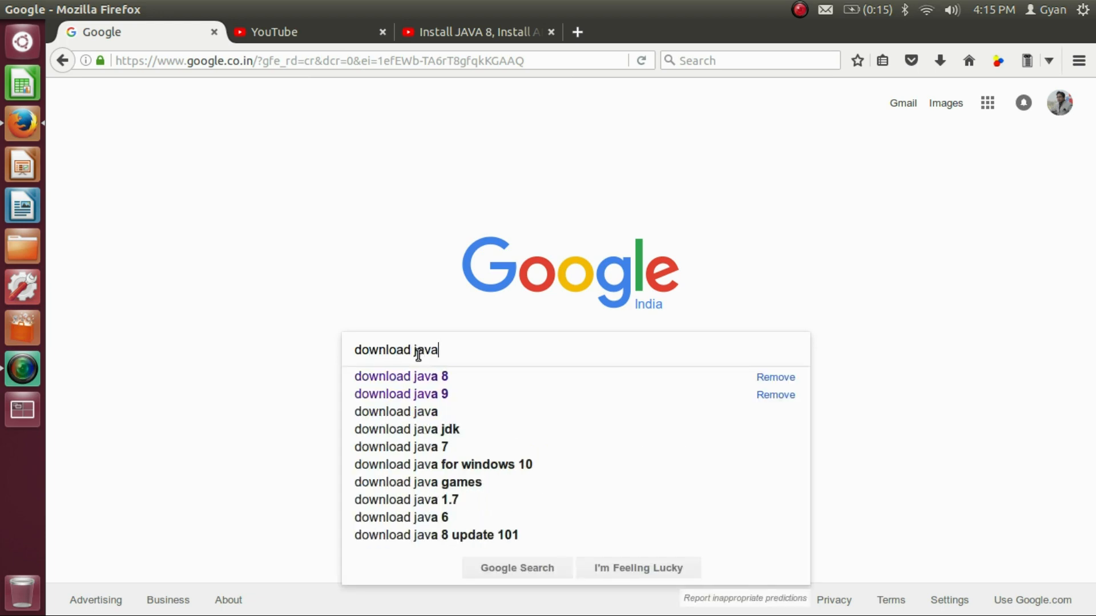
{"action": "type", "text": "9 oracle"}
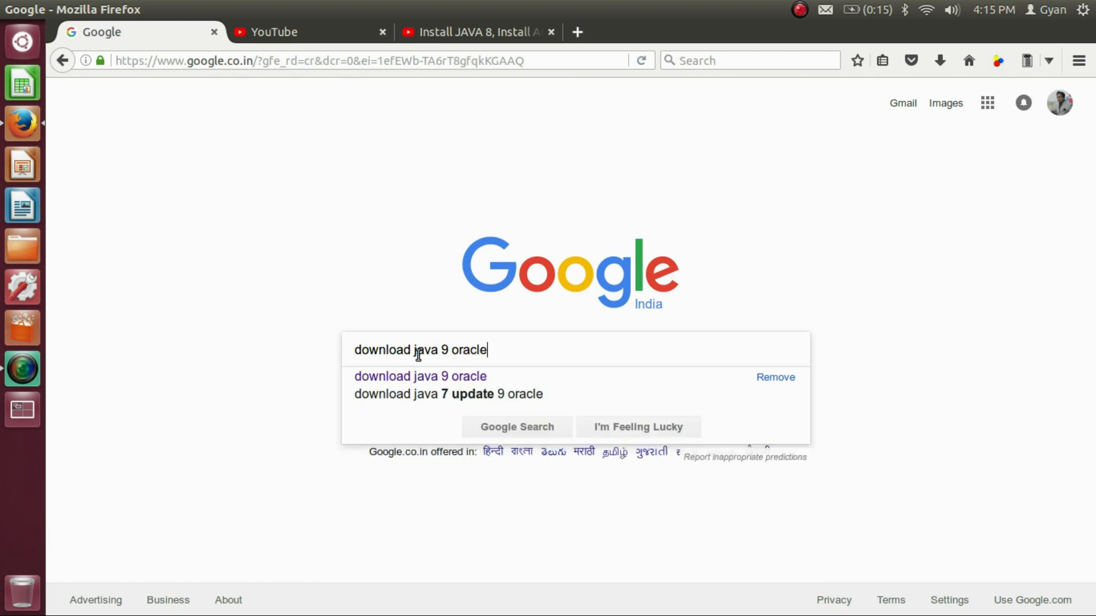
{"action": "key", "text": "Return"}
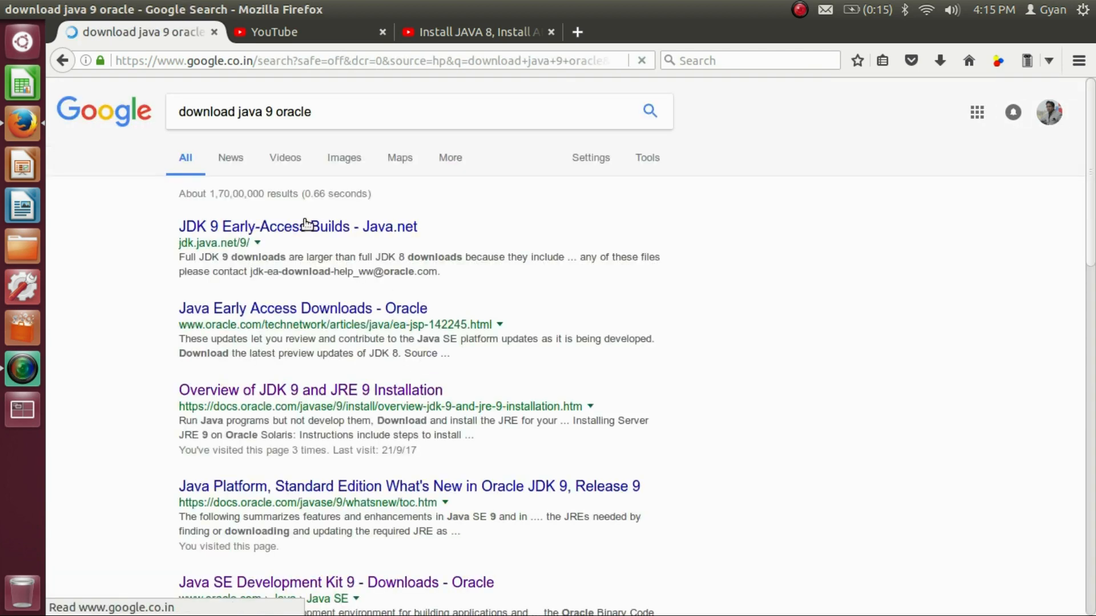
- Open the 'Java SE Development Kit 9 - Downloads - Oracle' result in a new tab
{"action": "scroll", "scroll_direction": "down", "scroll_amount": 3}
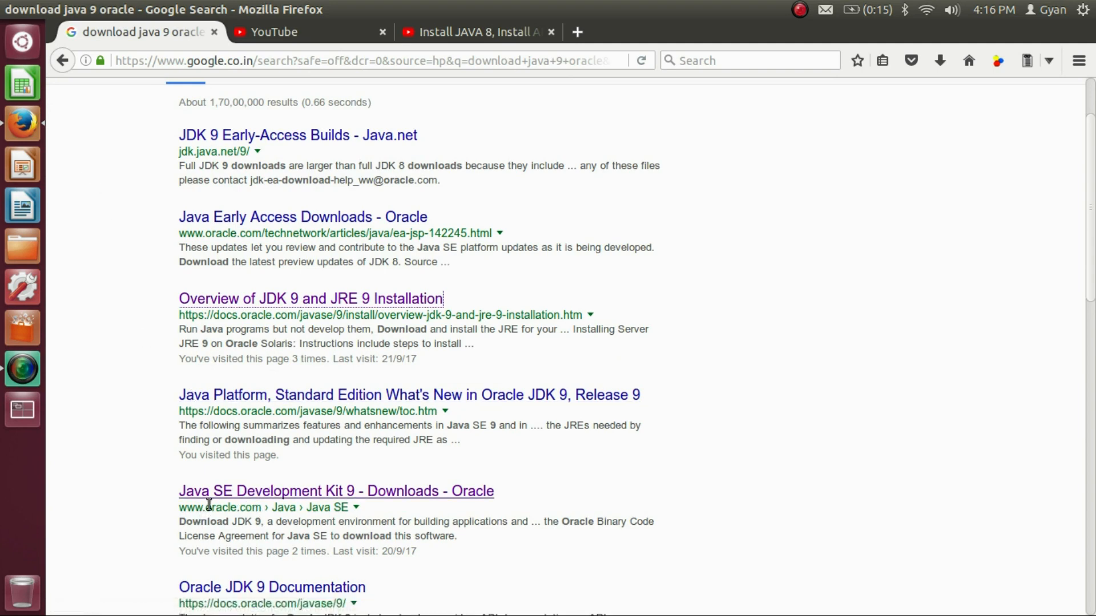
{"action": "mouse_move", "coordinate": [304, 519]}
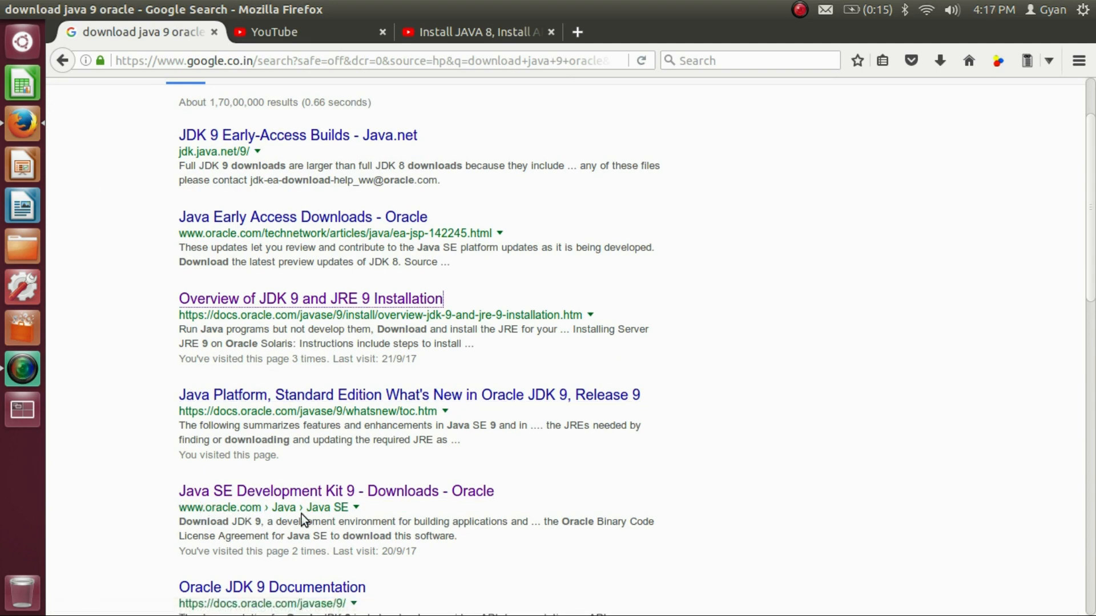
{"action": "mouse_move", "coordinate": [336, 491]}
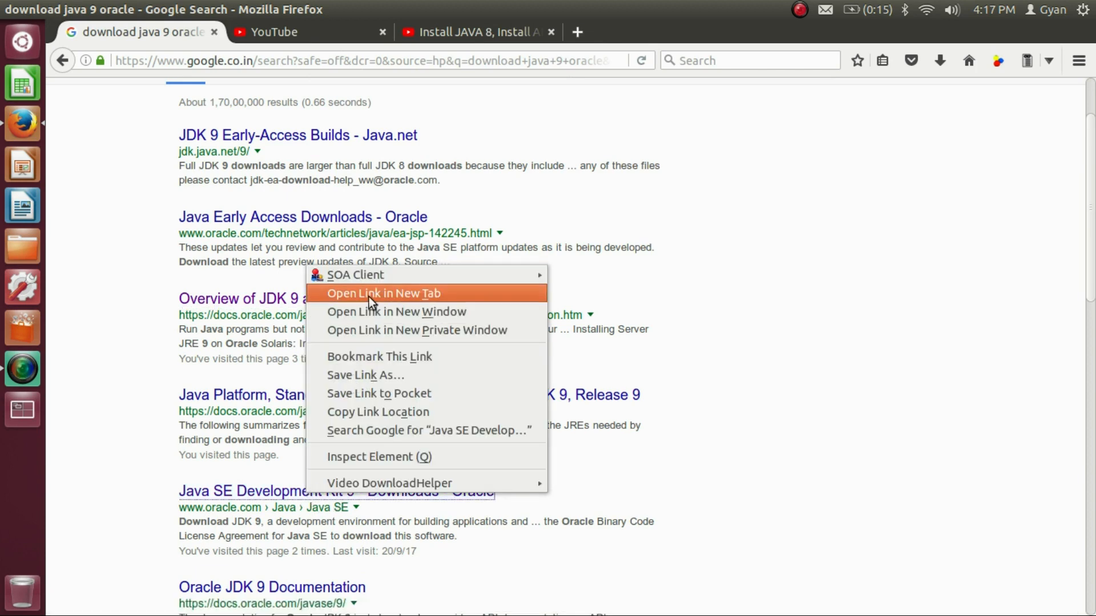
{"action": "left_click", "coordinate": [383, 293]}
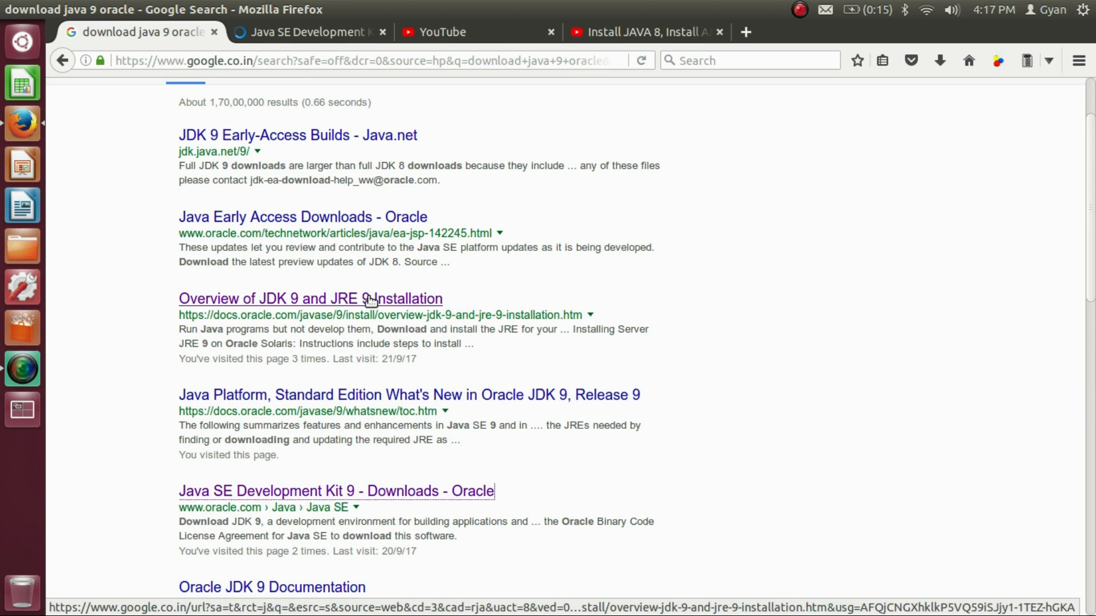
{"action": "mouse_move", "coordinate": [311, 32]}
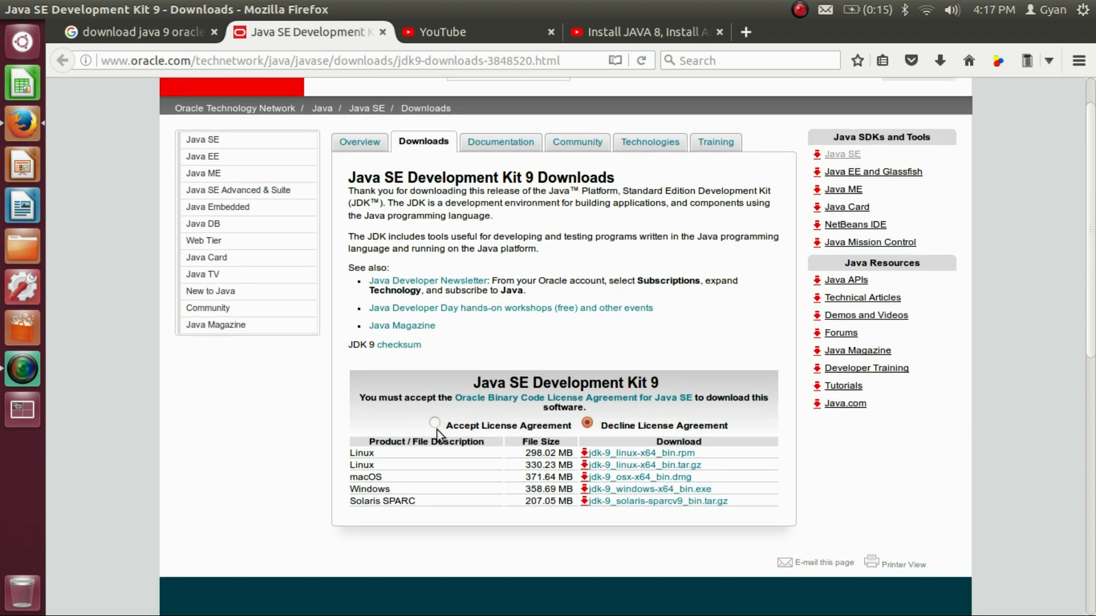
- Accept the Oracle license agreement above the JDK 9 download table
{"action": "left_click", "coordinate": [435, 424]}
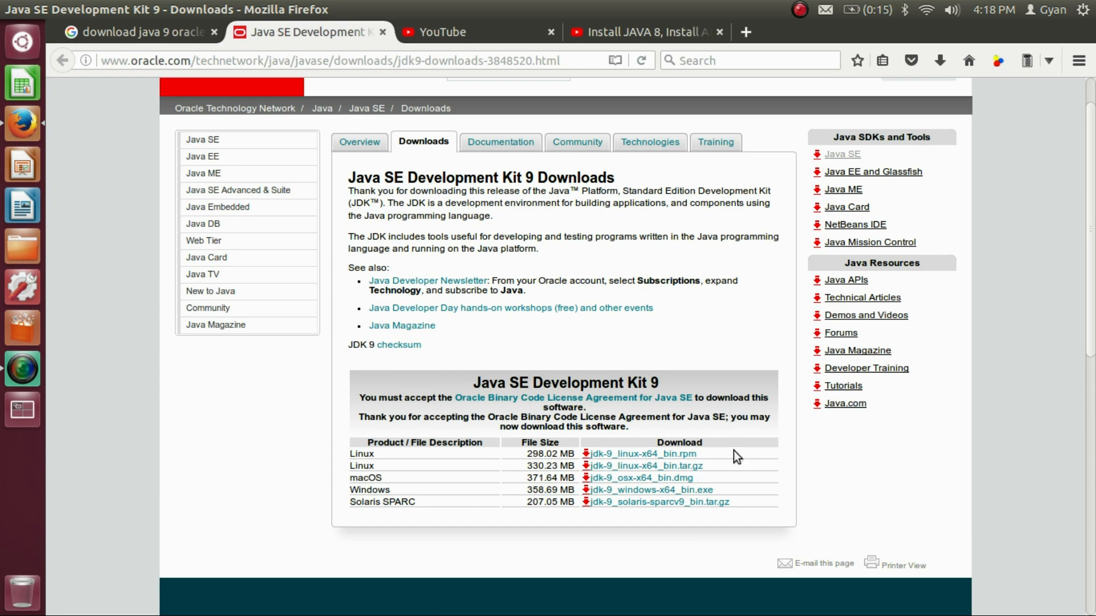
{"action": "mouse_move", "coordinate": [748, 485]}
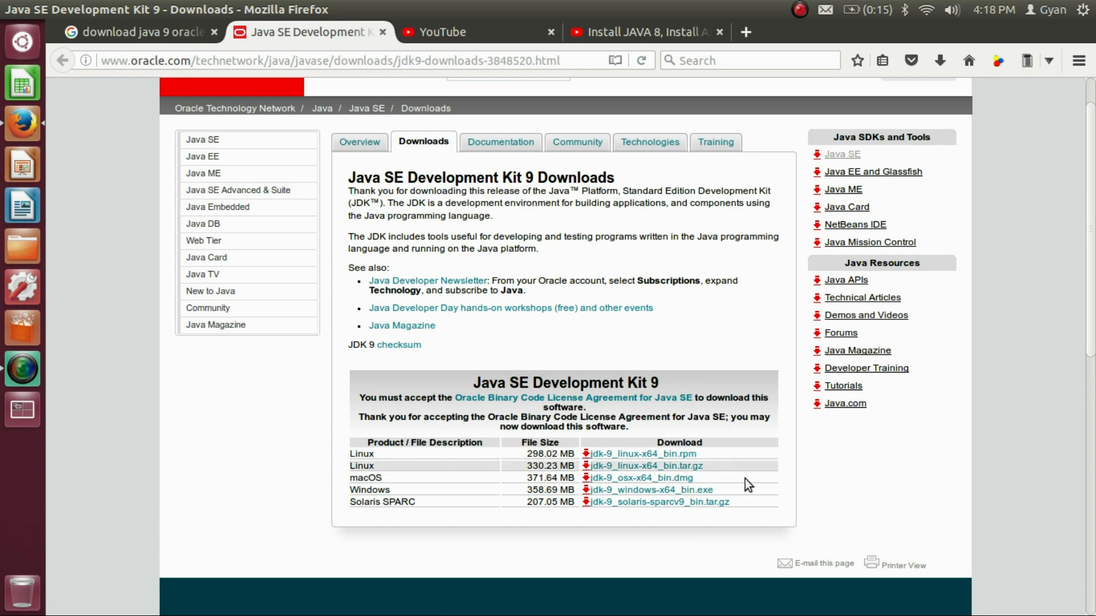
{"action": "mouse_move", "coordinate": [358, 486]}
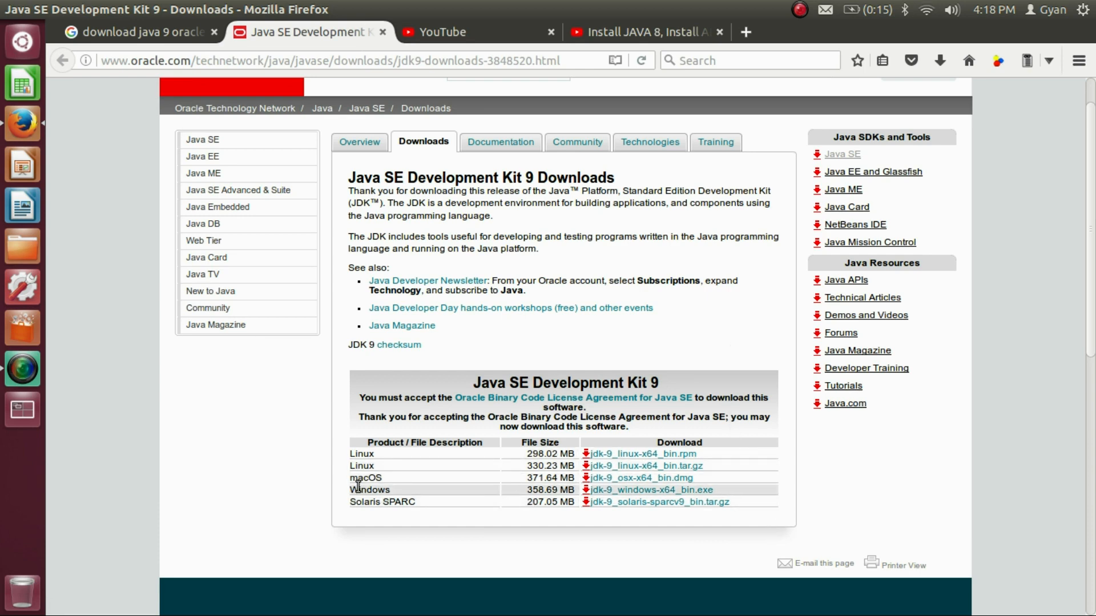
{"action": "mouse_move", "coordinate": [635, 493]}
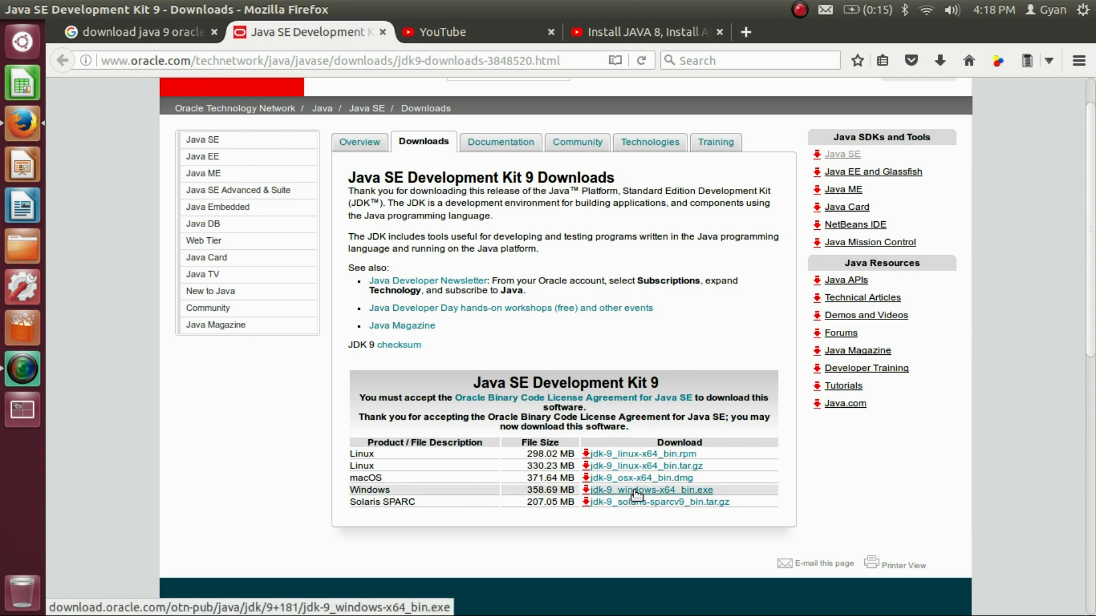
{"action": "mouse_move", "coordinate": [439, 498]}
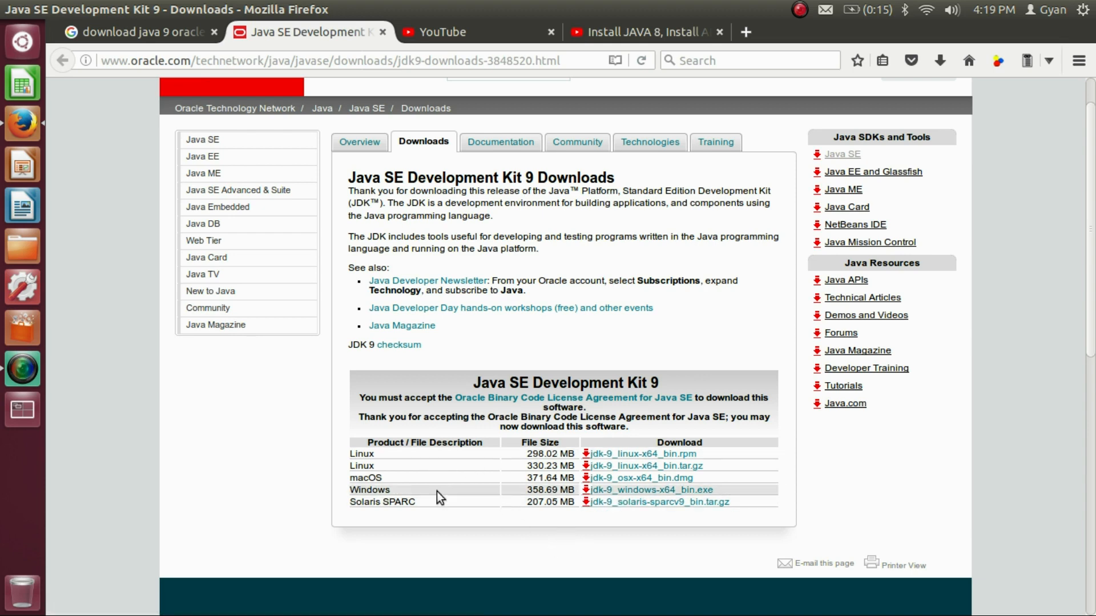
{"action": "mouse_move", "coordinate": [641, 454]}
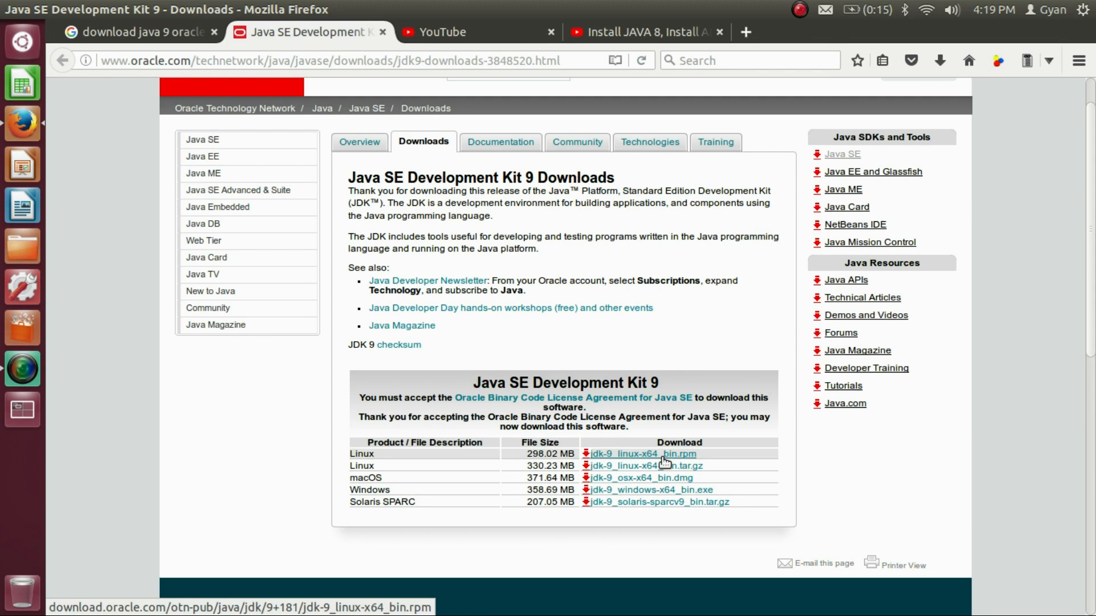
{"action": "mouse_move", "coordinate": [643, 466]}
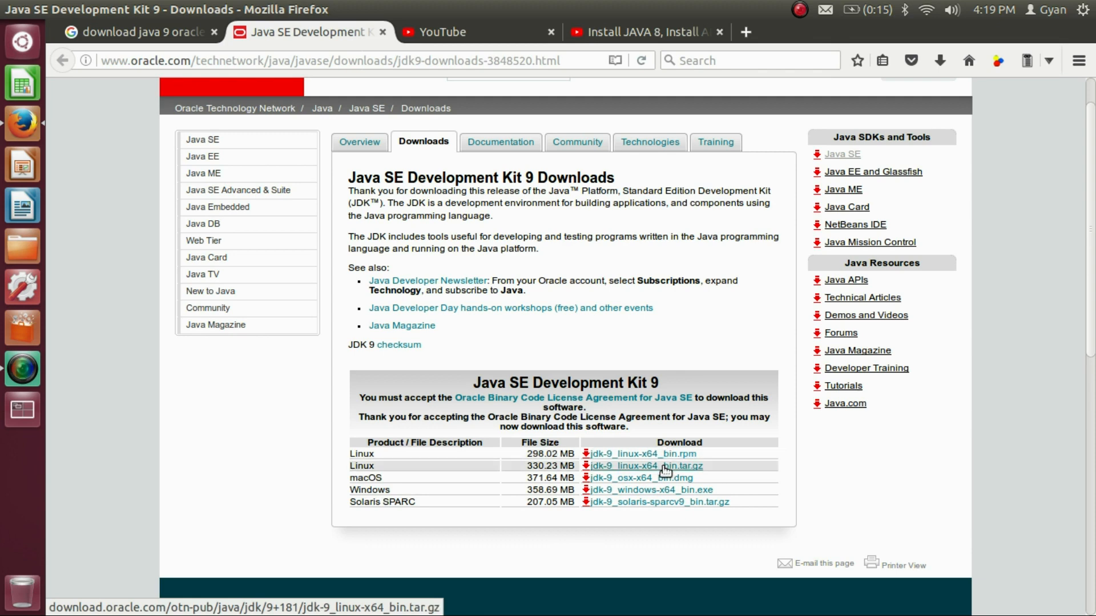
{"action": "mouse_move", "coordinate": [656, 564]}
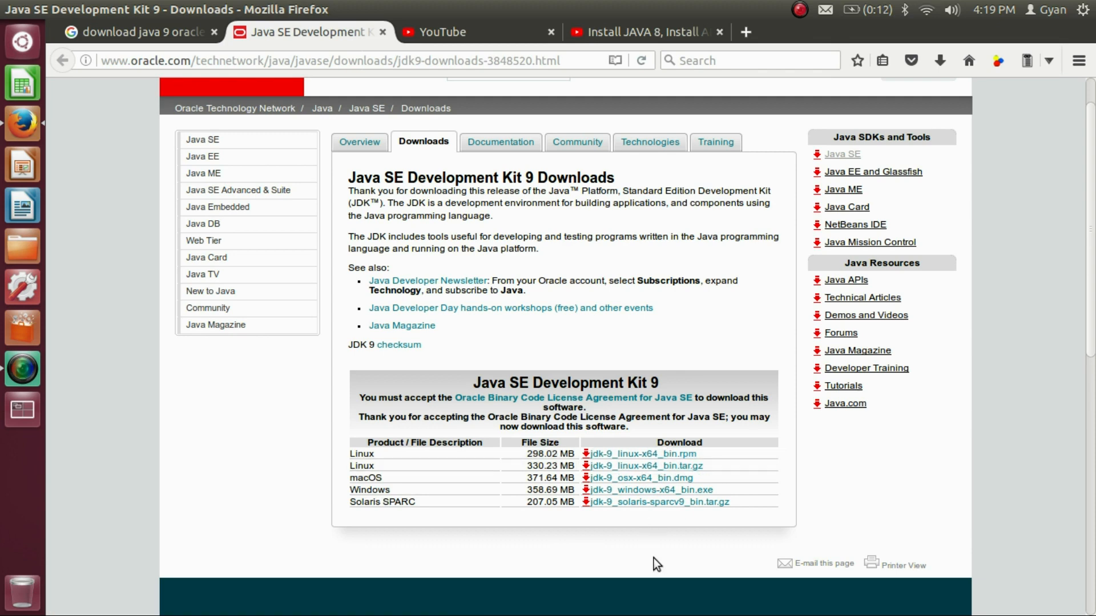
{"action": "mouse_move", "coordinate": [641, 487]}
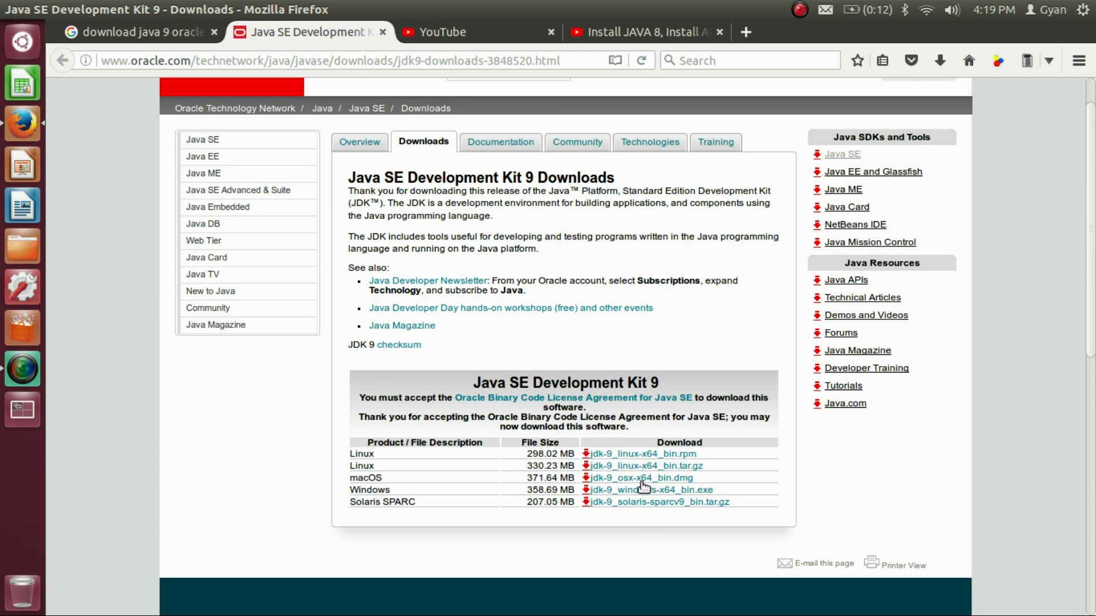
- Save jdk-9_linux-x64_bin.tar.gz into the Desktop folder
{"action": "left_click", "coordinate": [641, 465]}
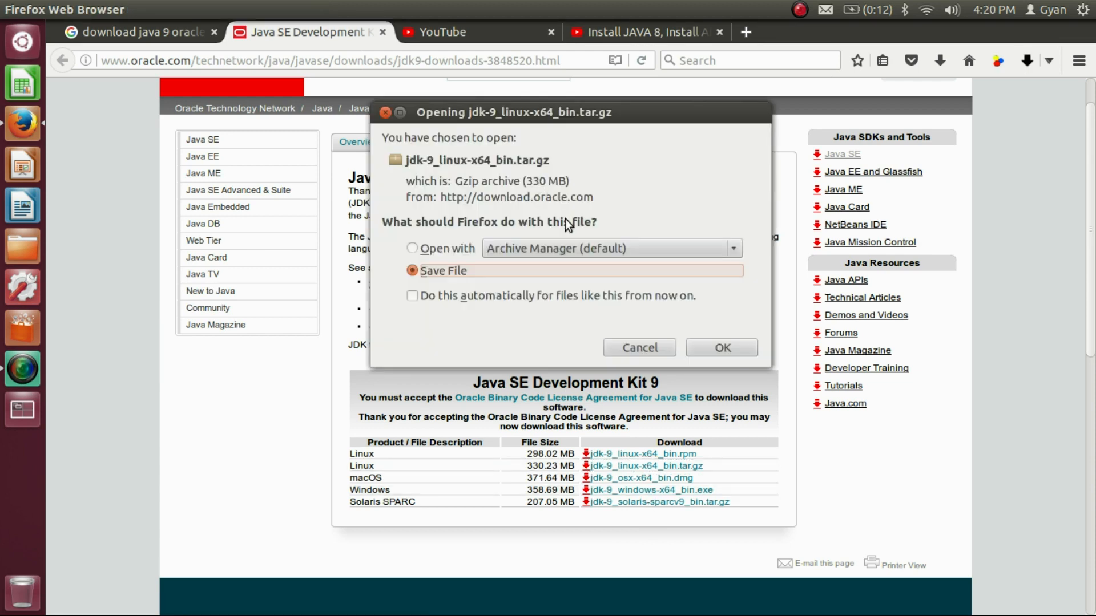
{"action": "mouse_move", "coordinate": [559, 185]}
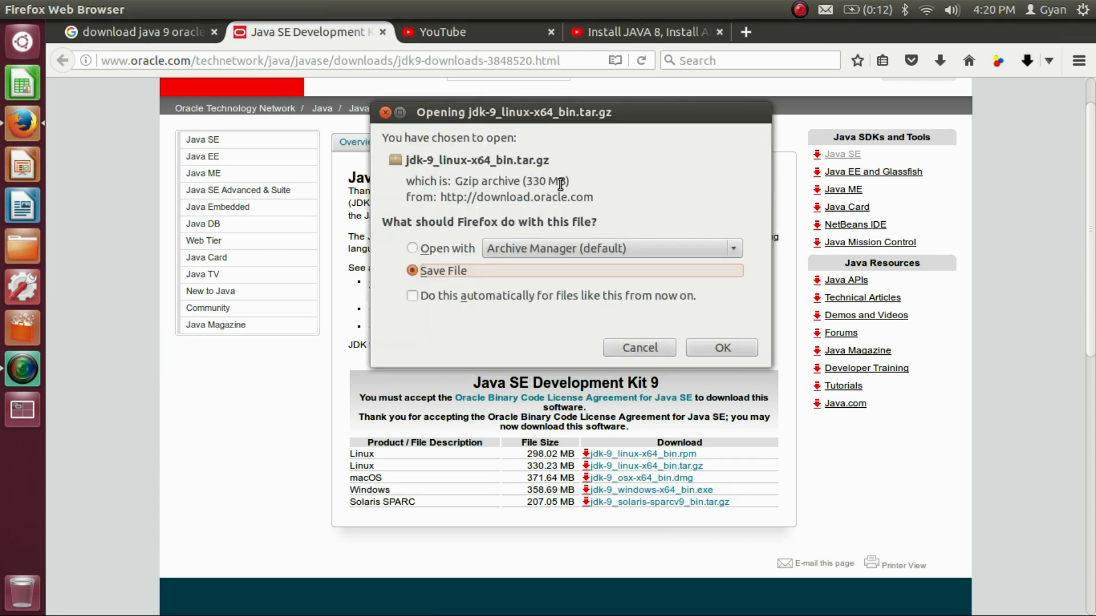
{"action": "mouse_move", "coordinate": [716, 364]}
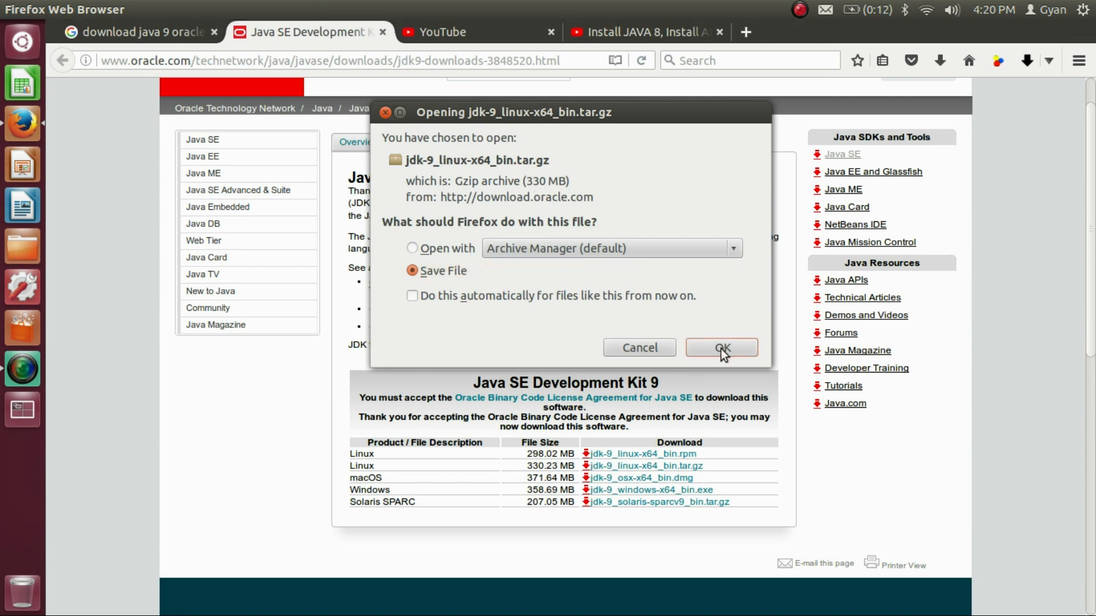
{"action": "left_click", "coordinate": [720, 348]}
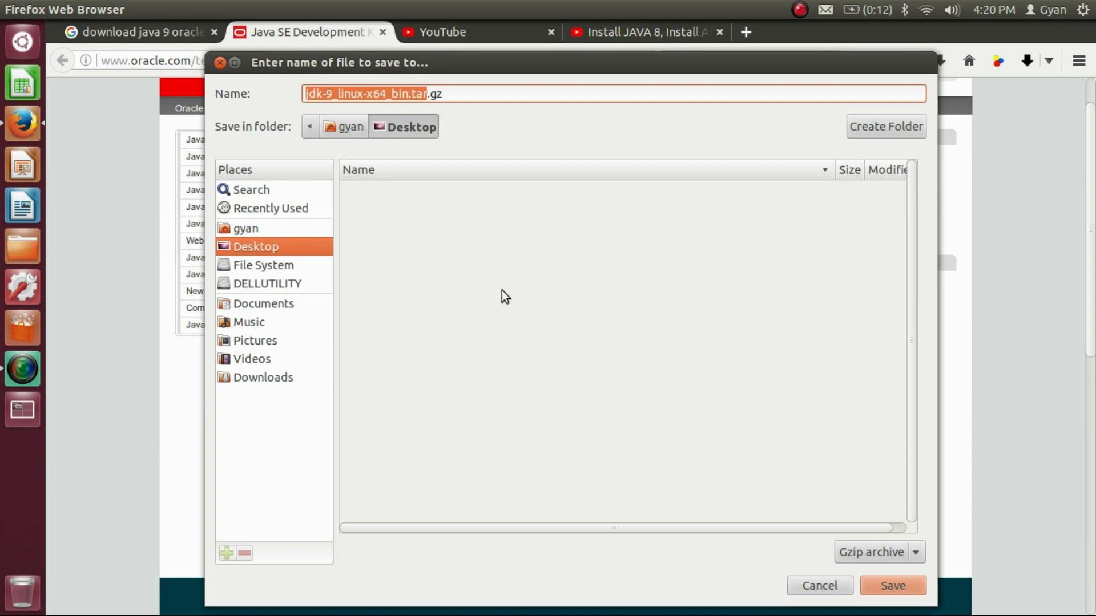
{"action": "mouse_move", "coordinate": [488, 131]}
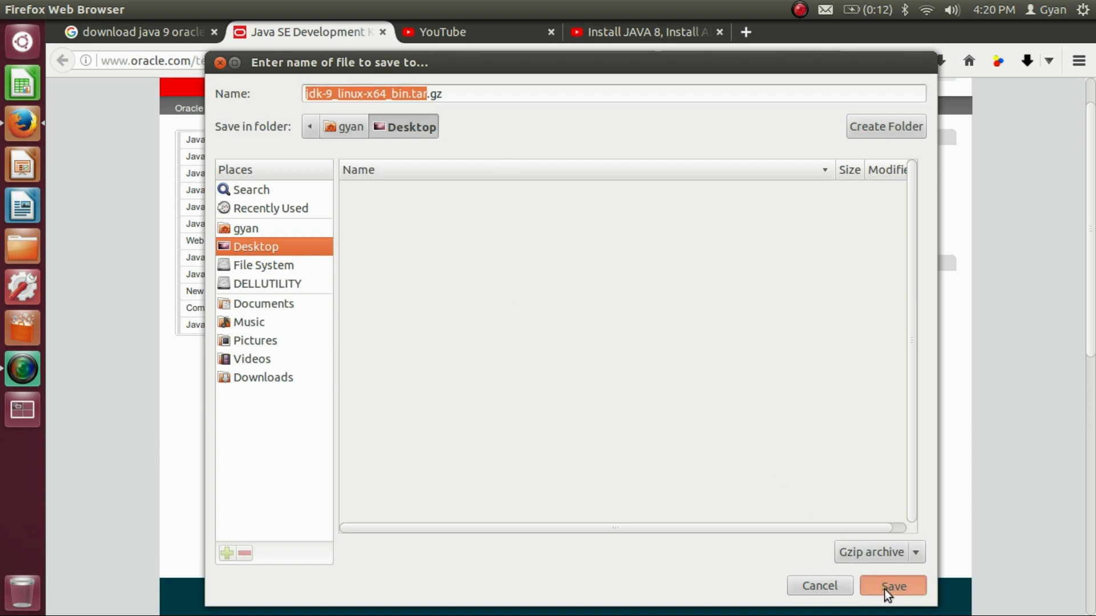
{"action": "left_click", "coordinate": [892, 586]}
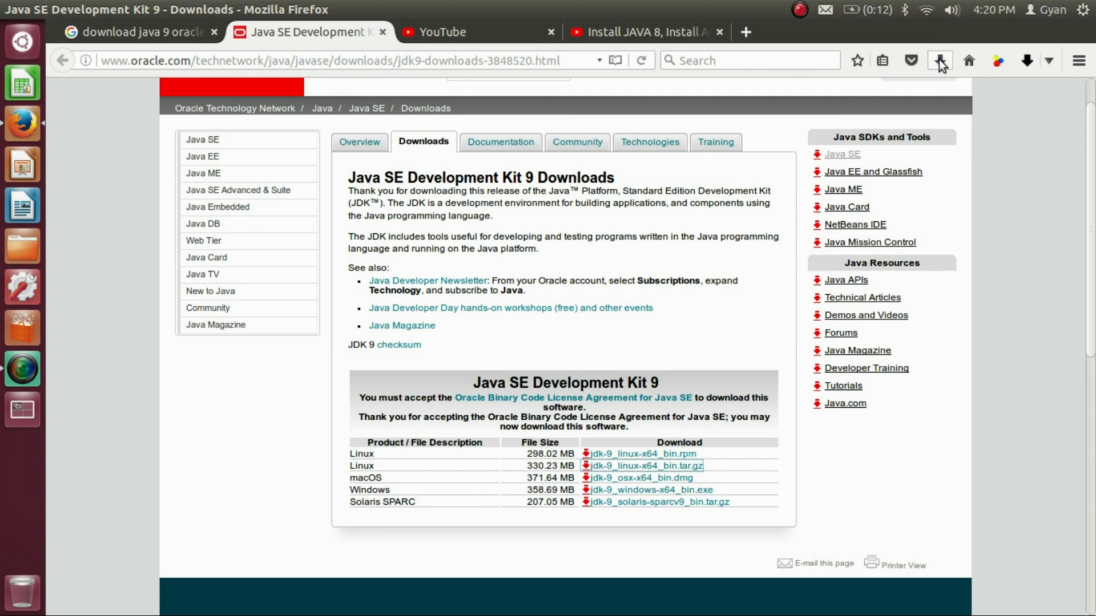
- Check the archive download has finished and launch a new Terminal window
{"action": "left_click", "coordinate": [940, 60]}
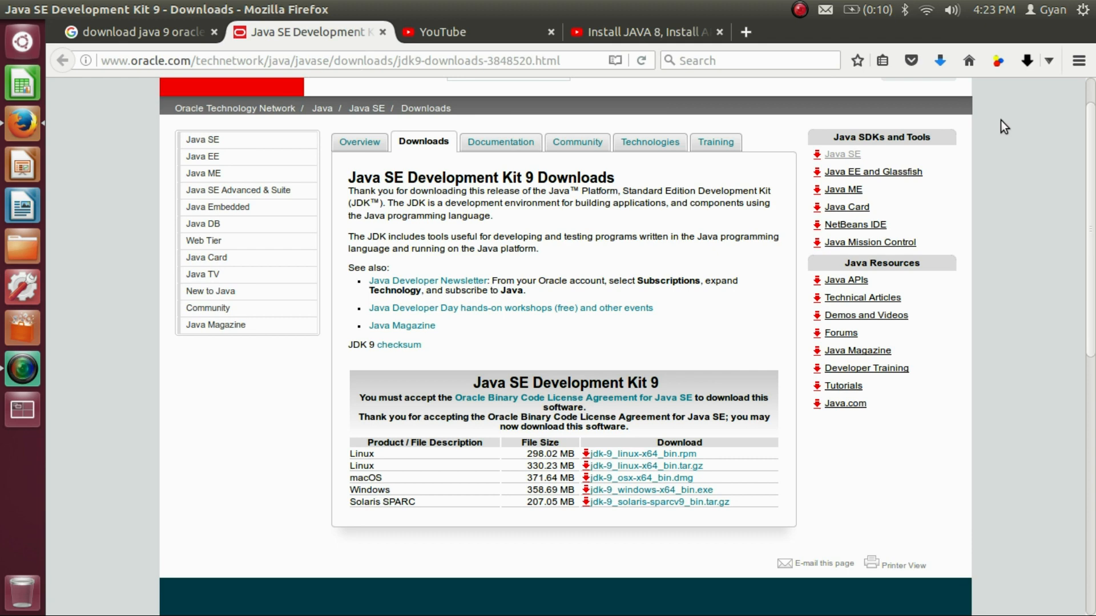
{"action": "left_click", "coordinate": [21, 410]}
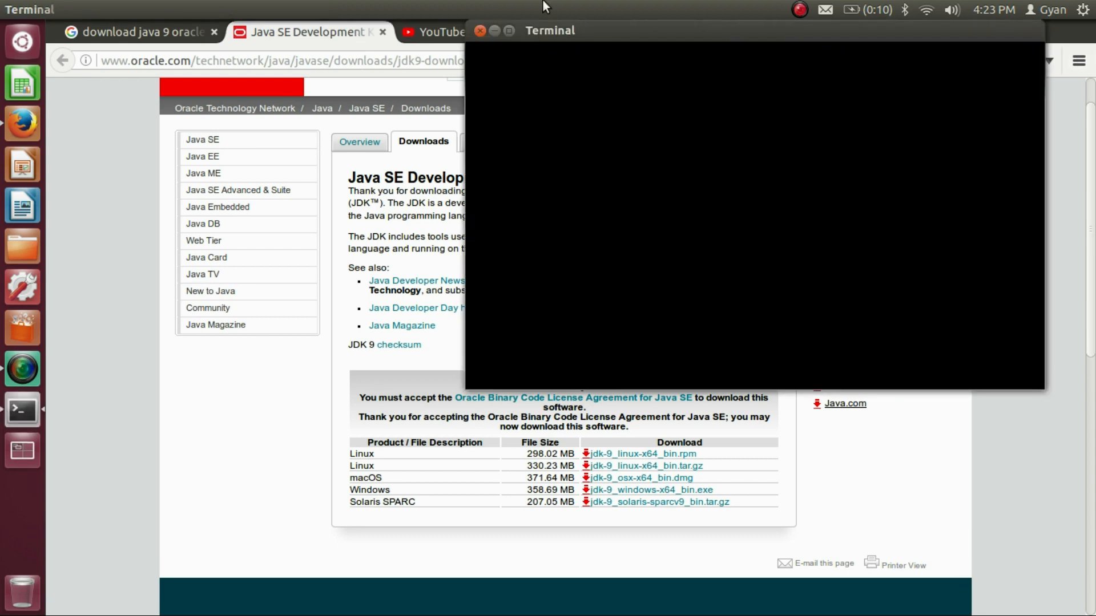
- Run java -version and mark the reported 1.8.0_144 update number
{"action": "left_click", "coordinate": [509, 31]}
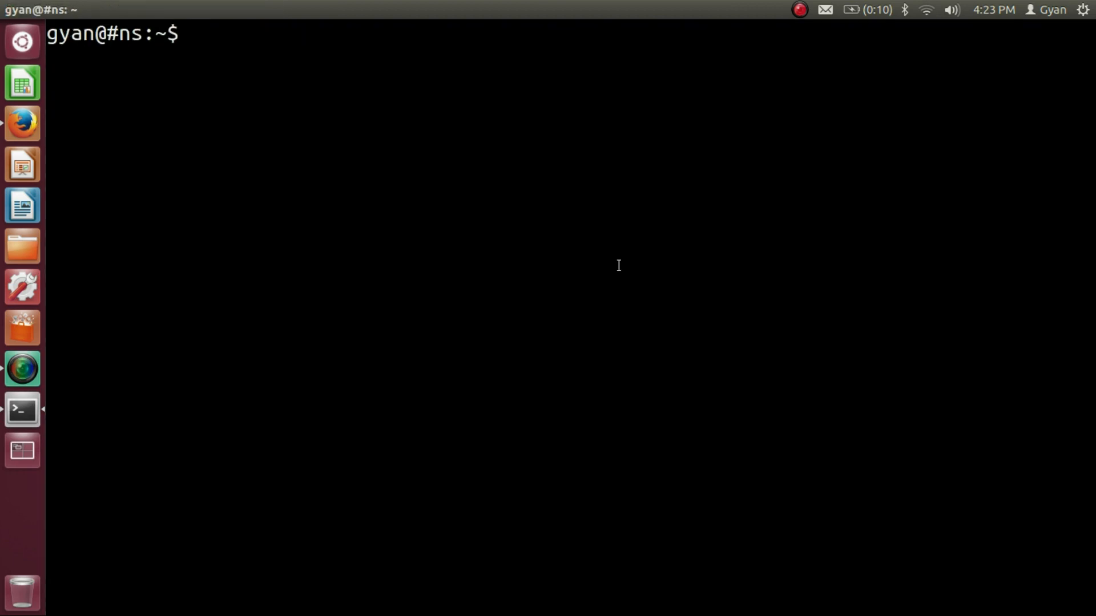
{"action": "type", "text": "ja"}
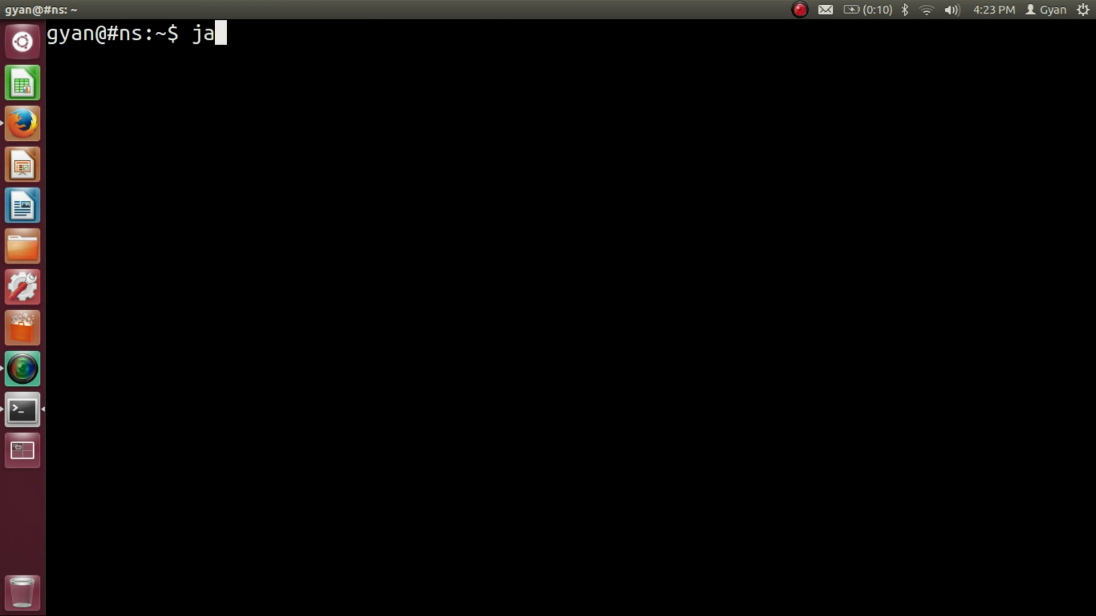
{"action": "type", "text": "va -ve"}
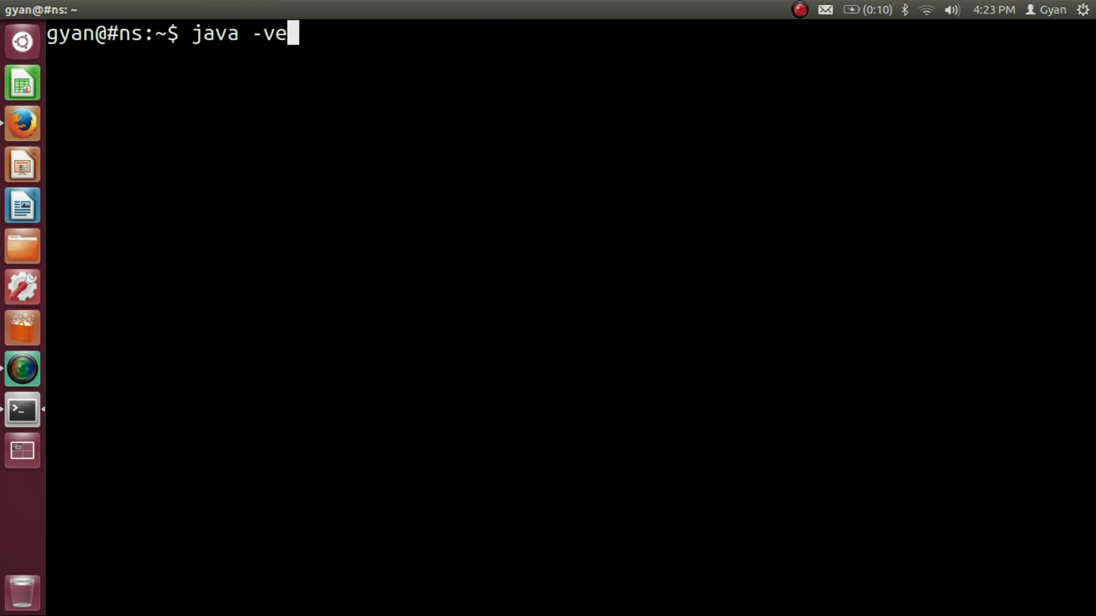
{"action": "type", "text": "rsion"}
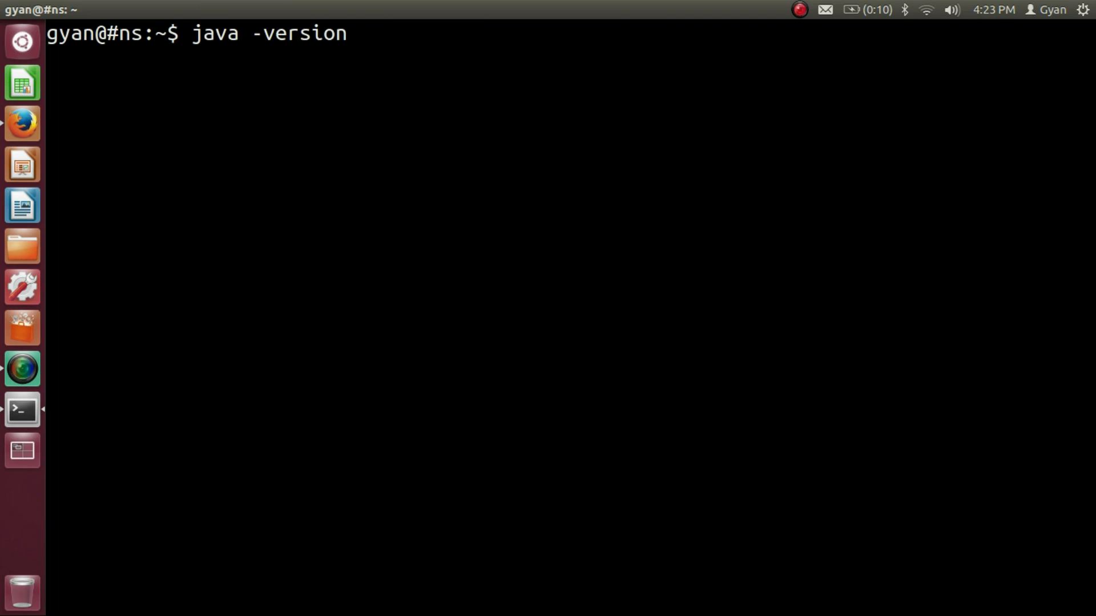
{"action": "key", "text": "Return"}
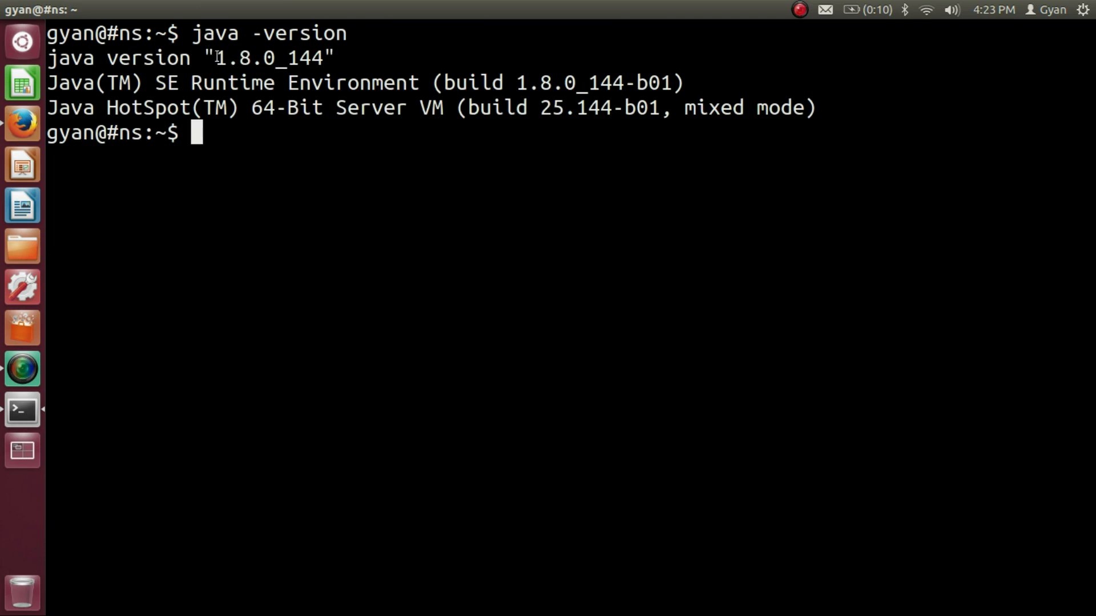
{"action": "double_click", "coordinate": [245, 58]}
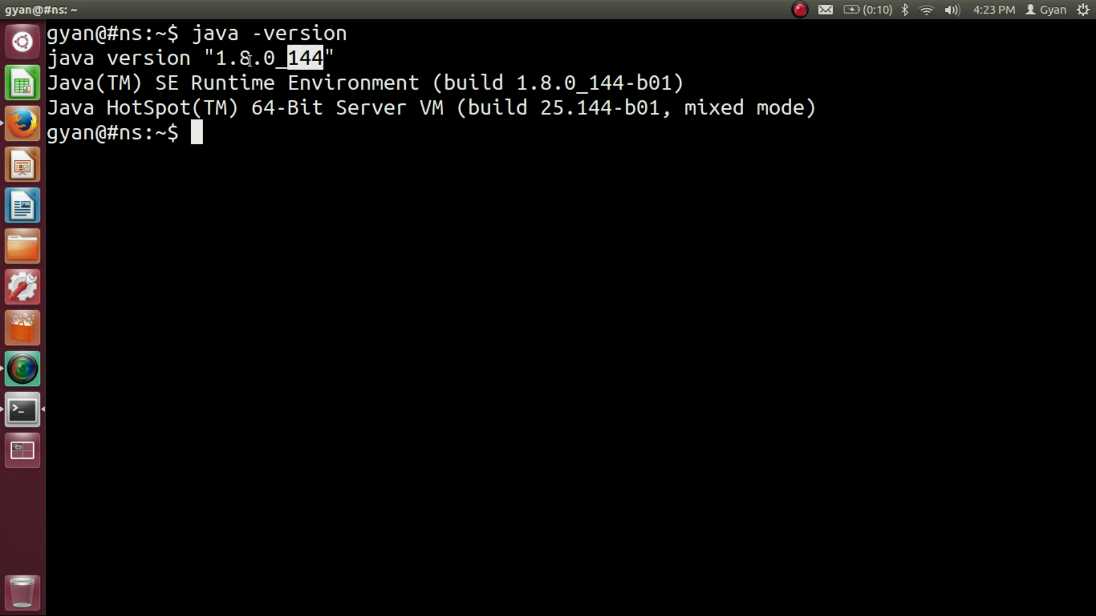
{"action": "mouse_move", "coordinate": [339, 68]}
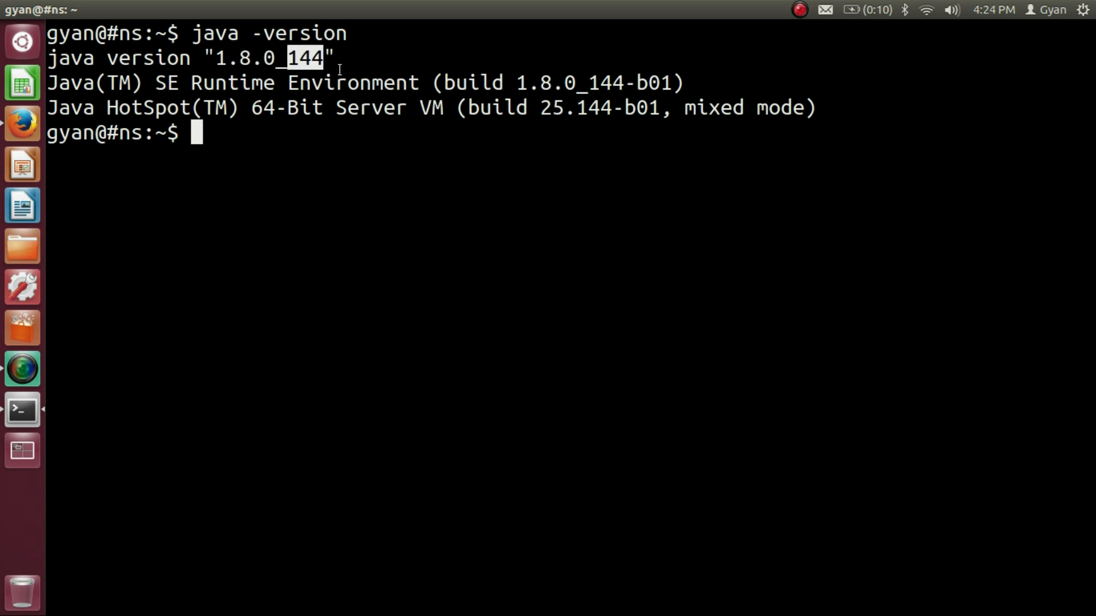
{"action": "mouse_move", "coordinate": [212, 62]}
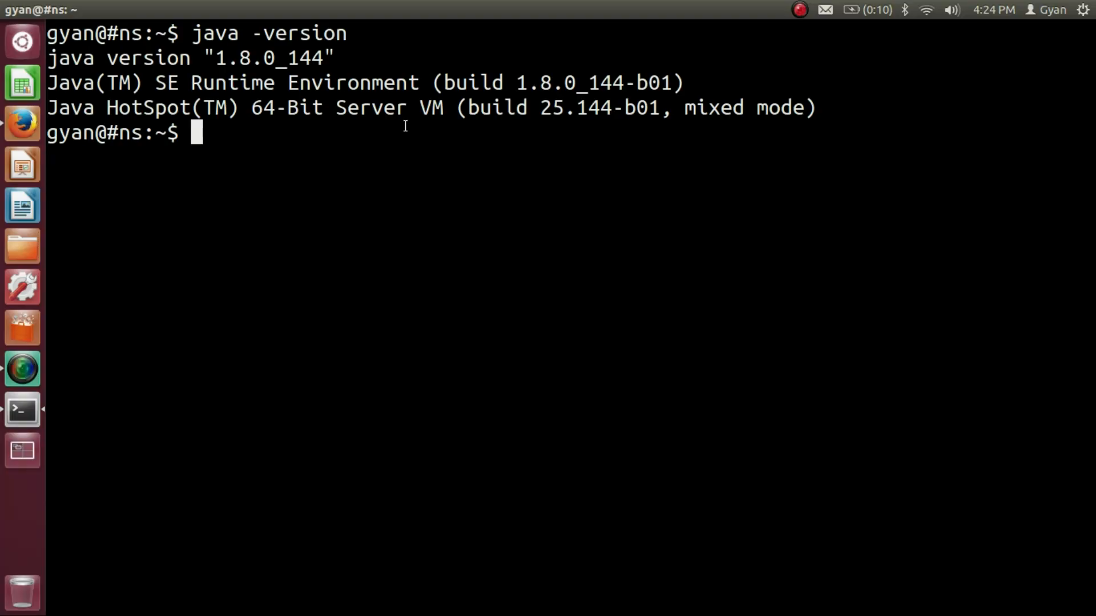
- Remove Java 8 with sudo apt-get purge oracle-java8-installer
{"action": "type", "text": "sudo apt-get purge oracle-java8-installer"}
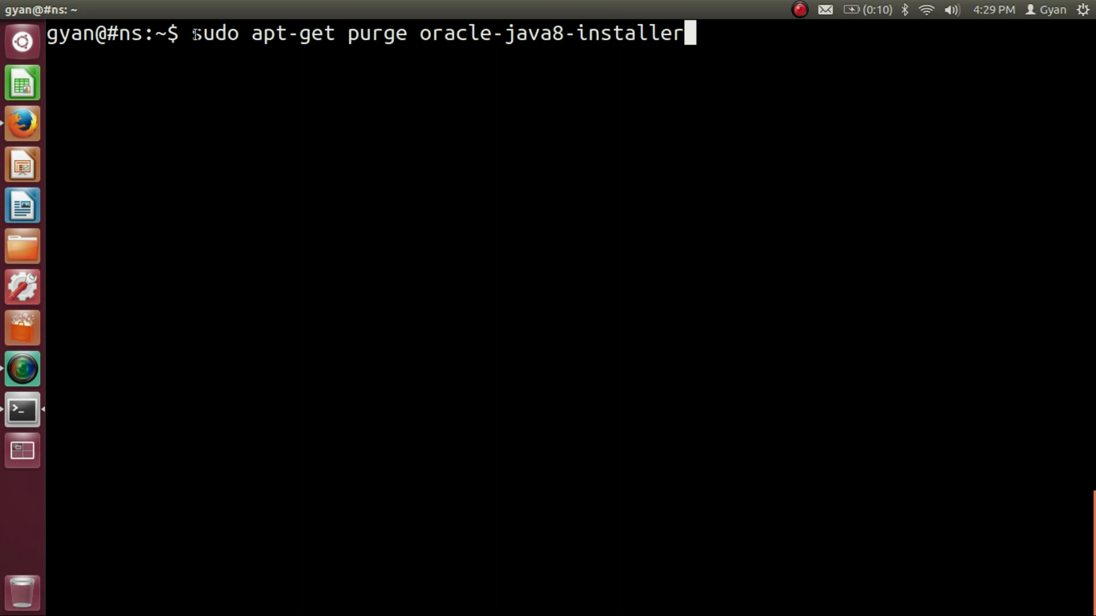
{"action": "mouse_move", "coordinate": [621, 114]}
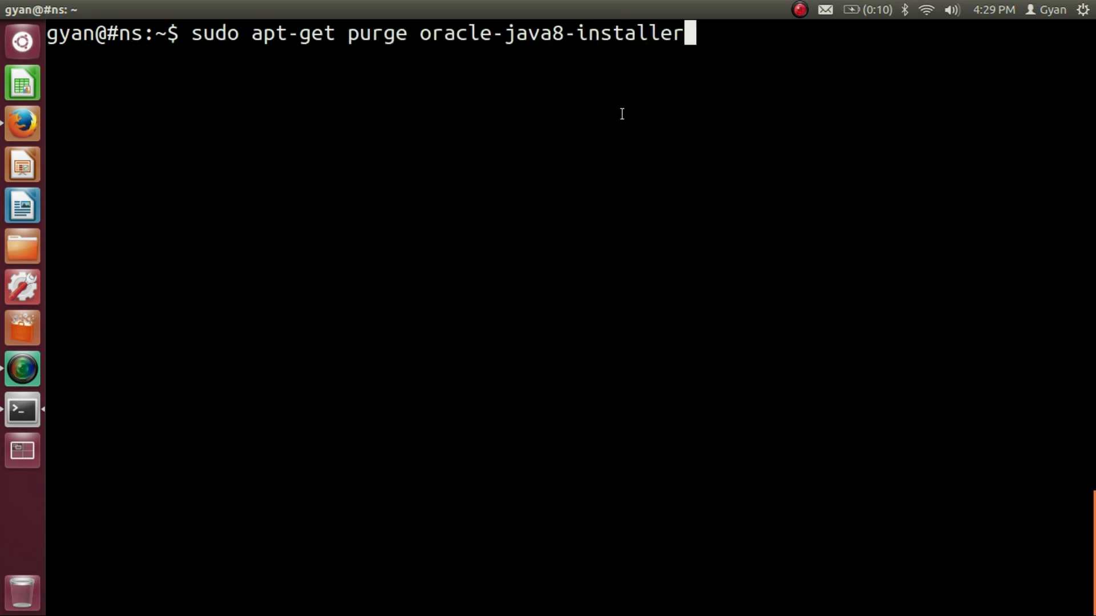
{"action": "key", "text": "Return"}
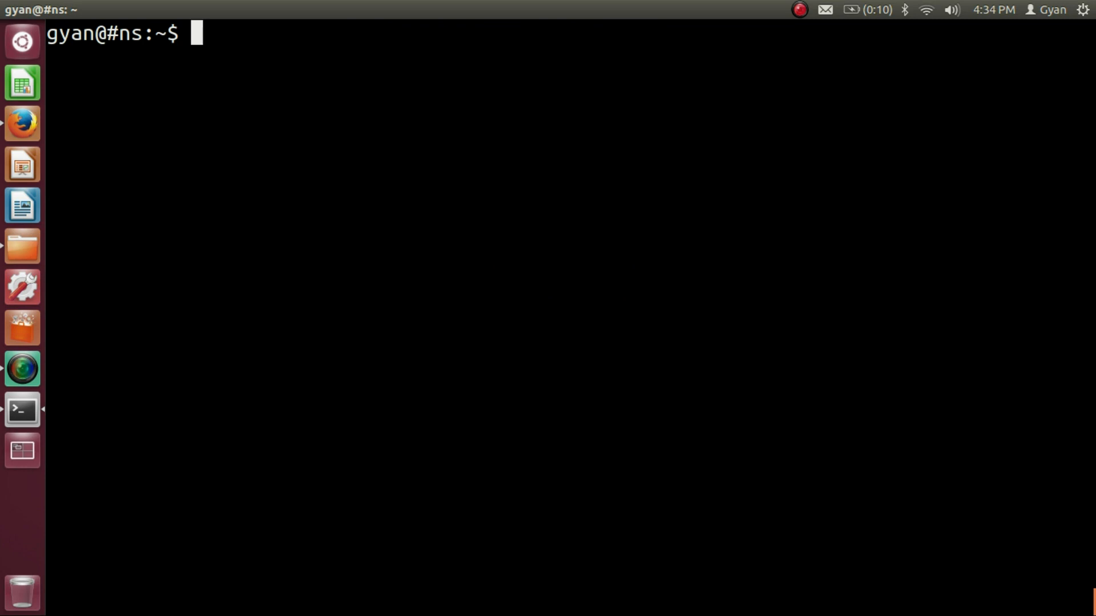
- Confirm javac -version finds no compiler, then return to the JDK 9 downloads page
{"action": "type", "text": "javac -"}
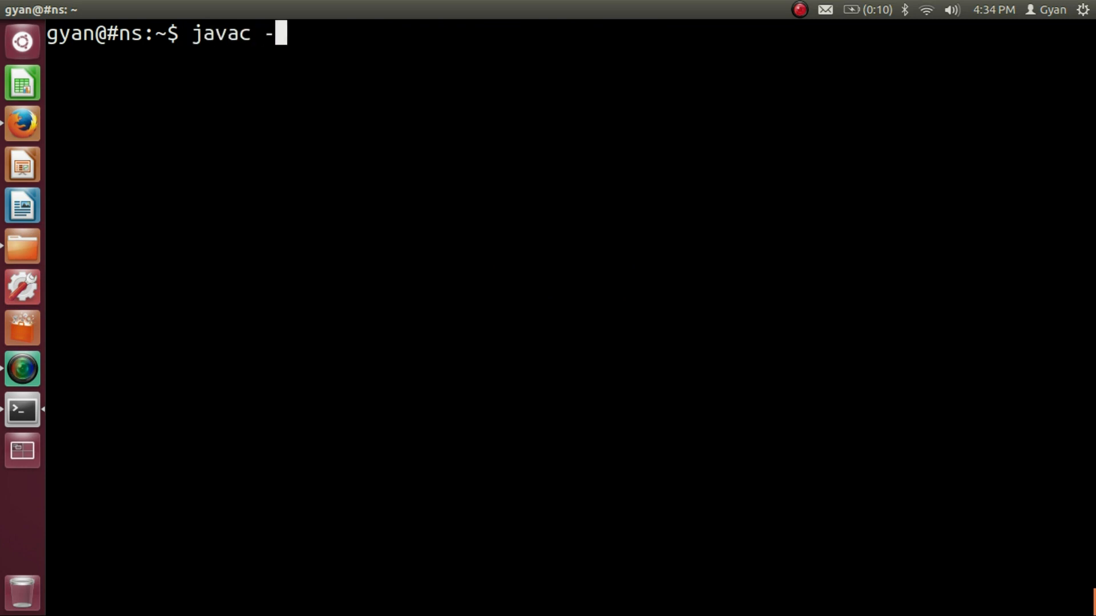
{"action": "type", "text": "version"}
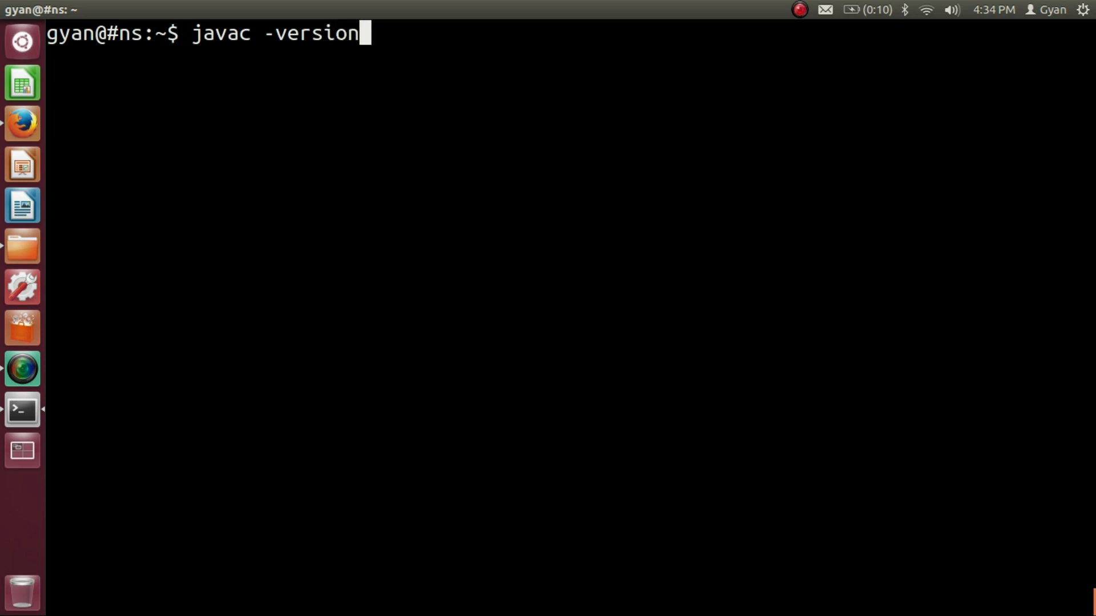
{"action": "key", "text": "Return"}
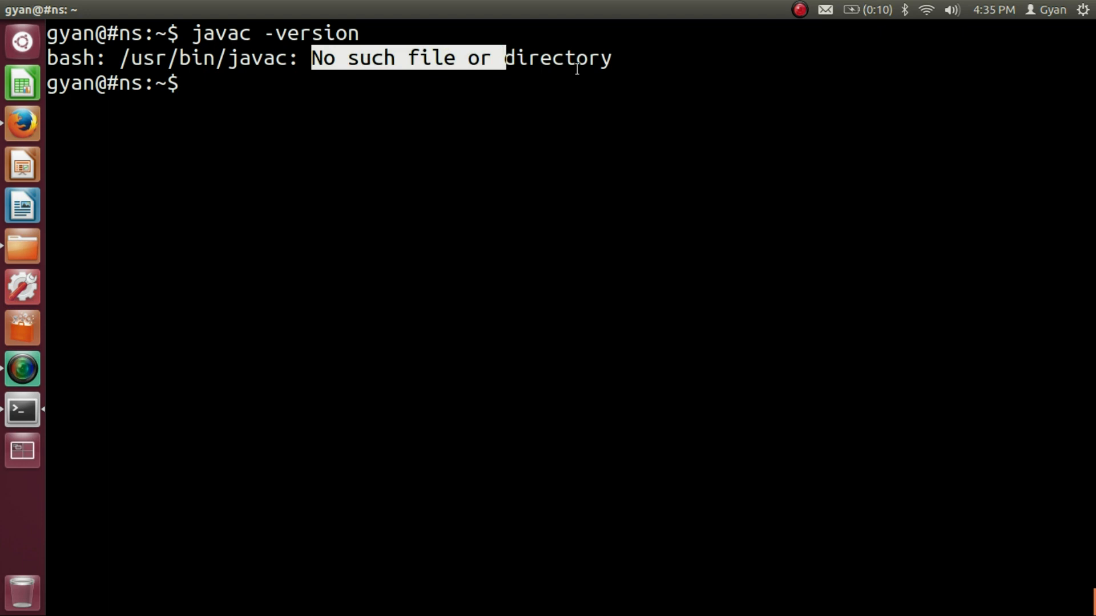
{"action": "left_click", "coordinate": [604, 98]}
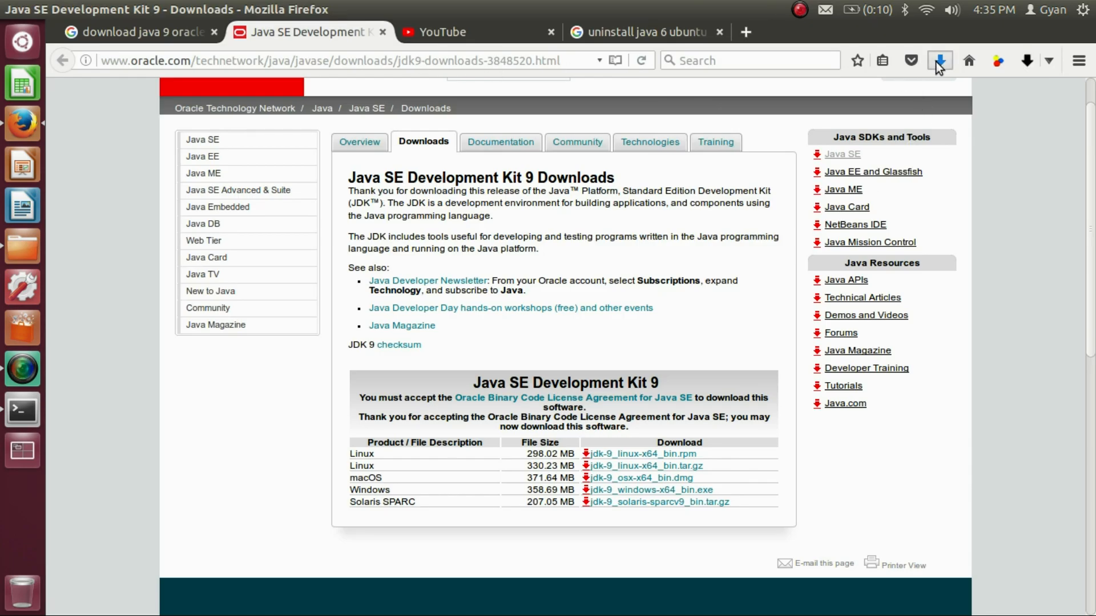
- Extract jdk-9_linux-x64_bin.tar.gz on the Desktop and open the jdk-9 folder
{"action": "left_click", "coordinate": [940, 60]}
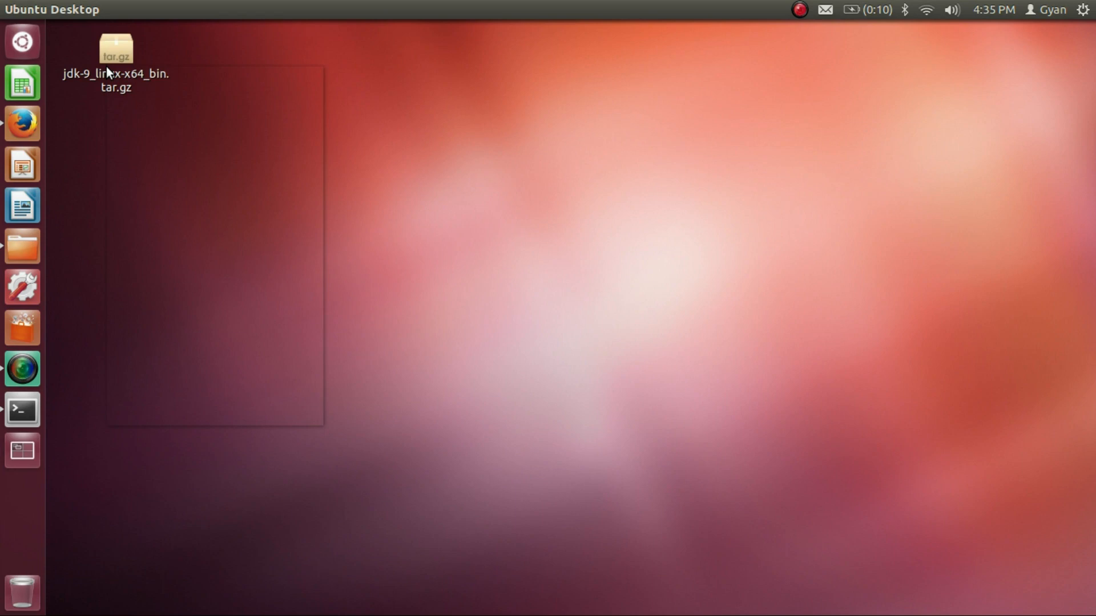
{"action": "right_click", "coordinate": [115, 49]}
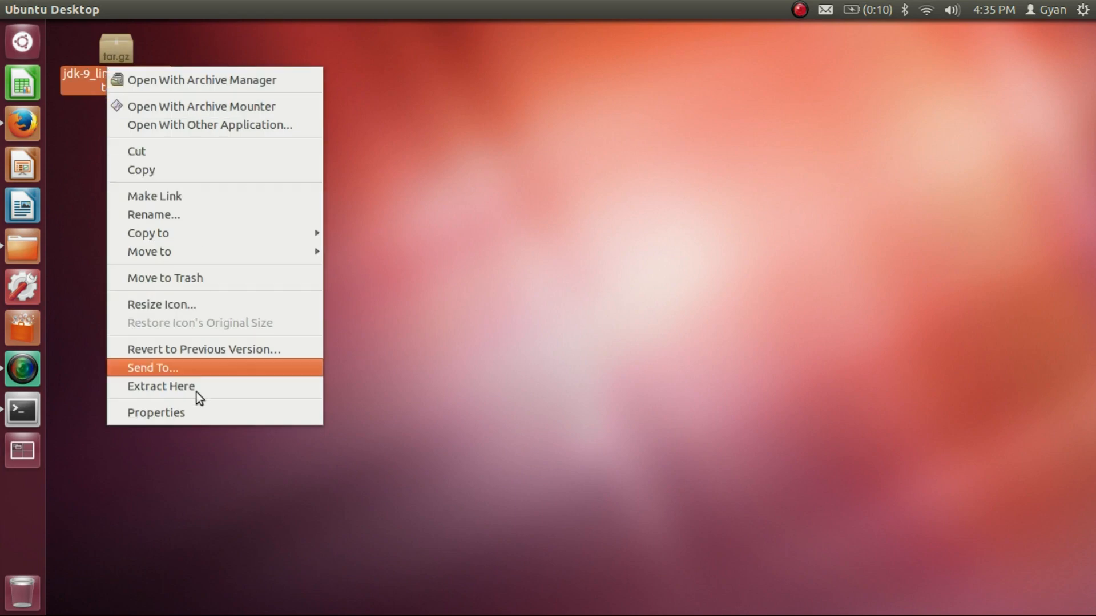
{"action": "left_click", "coordinate": [161, 386]}
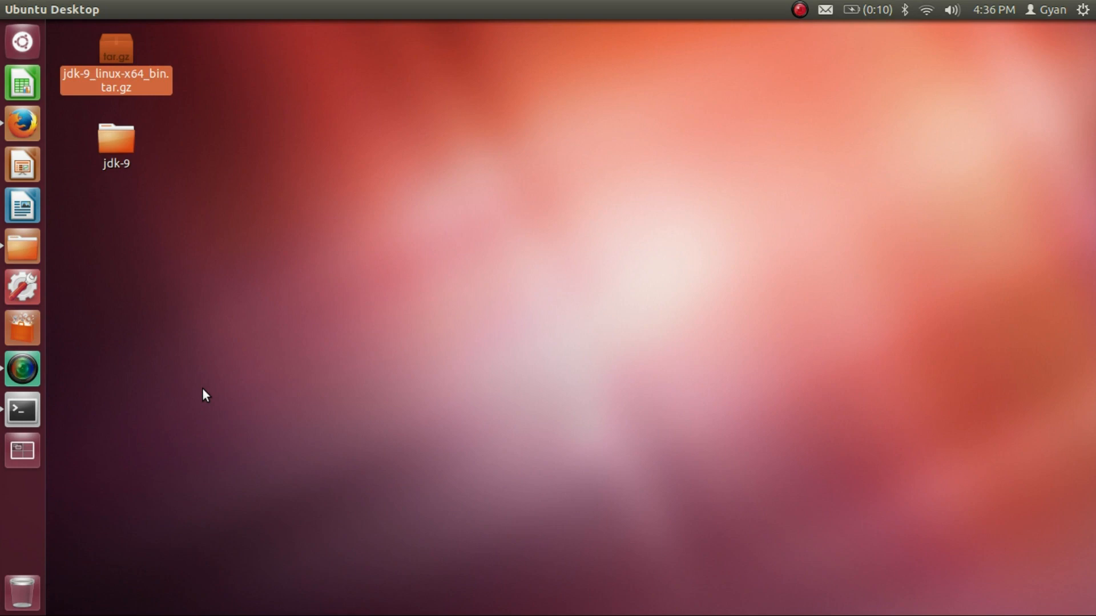
{"action": "left_click", "coordinate": [115, 140]}
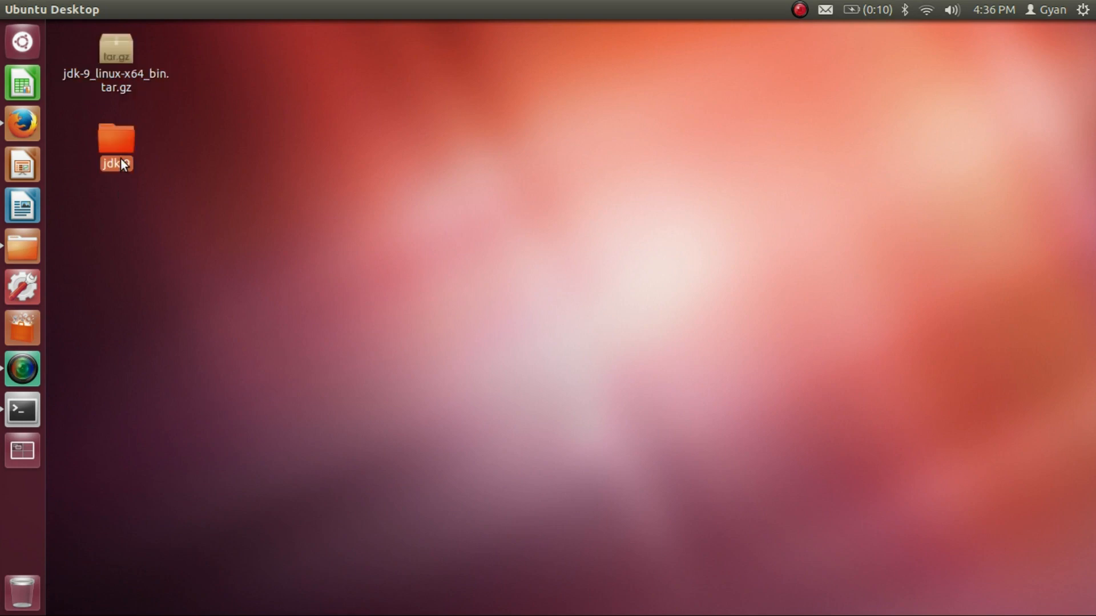
{"action": "double_click", "coordinate": [115, 140]}
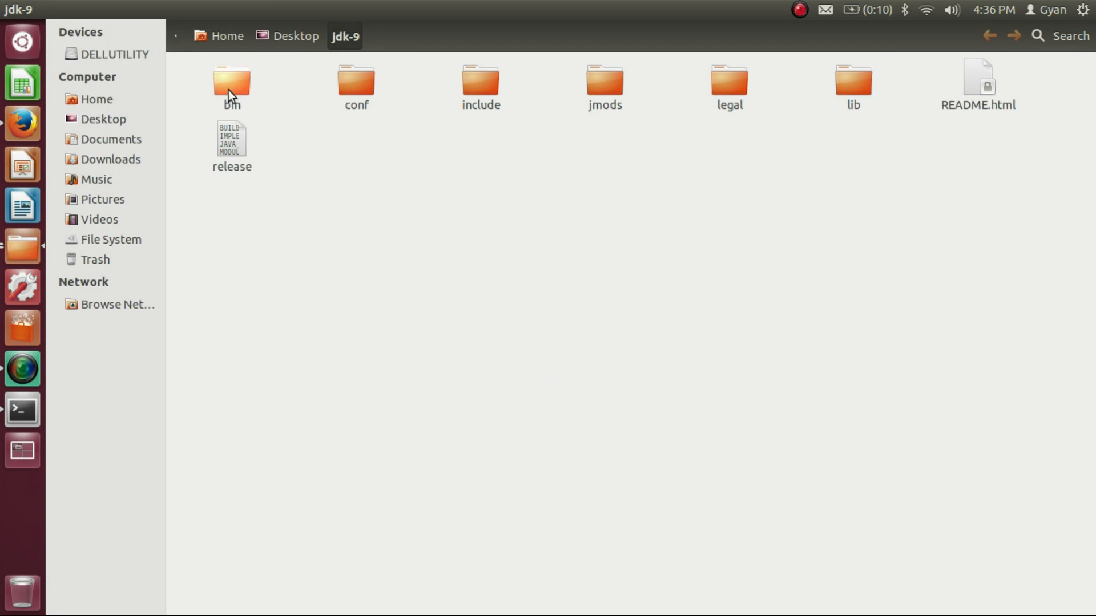
- Browse the bin and jmods folders inside jdk-9
{"action": "double_click", "coordinate": [231, 81]}
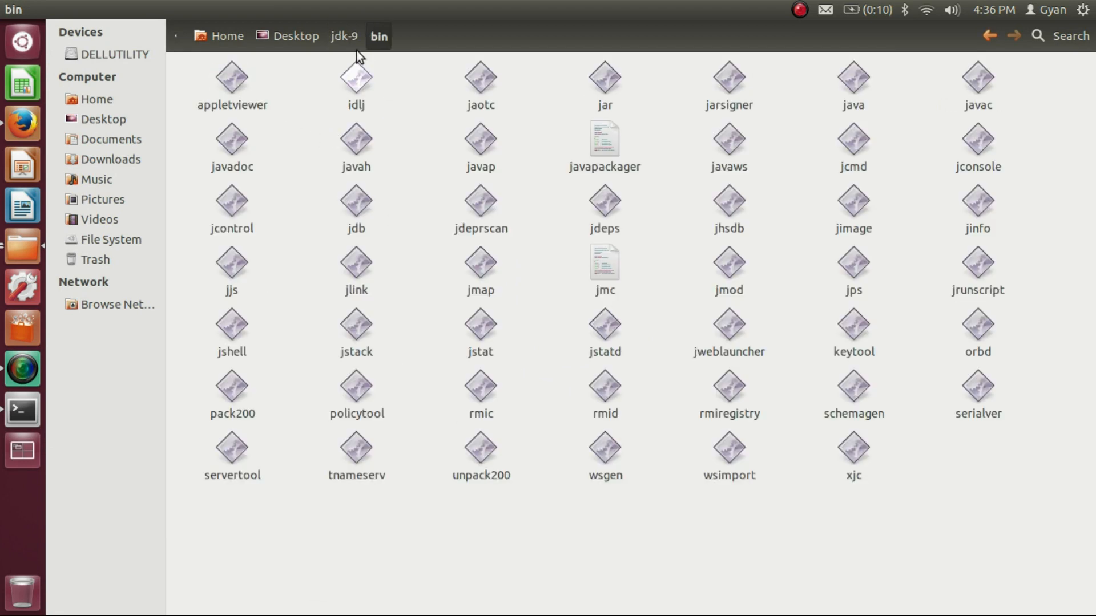
{"action": "left_click", "coordinate": [343, 36]}
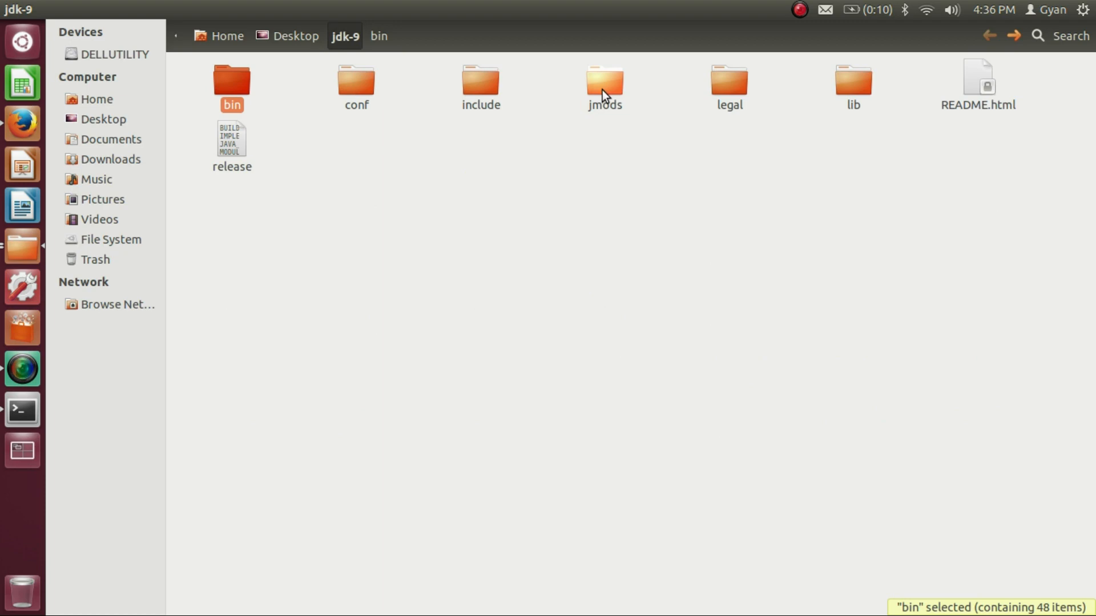
{"action": "double_click", "coordinate": [604, 77]}
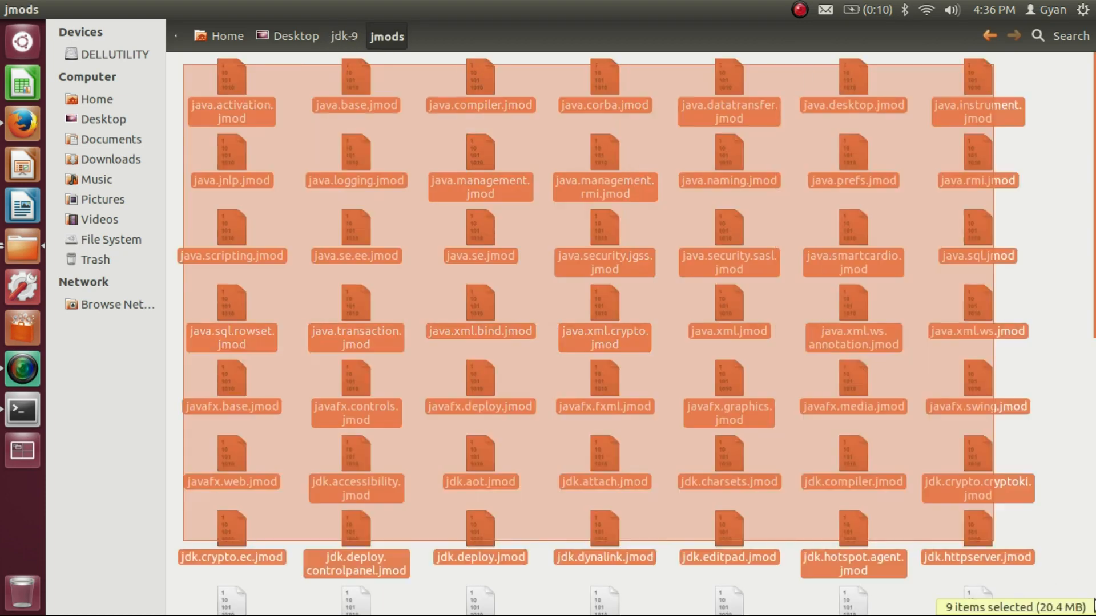
{"action": "left_click", "coordinate": [463, 159]}
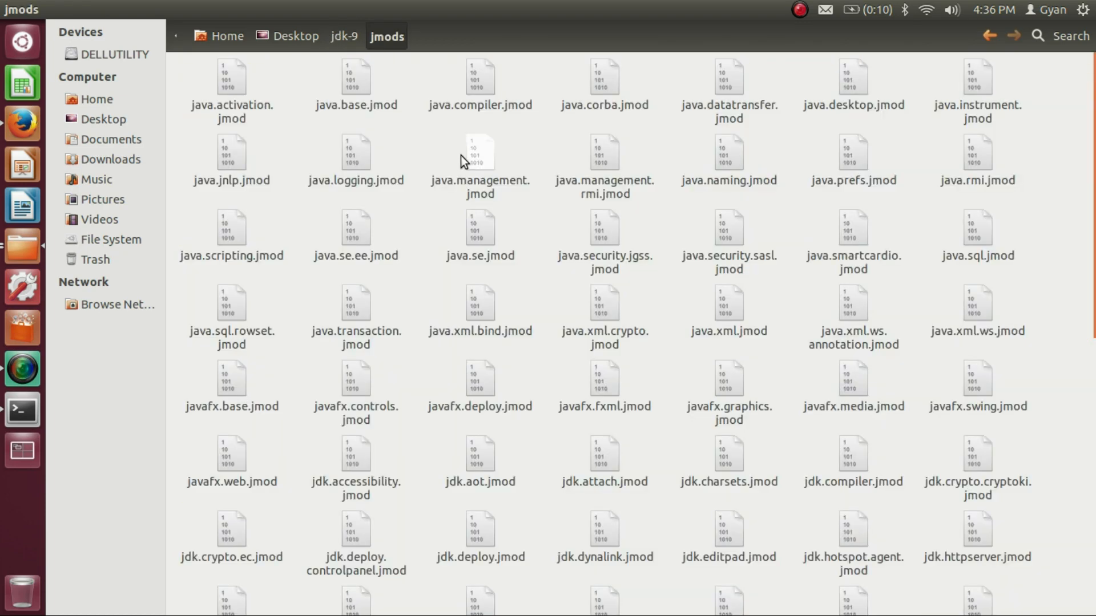
{"action": "left_click", "coordinate": [343, 36]}
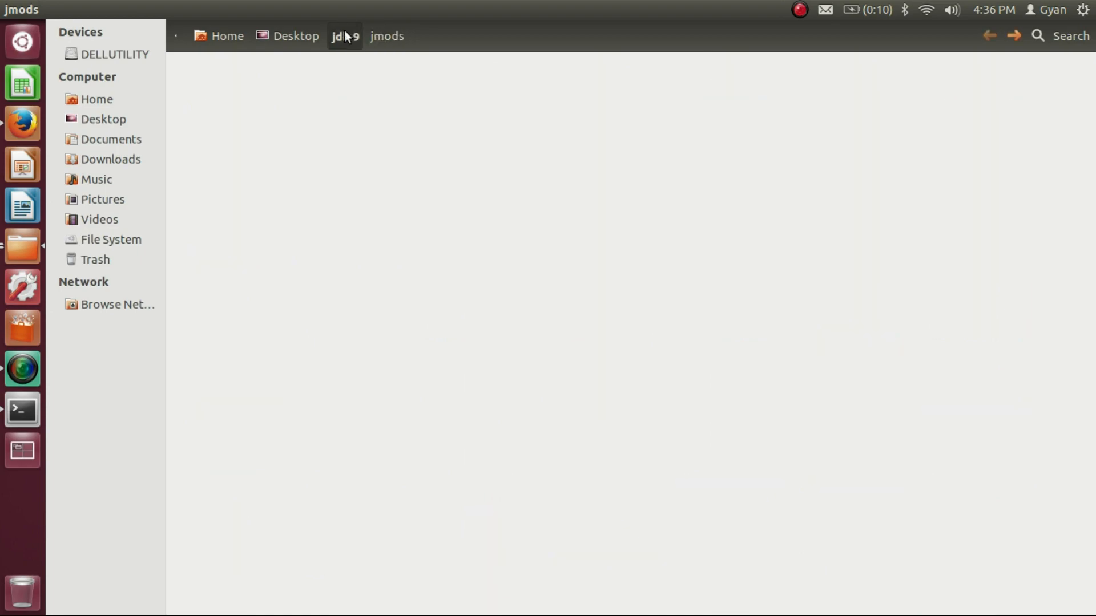
- Return to jdk-9, open its bin folder, and launch a Terminal
{"action": "left_click", "coordinate": [343, 35]}
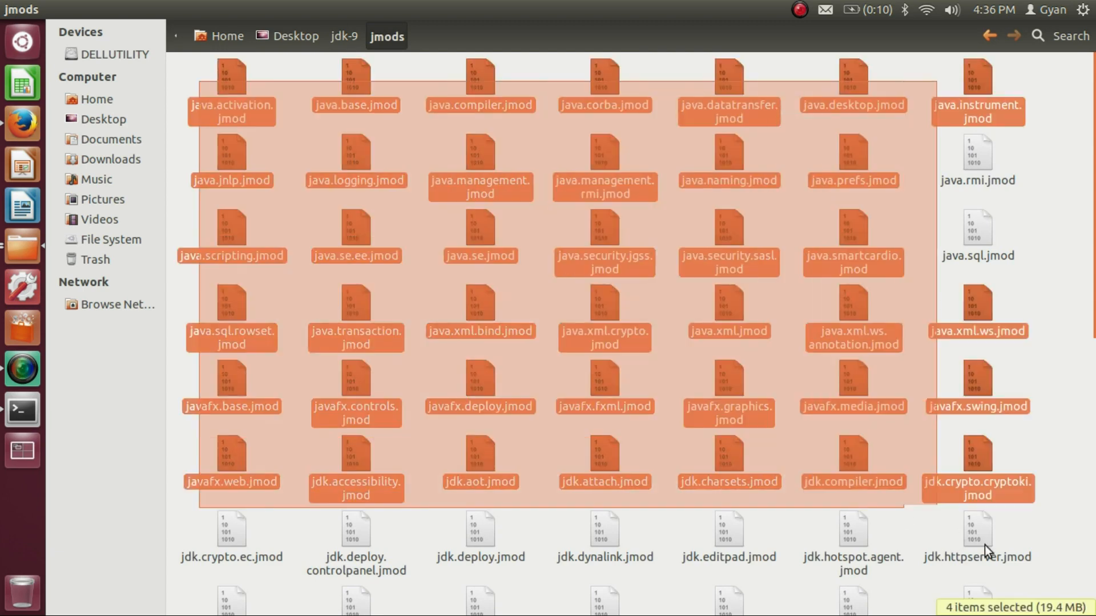
{"action": "left_click", "coordinate": [343, 36]}
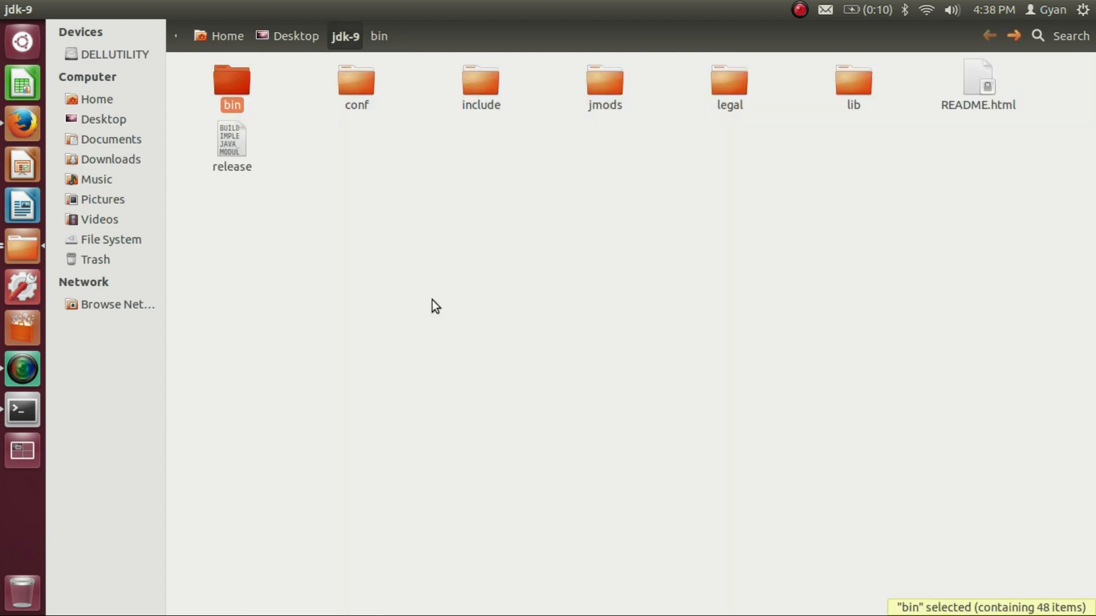
{"action": "left_click", "coordinate": [430, 301]}
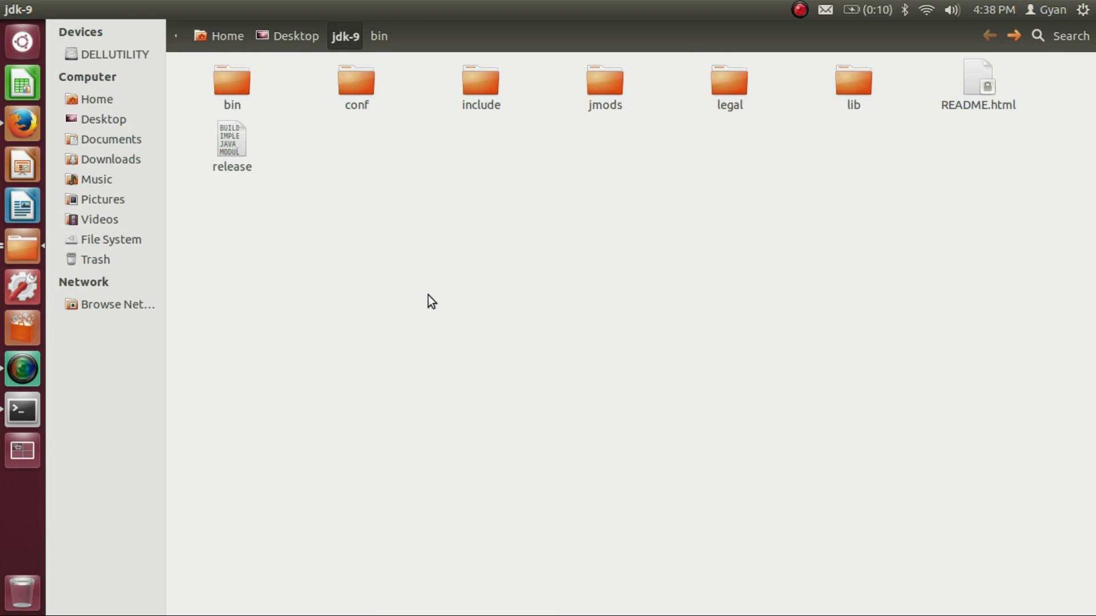
{"action": "double_click", "coordinate": [232, 79]}
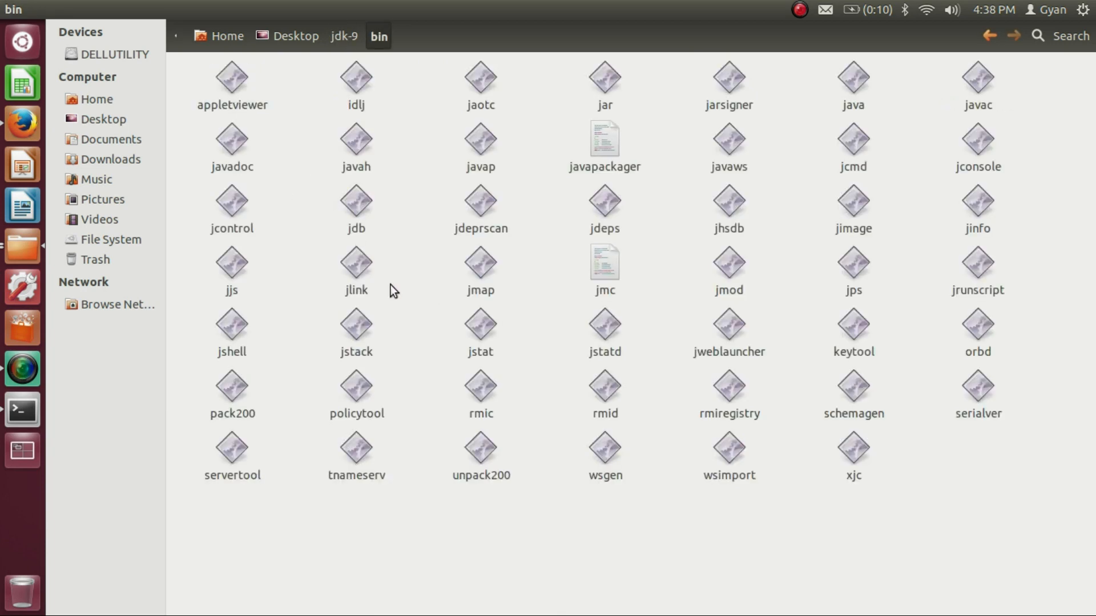
{"action": "mouse_move", "coordinate": [373, 520]}
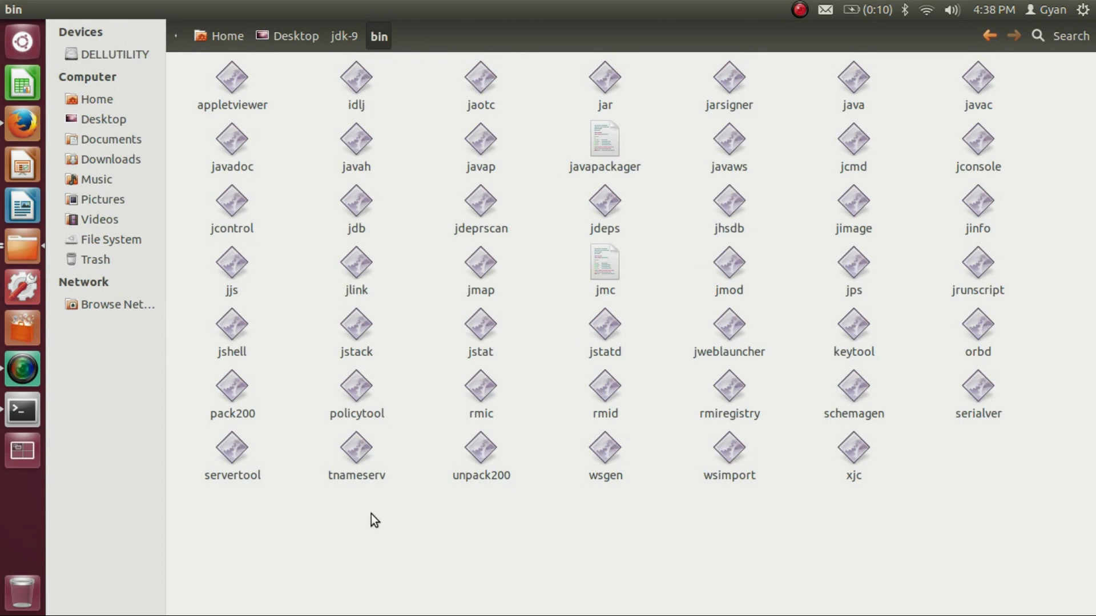
{"action": "left_click", "coordinate": [22, 410]}
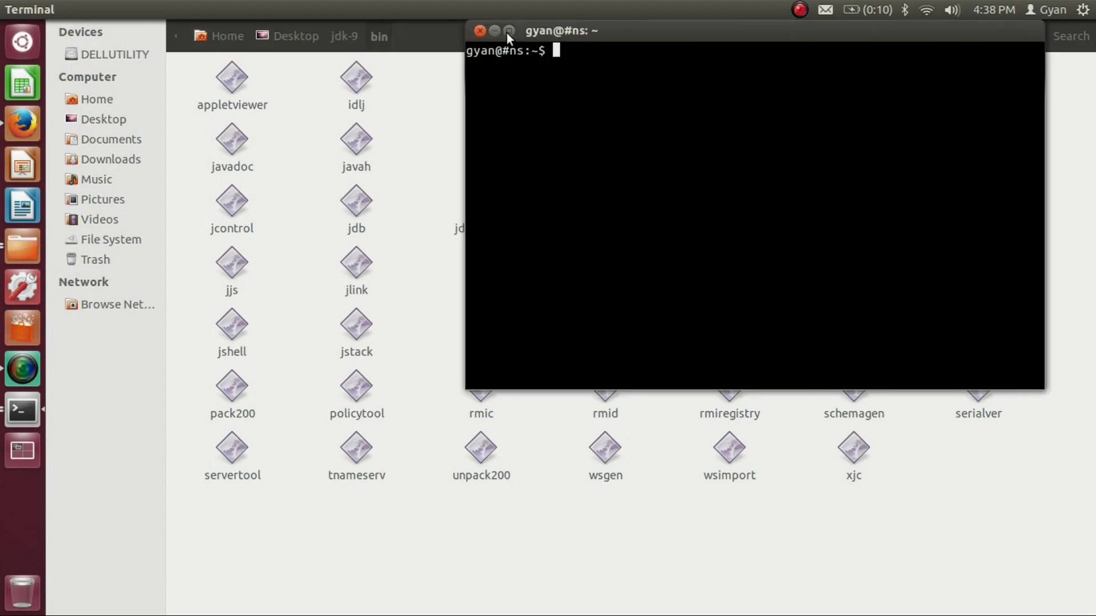
- Maximize the terminal and open /home/gyan/.bashrc in vi
{"action": "left_click", "coordinate": [509, 31]}
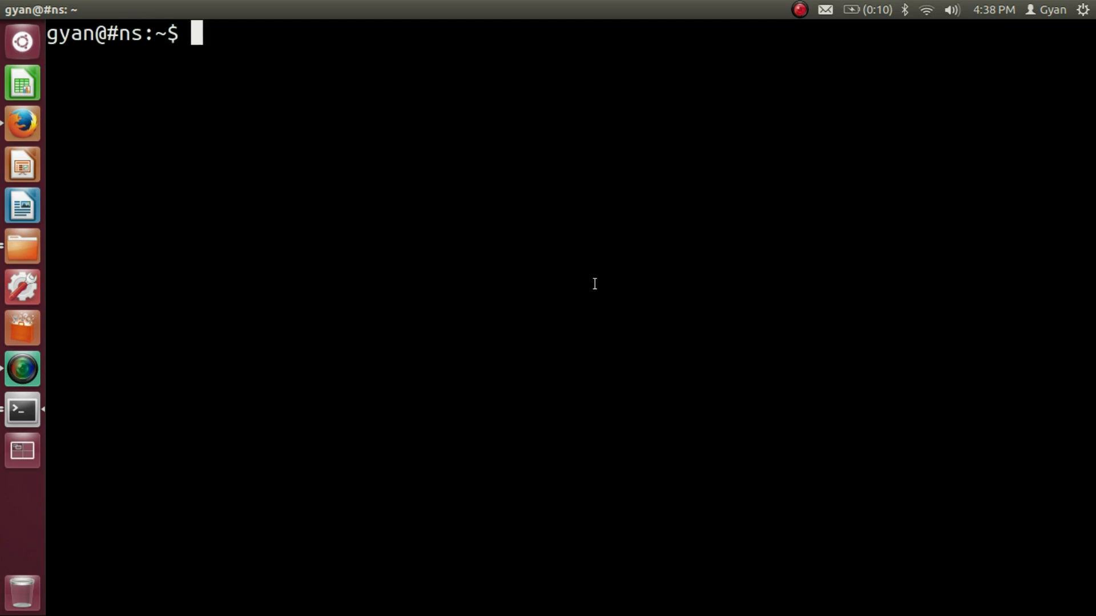
{"action": "type", "text": "v"}
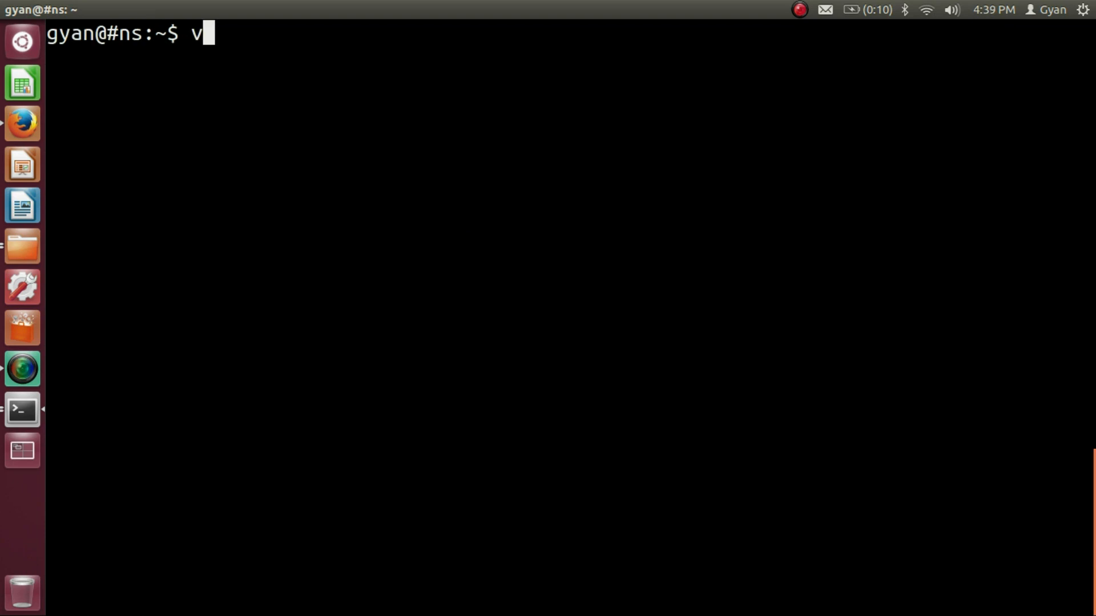
{"action": "type", "text": "i /h"}
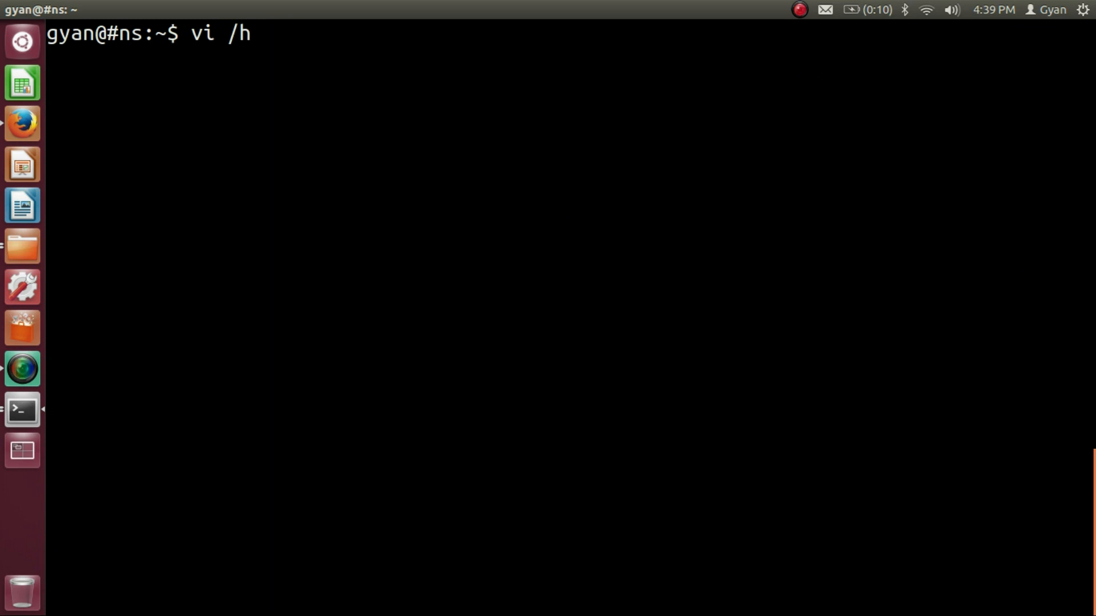
{"action": "type", "text": "ome/gyan"}
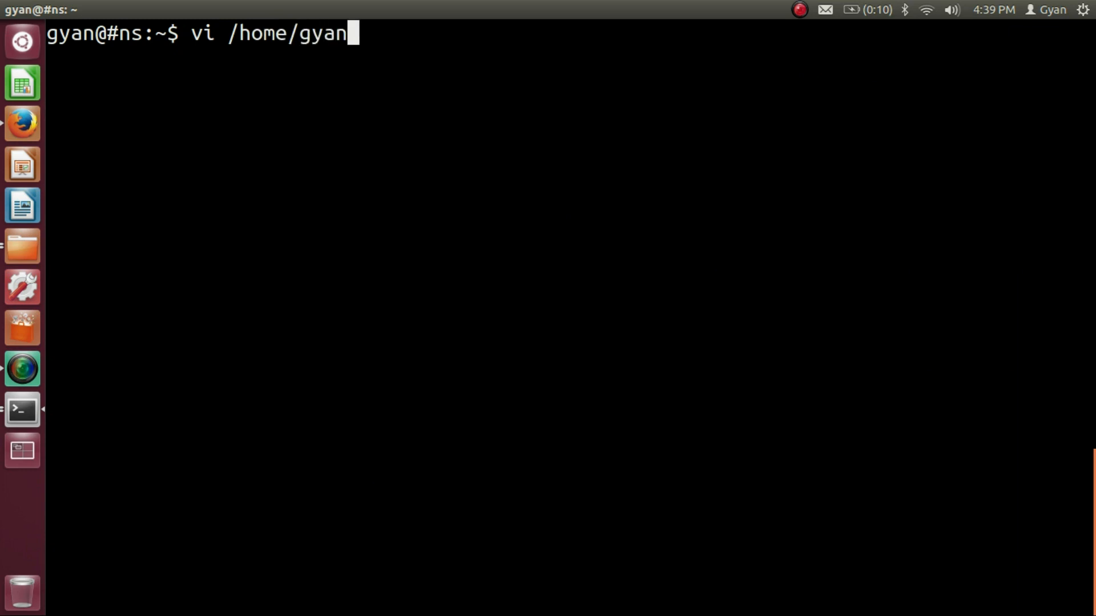
{"action": "type", "text": "/."}
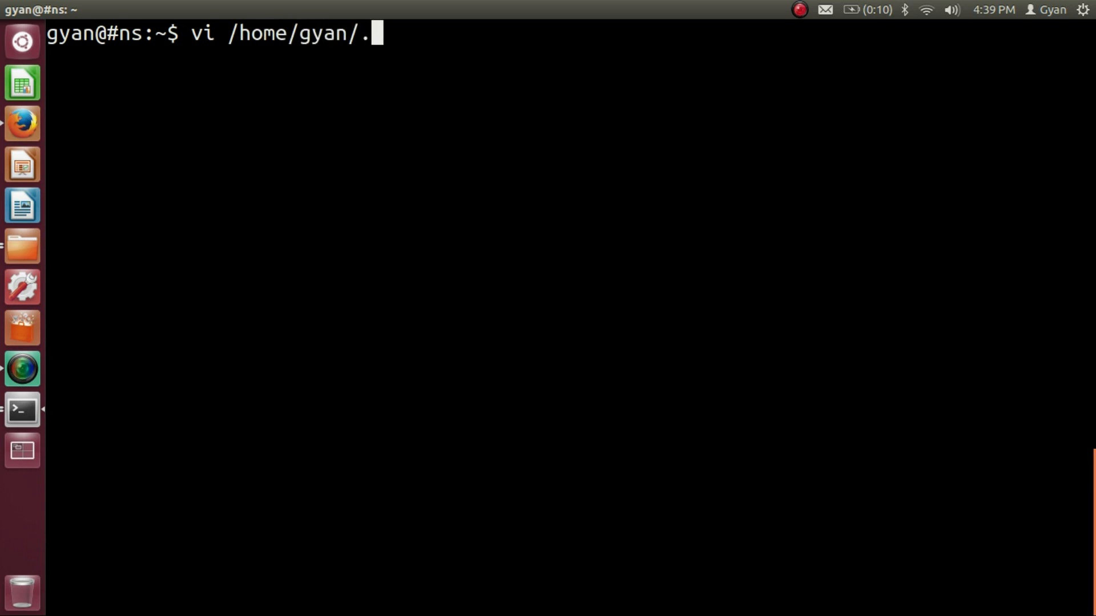
{"action": "type", "text": "bash"}
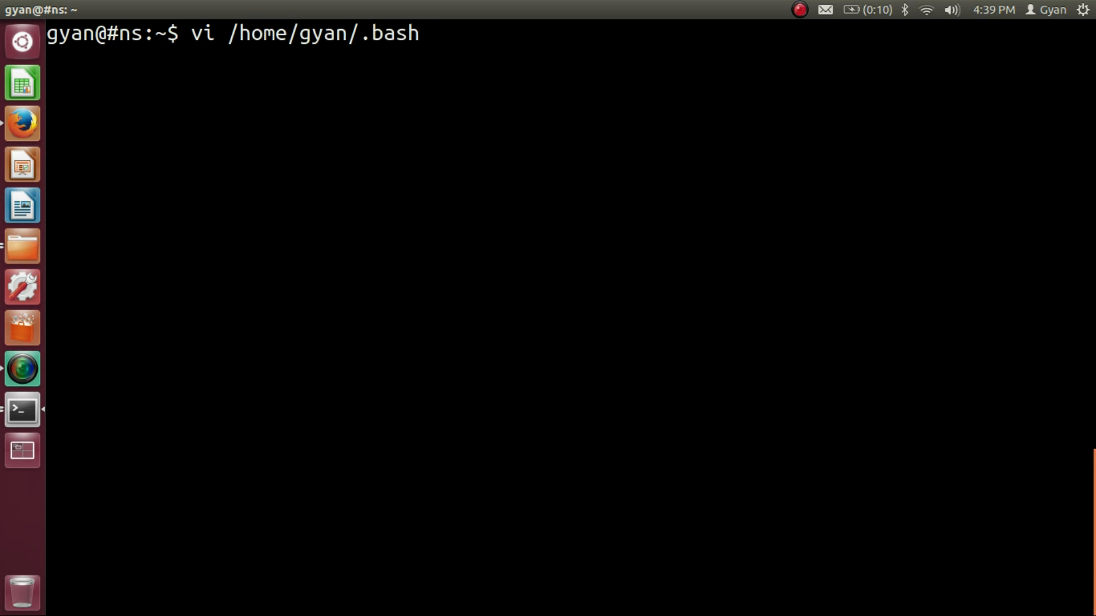
{"action": "key", "text": "Return"}
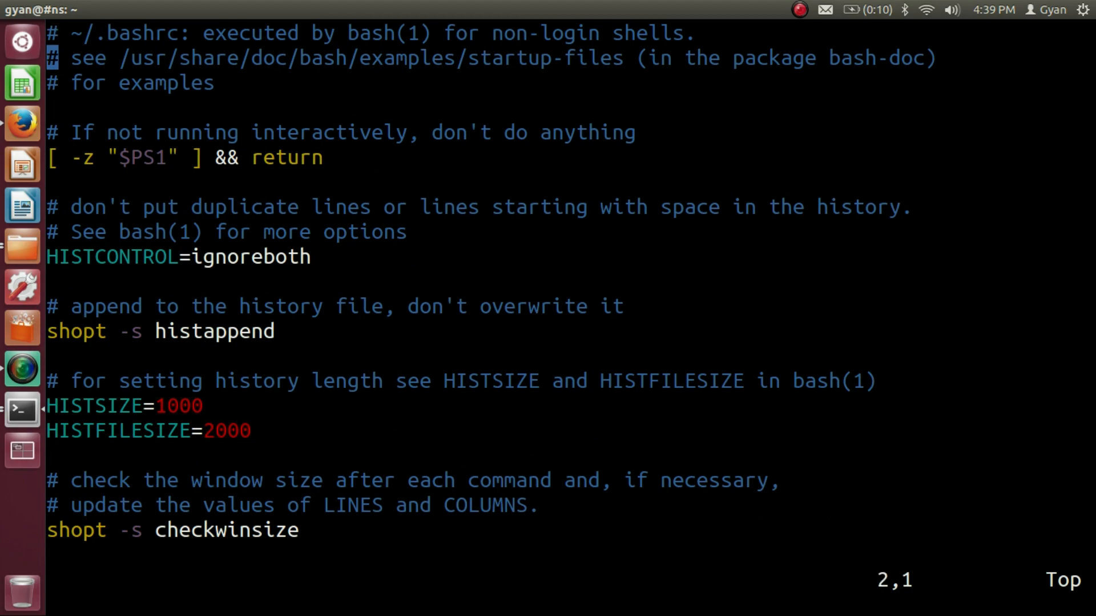
- Append export PATH=$PATH:/home/gyan/Desktop/jdk-9/bin at the end of .bashrc
{"action": "scroll", "scroll_direction": "down", "scroll_amount": 3}
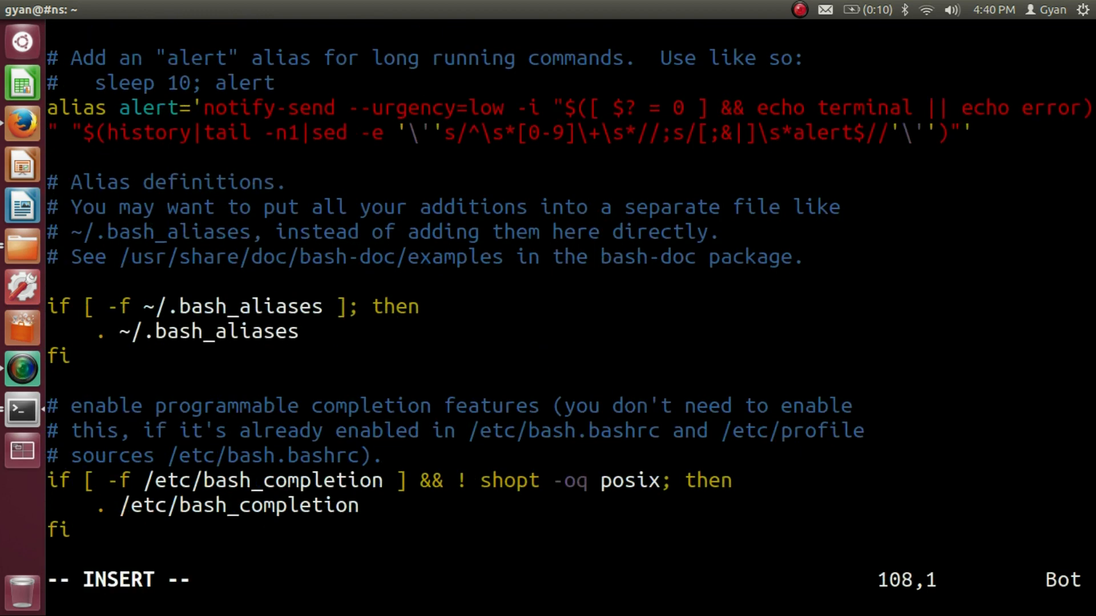
{"action": "type", "text": "export"}
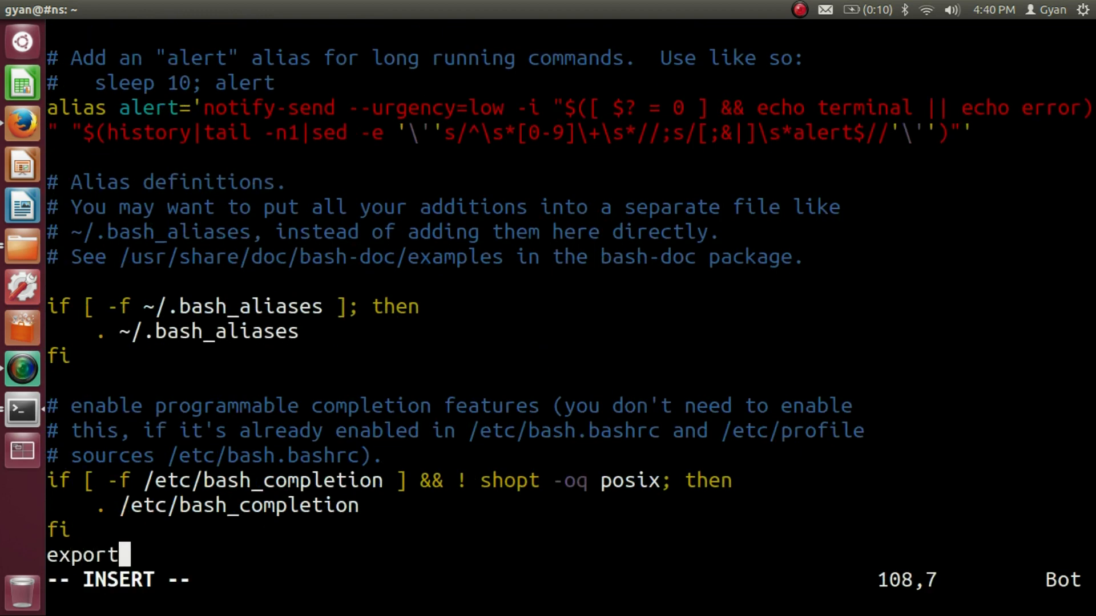
{"action": "type", "text": "PATH"}
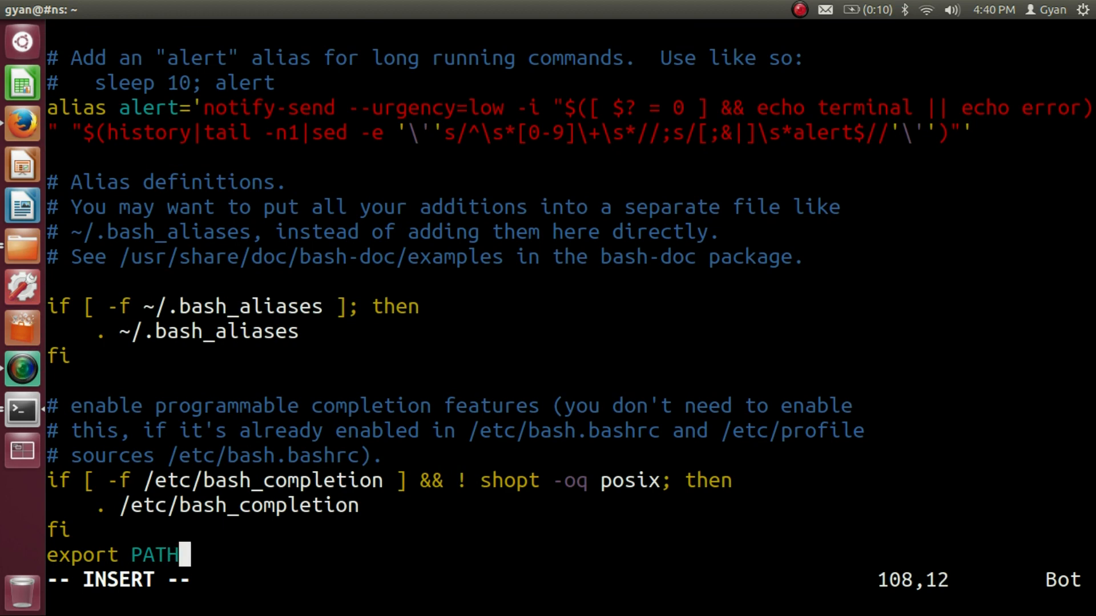
{"action": "type", "text": "=$"}
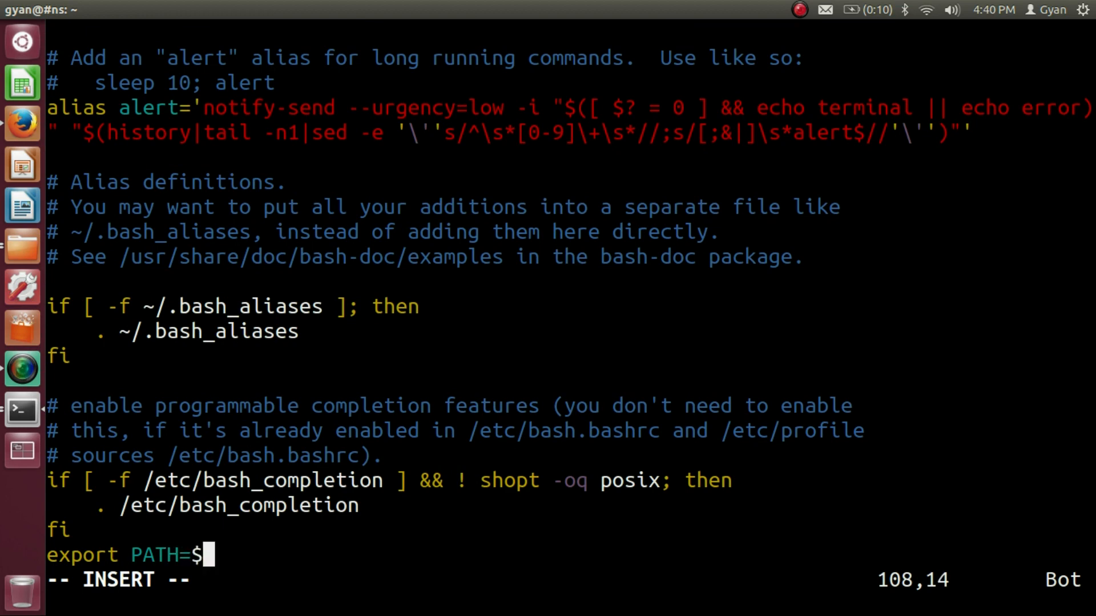
{"action": "type", "text": "PATH"}
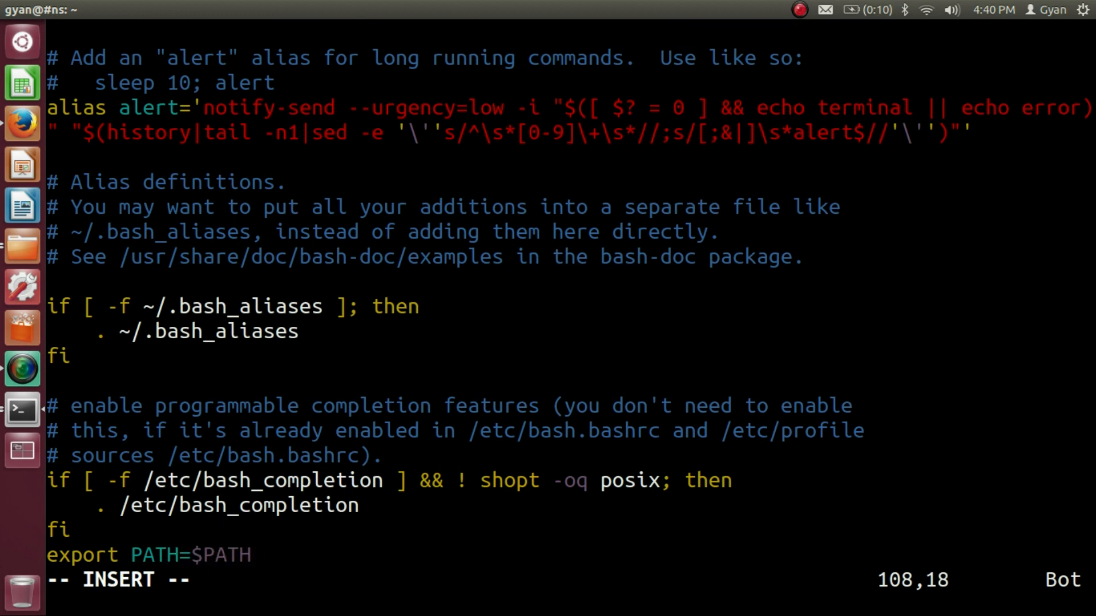
{"action": "type", "text": ":/h"}
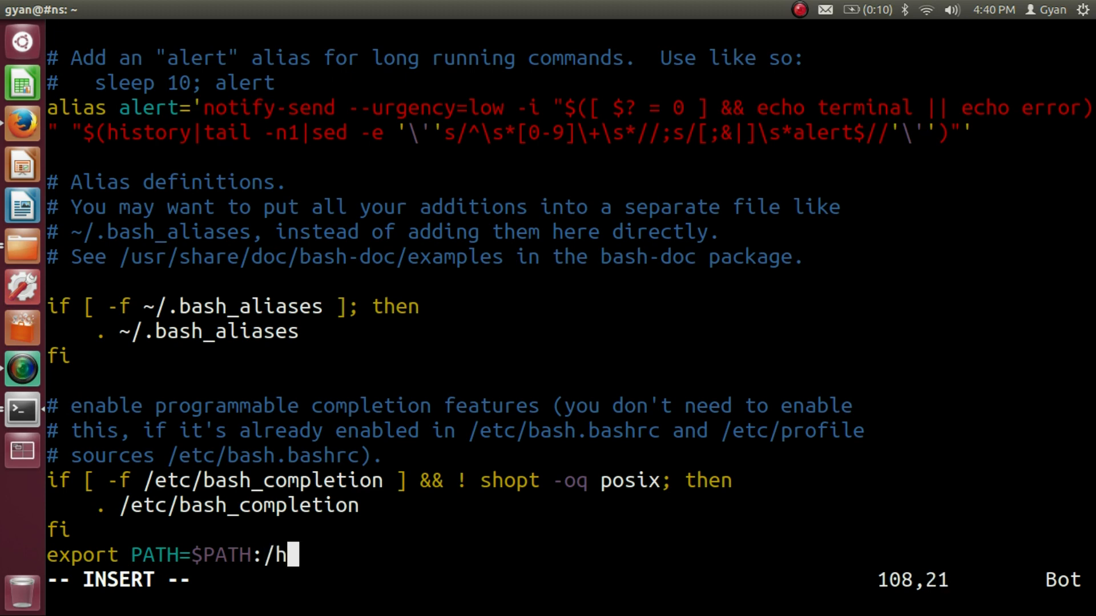
{"action": "type", "text": "ome/g"}
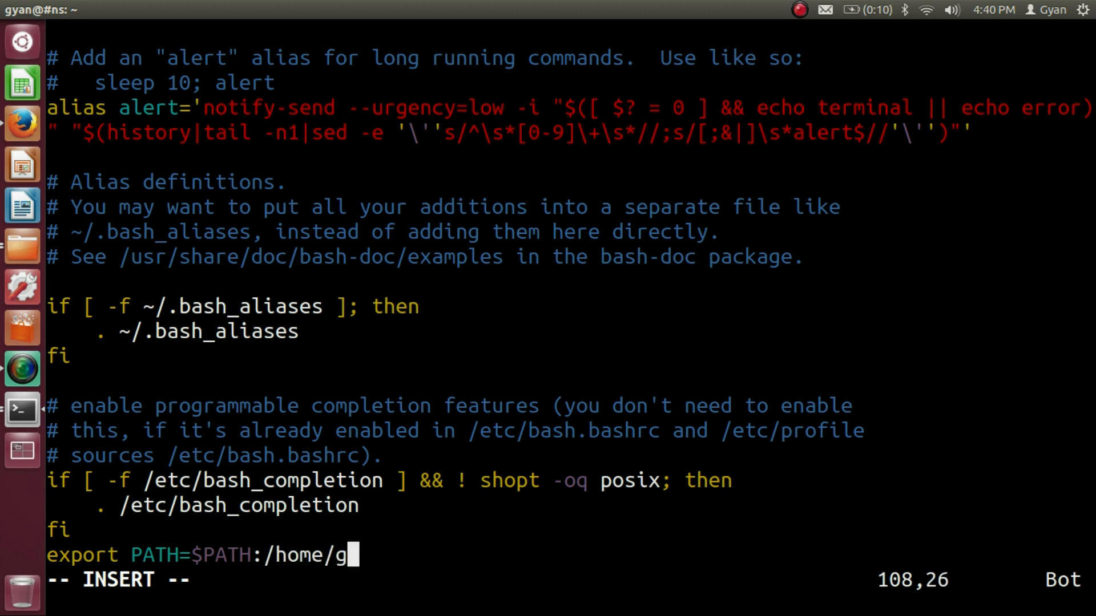
{"action": "type", "text": "yan/"}
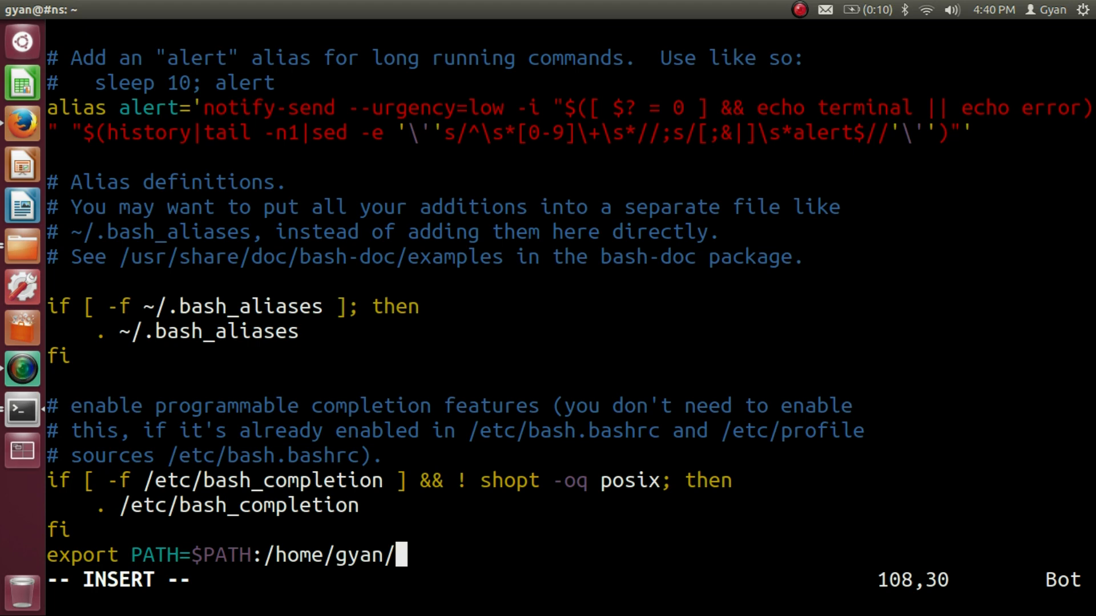
{"action": "type", "text": "Desk"}
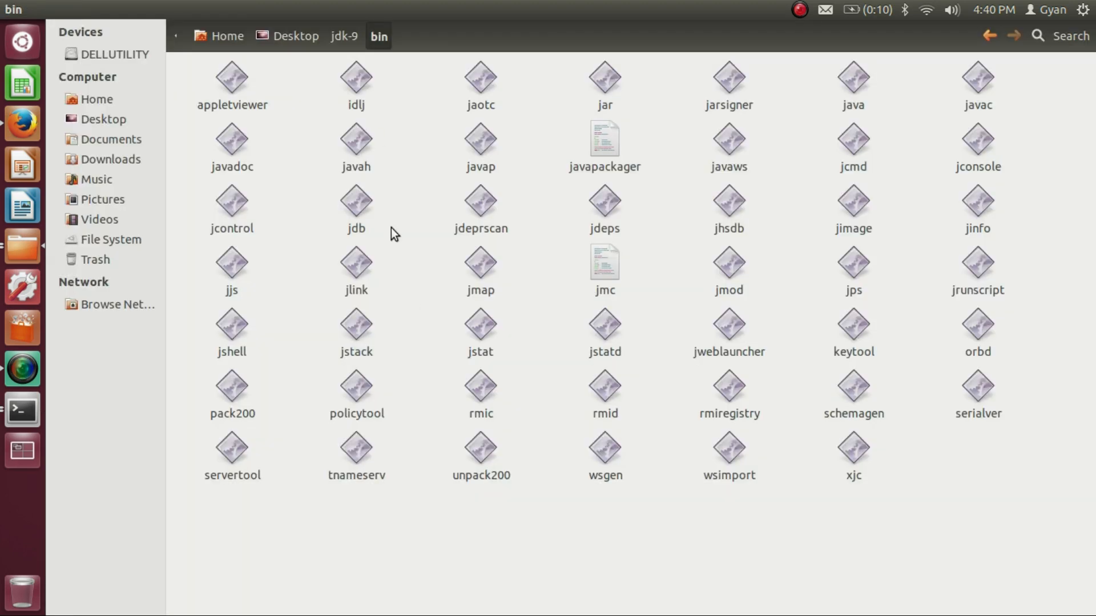
{"action": "mouse_move", "coordinate": [374, 56]}
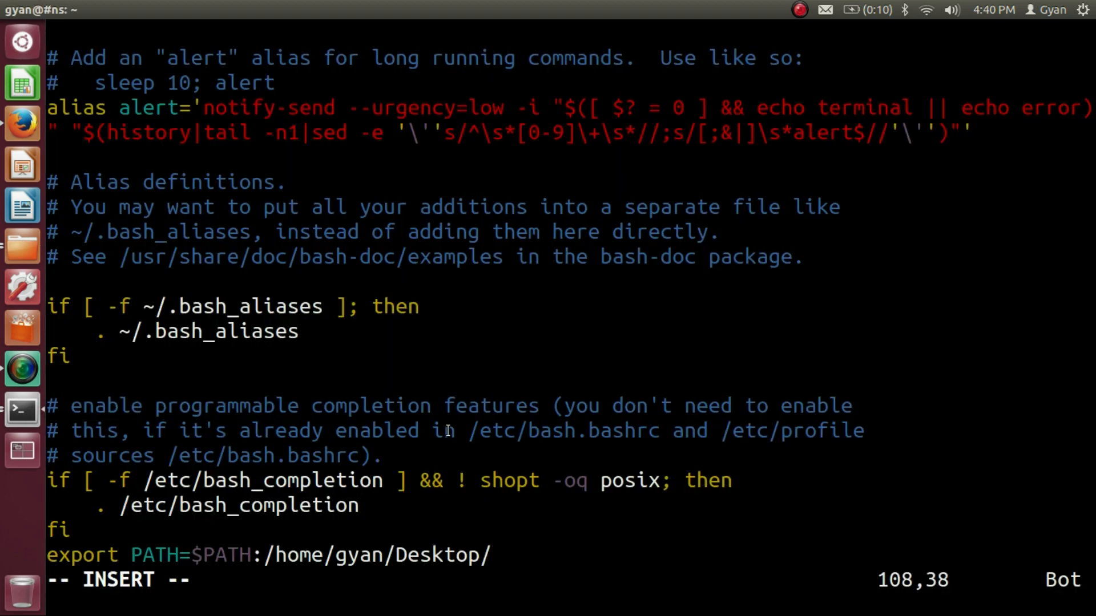
{"action": "type", "text": "jdk"}
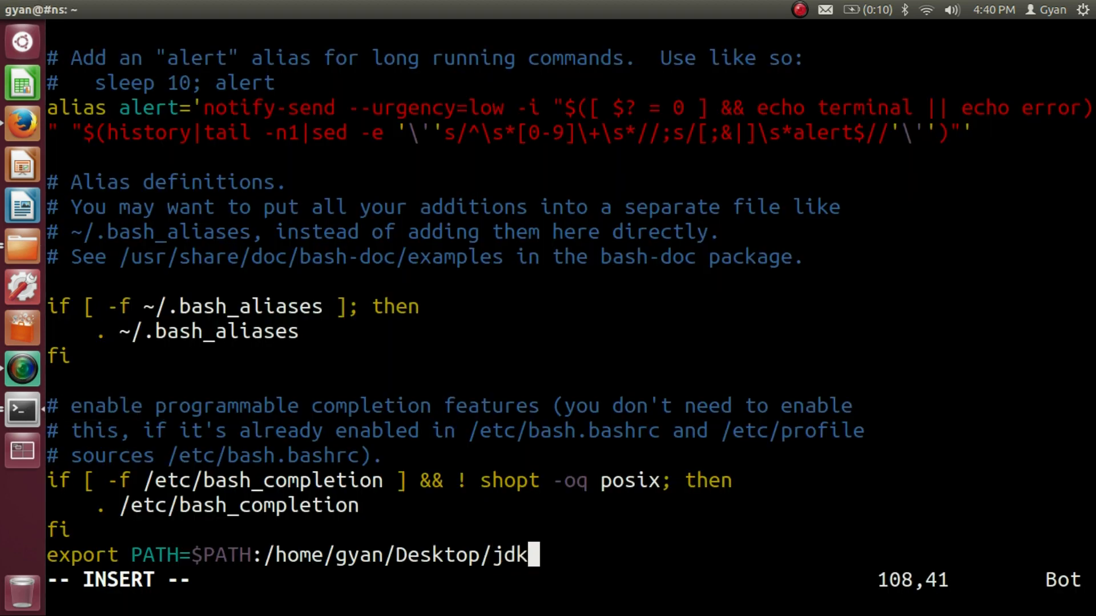
{"action": "type", "text": "-9/"}
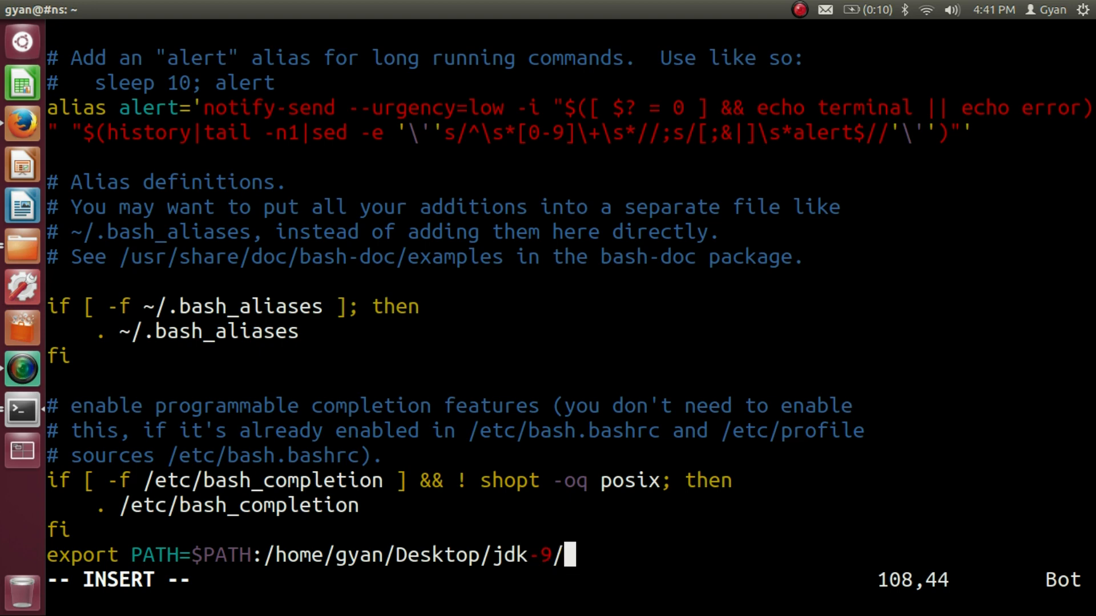
{"action": "type", "text": "bin"}
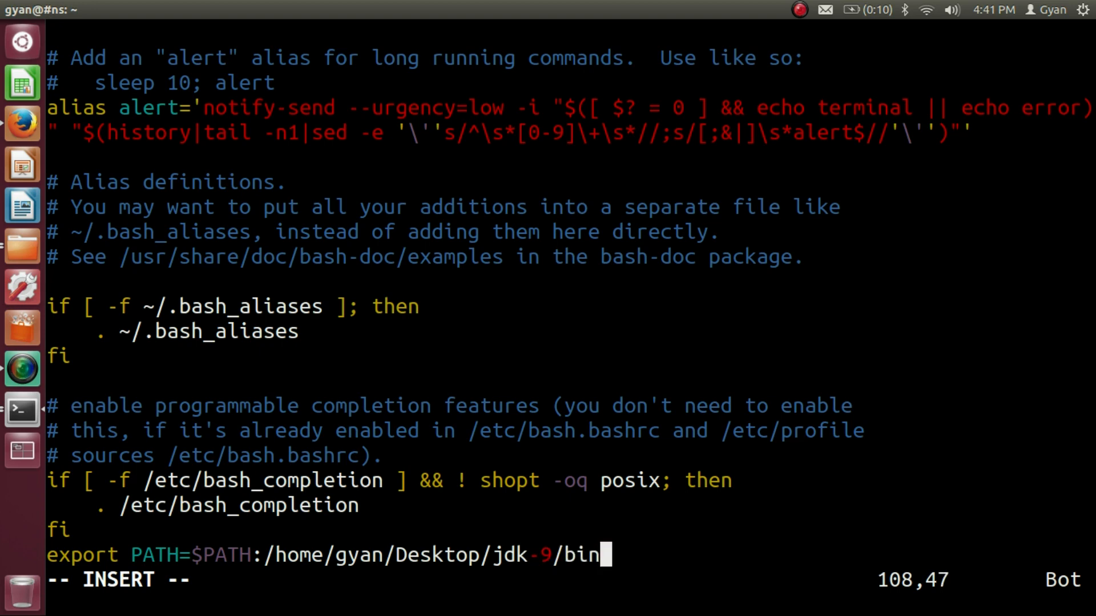
{"action": "key", "text": "Escape"}
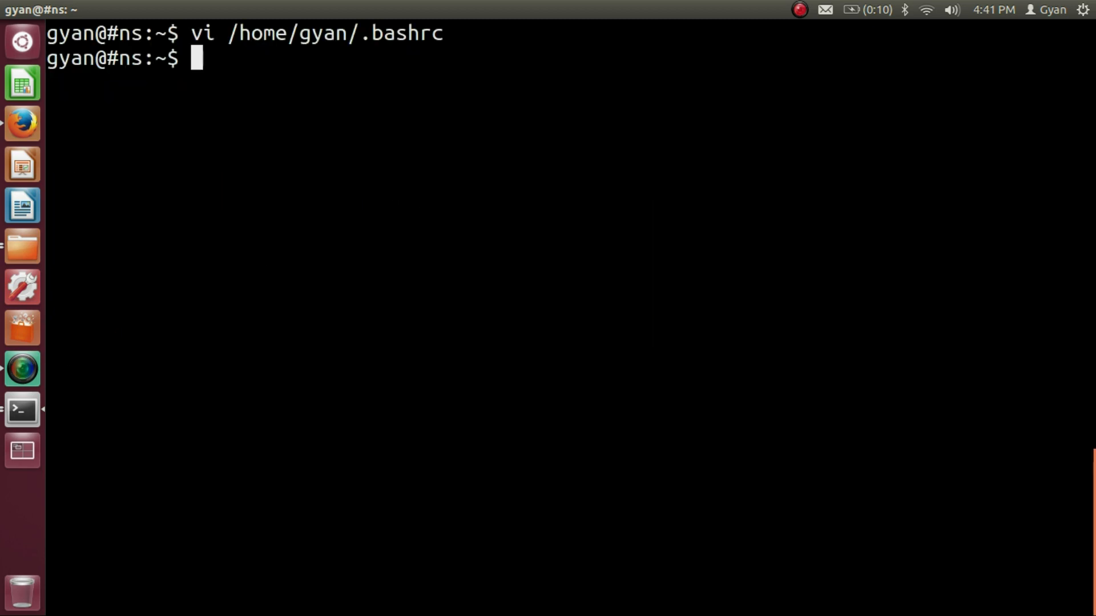
- Run javac -version, which reports javac not found and suggests JDK packages
{"action": "type", "text": "j"}
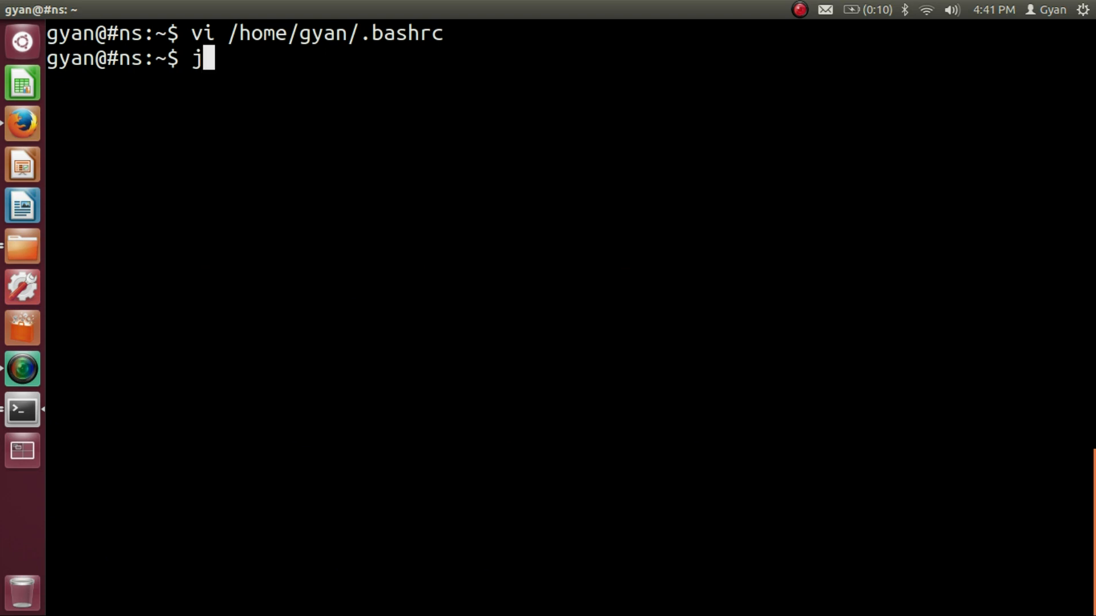
{"action": "type", "text": "avac -ve"}
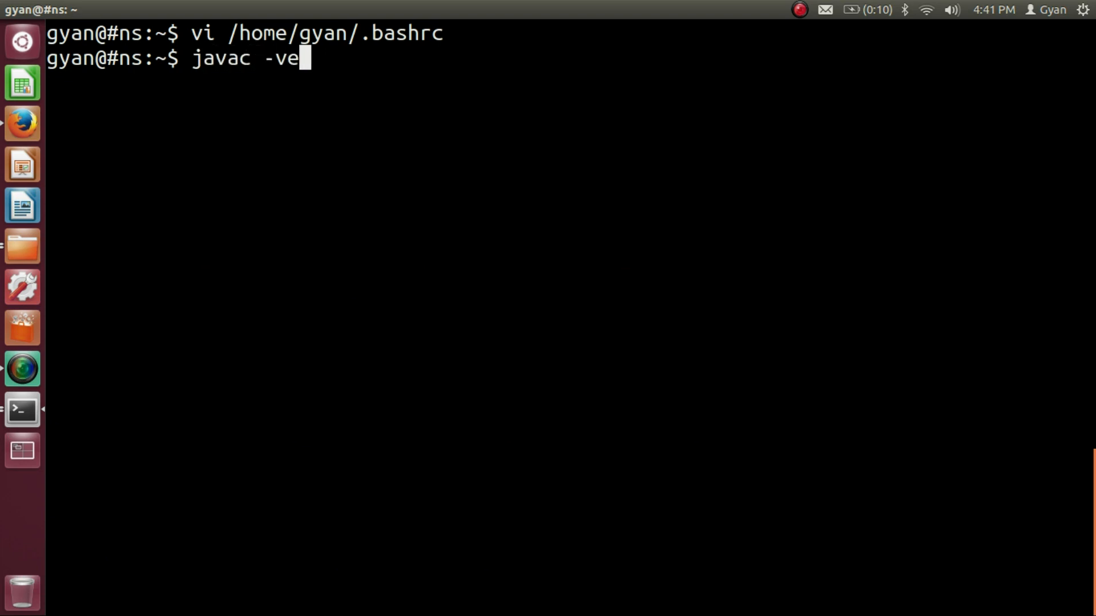
{"action": "type", "text": "rsion"}
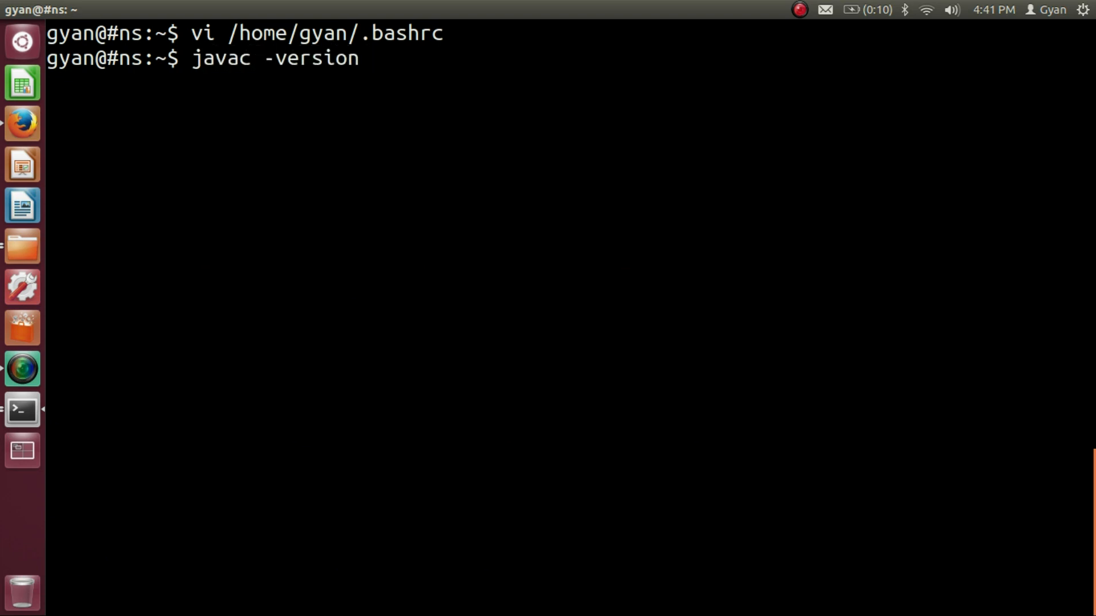
{"action": "key", "text": "Return"}
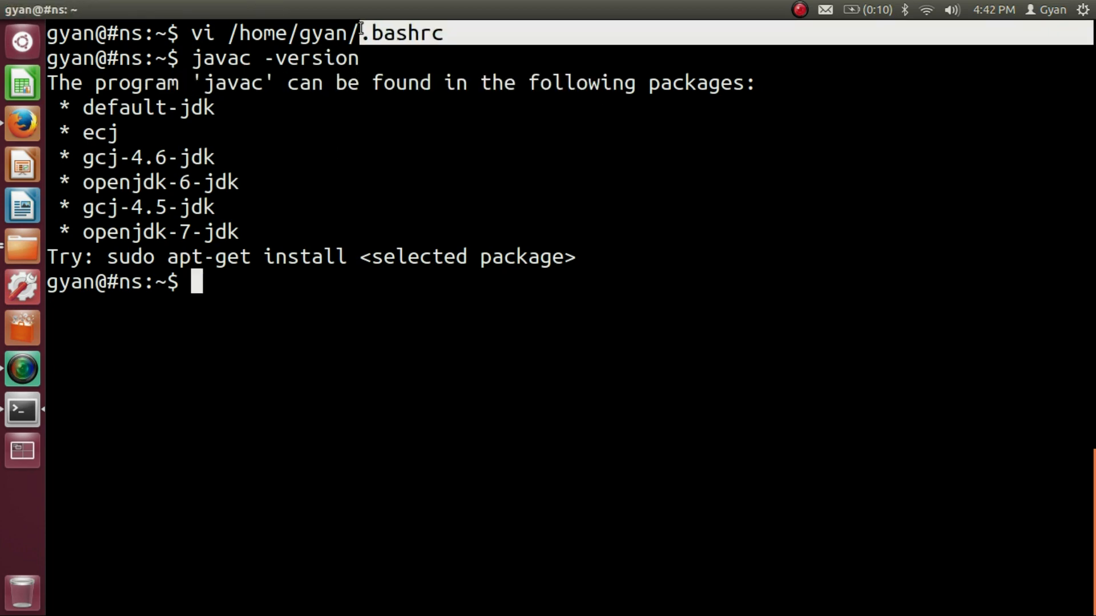
{"action": "mouse_move", "coordinate": [426, 184]}
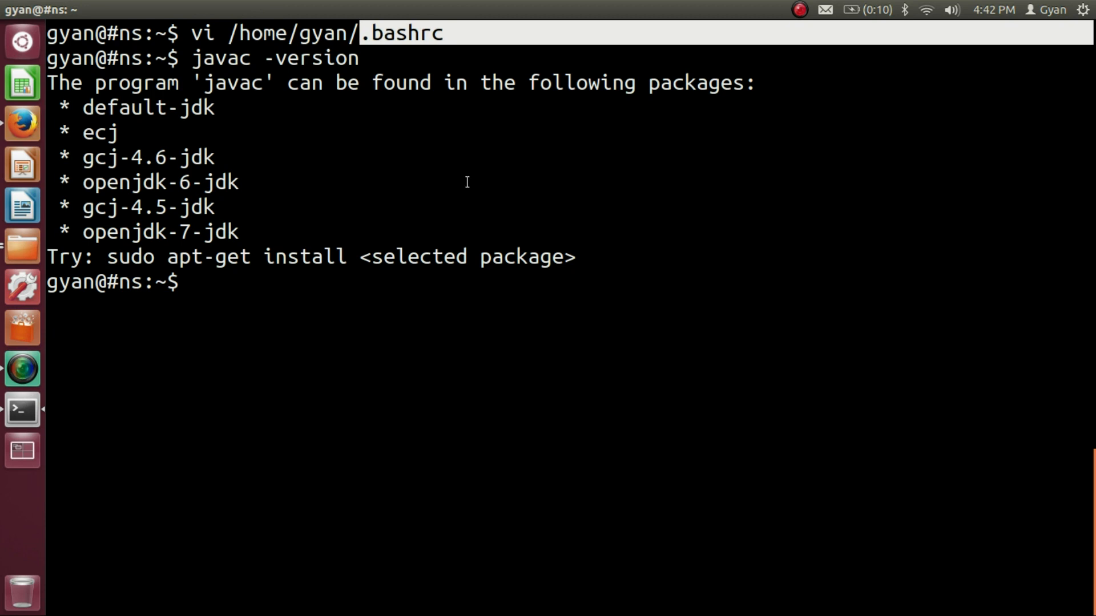
{"action": "left_click", "coordinate": [22, 410]}
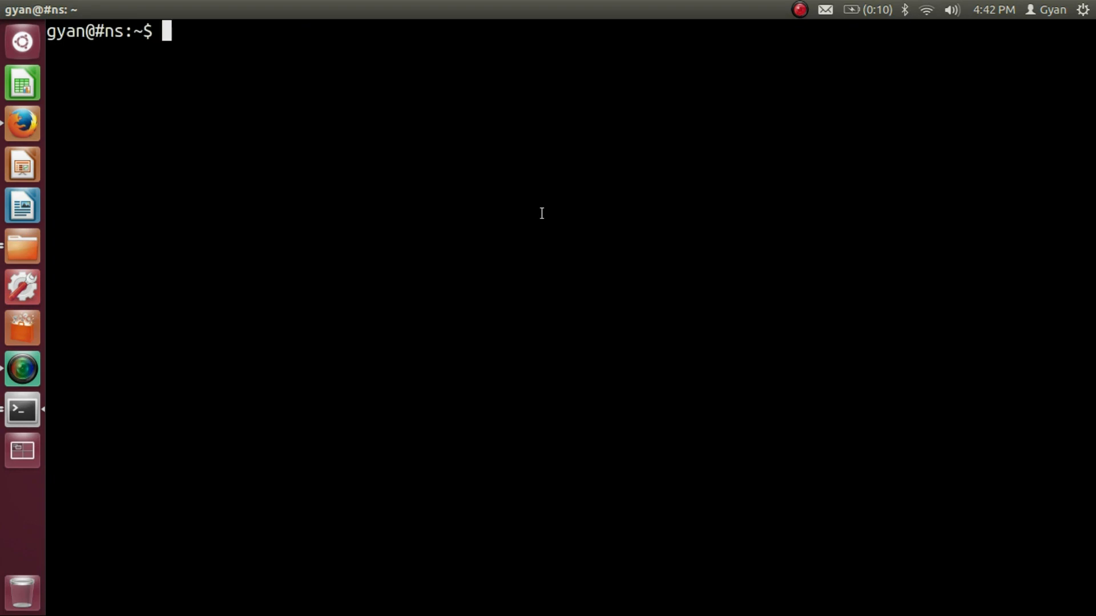
- Run javac -version and java -version, confirming both report Java 9
{"action": "type", "text": "javac"}
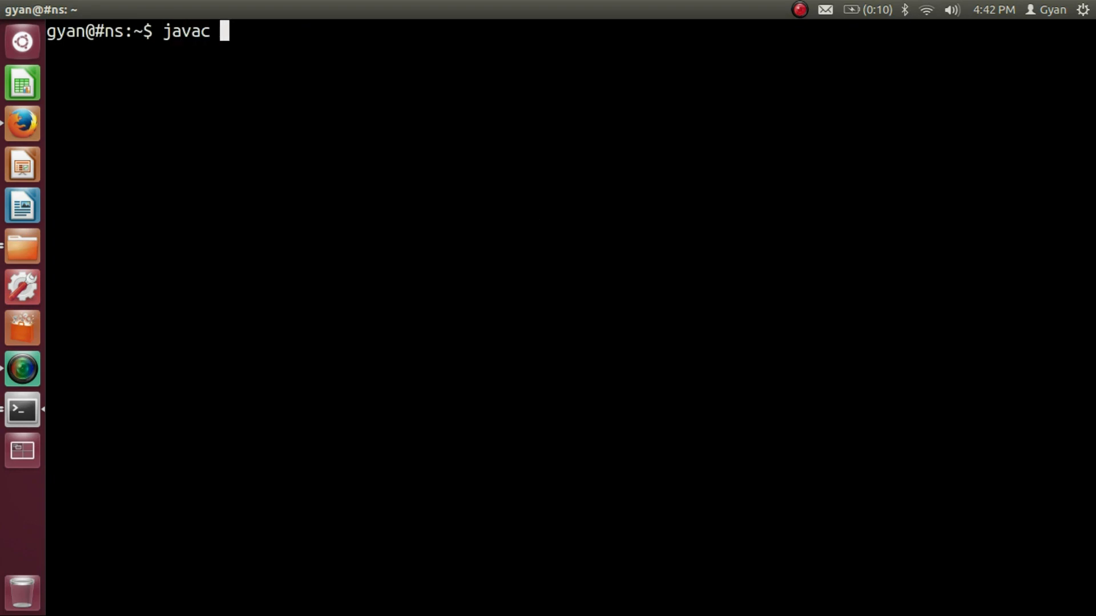
{"action": "type", "text": "-vers"}
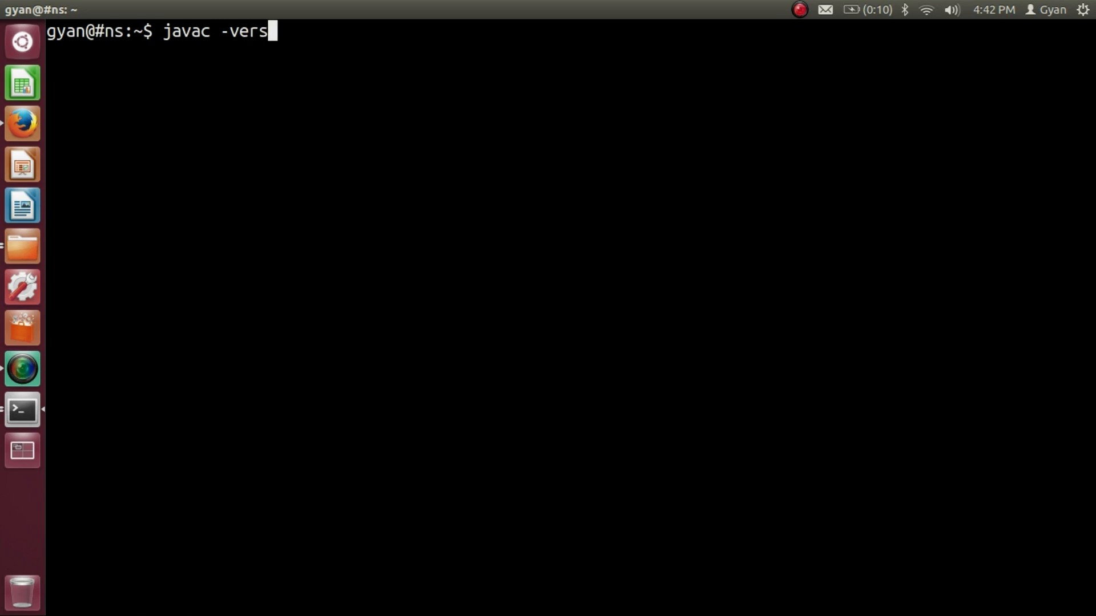
{"action": "type", "text": "ion"}
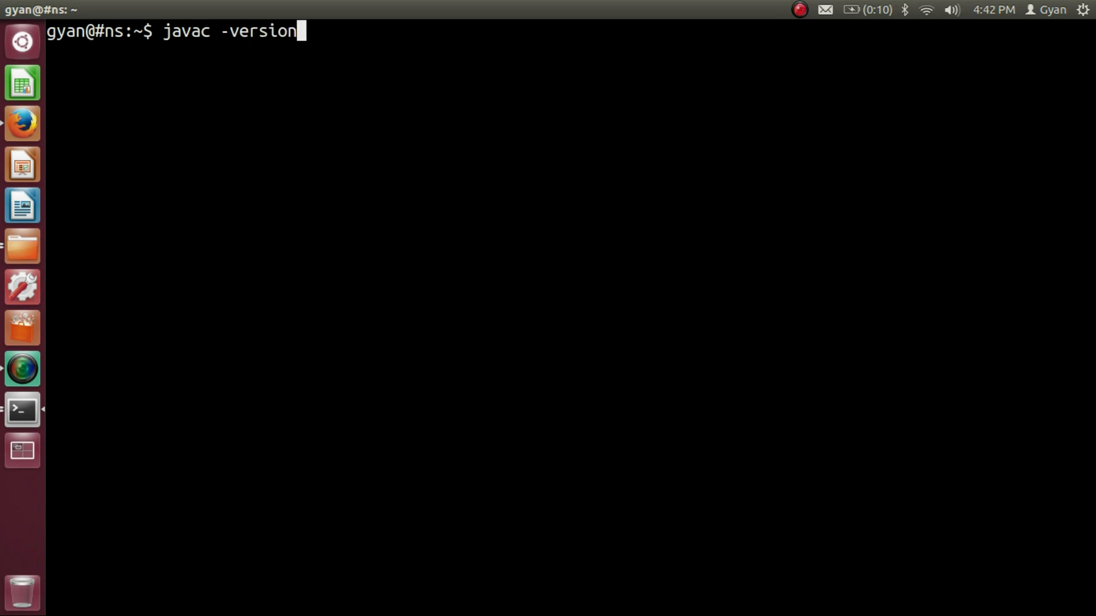
{"action": "key", "text": "Return"}
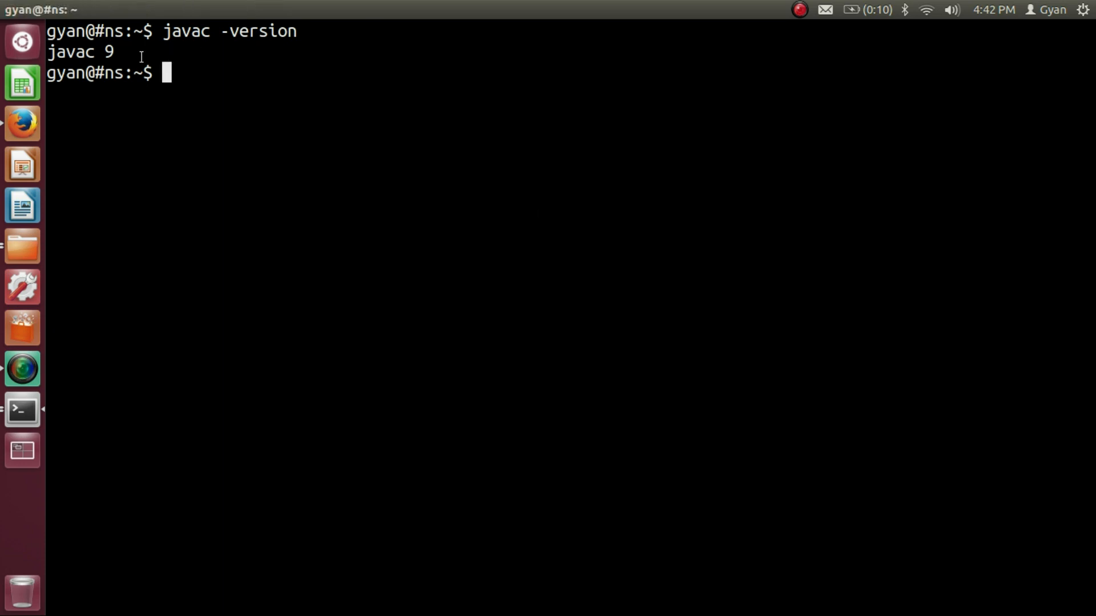
{"action": "mouse_move", "coordinate": [329, 66]}
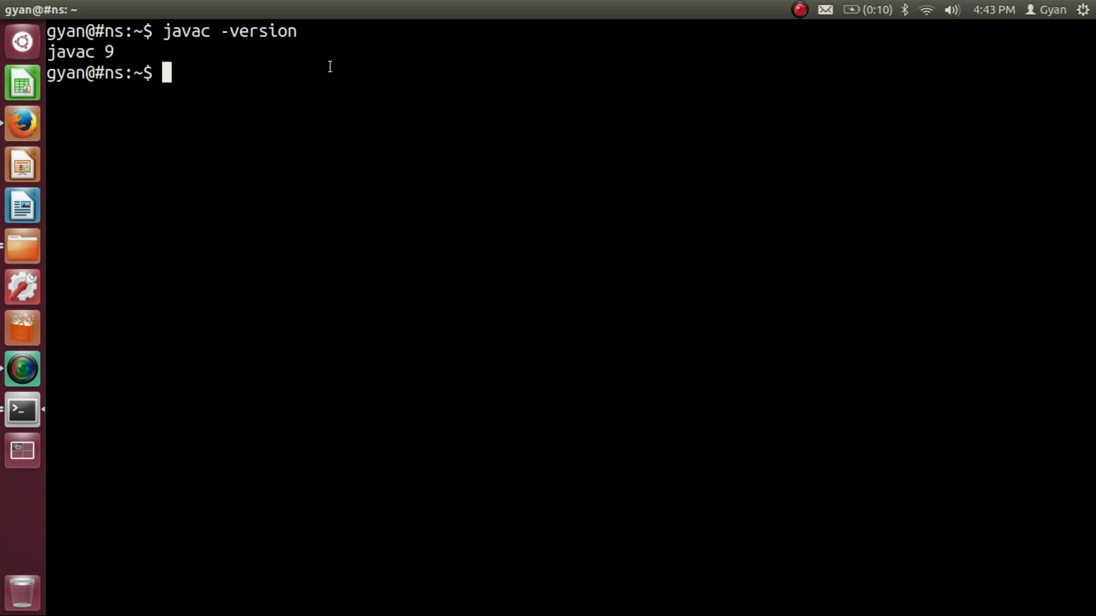
{"action": "type", "text": "java -v"}
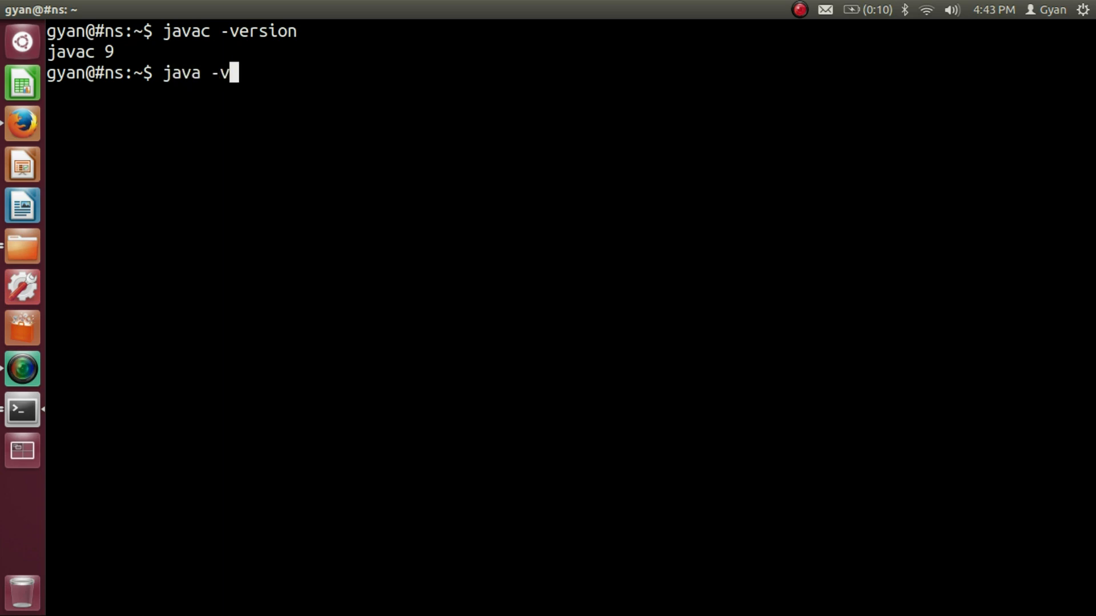
{"action": "type", "text": "ersion"}
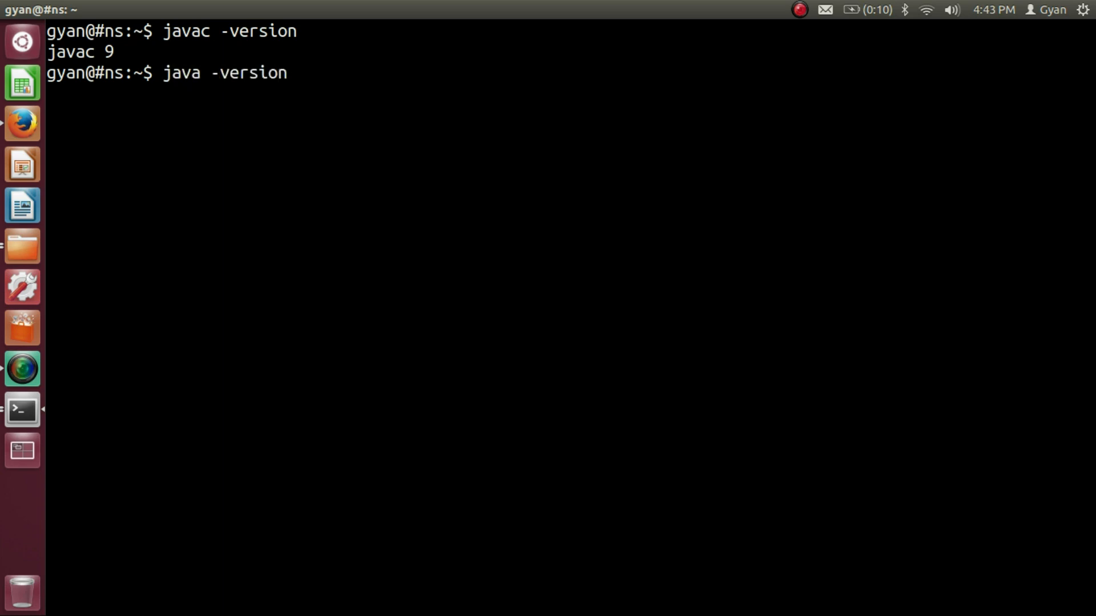
{"action": "key", "text": "Return"}
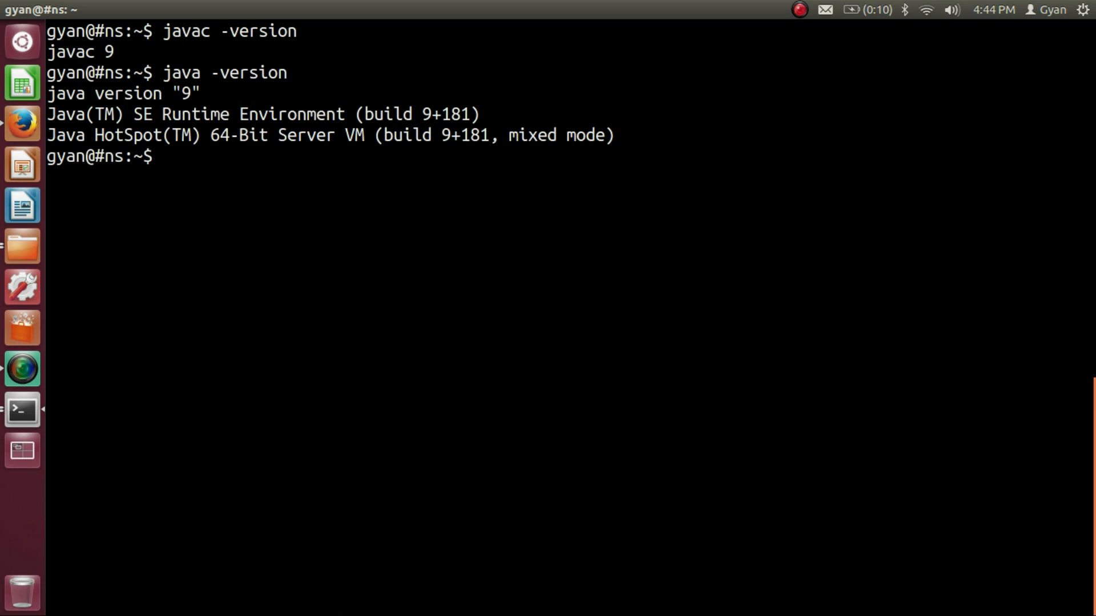
- Open First1.java in vi
{"action": "type", "text": "vi"}
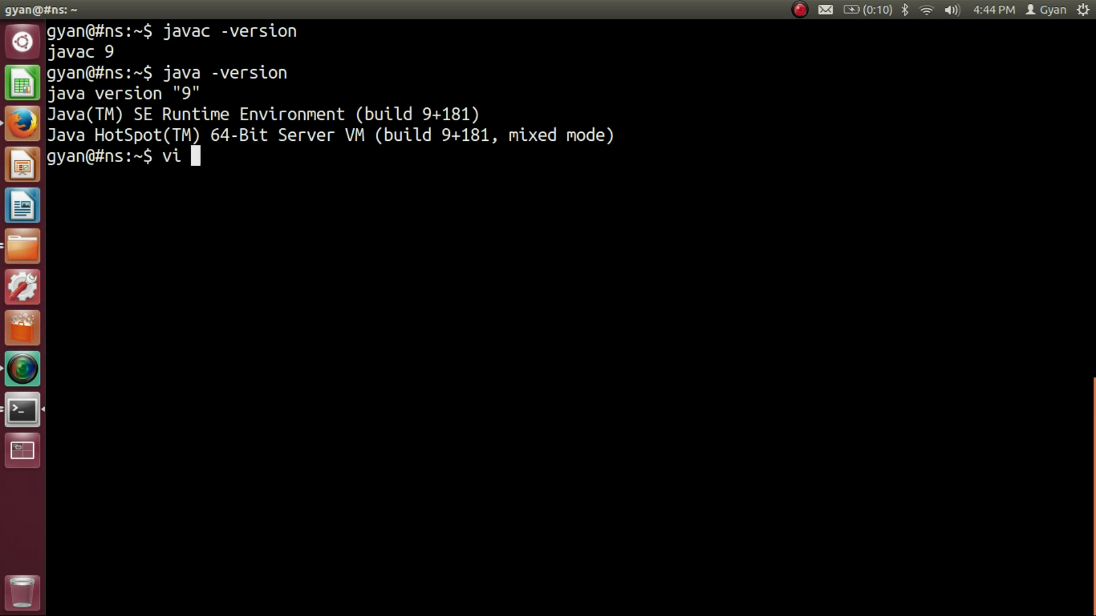
{"action": "type", "text": "Fir"}
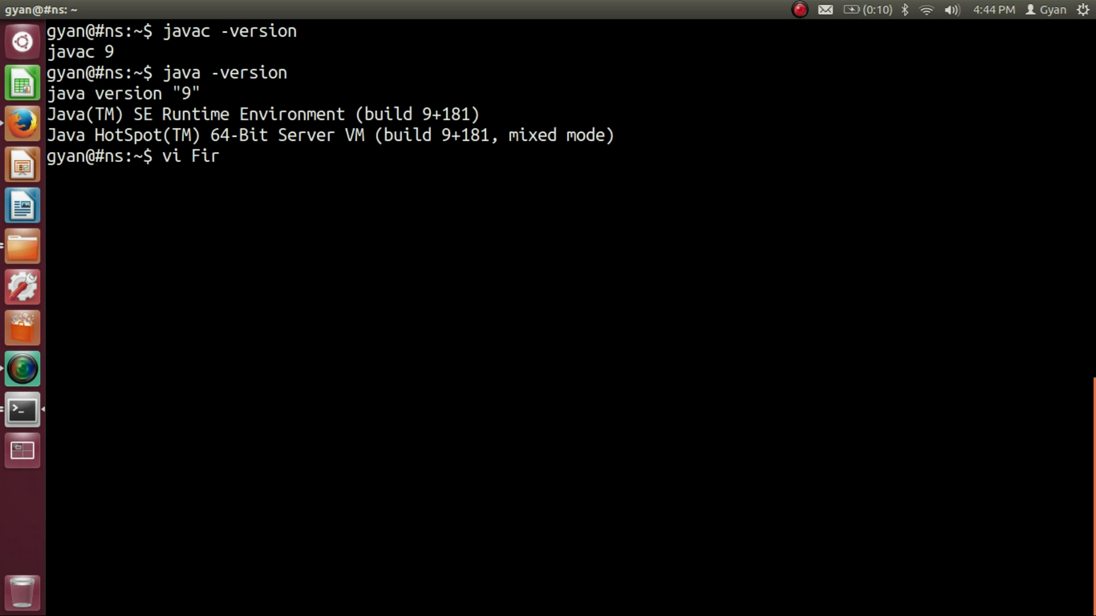
{"action": "type", "text": "st1.java"}
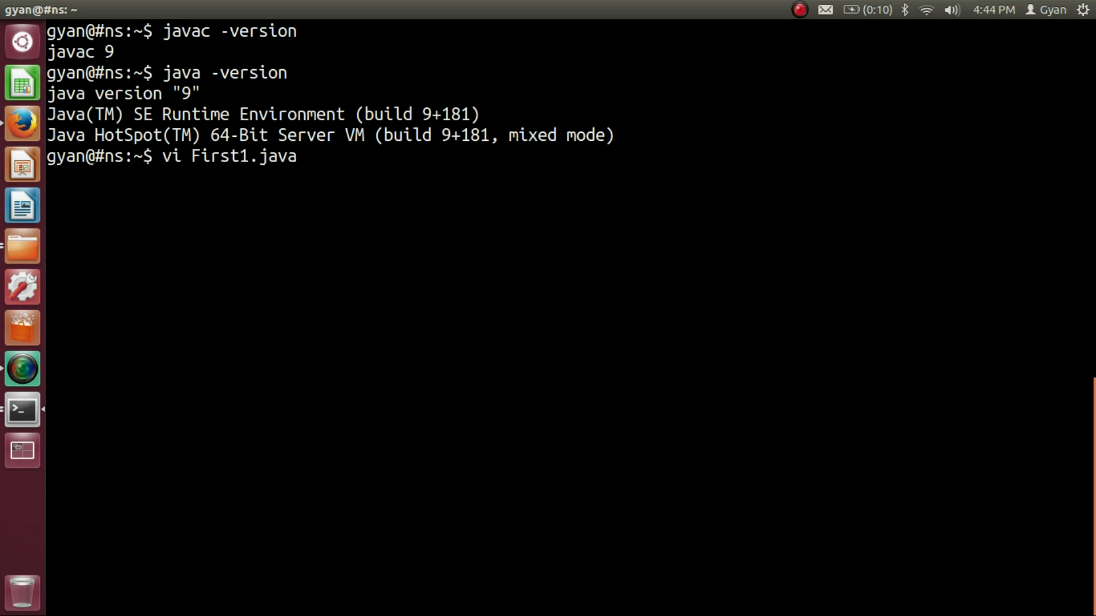
{"action": "key", "text": "Return"}
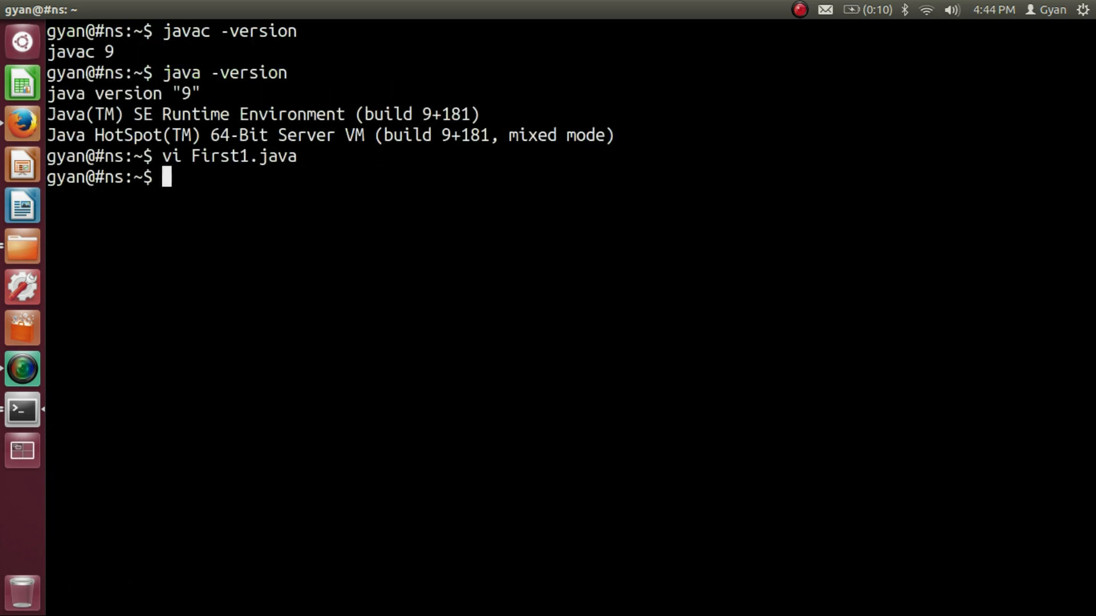
- Compile First1.java with javac
{"action": "type", "text": "javac"}
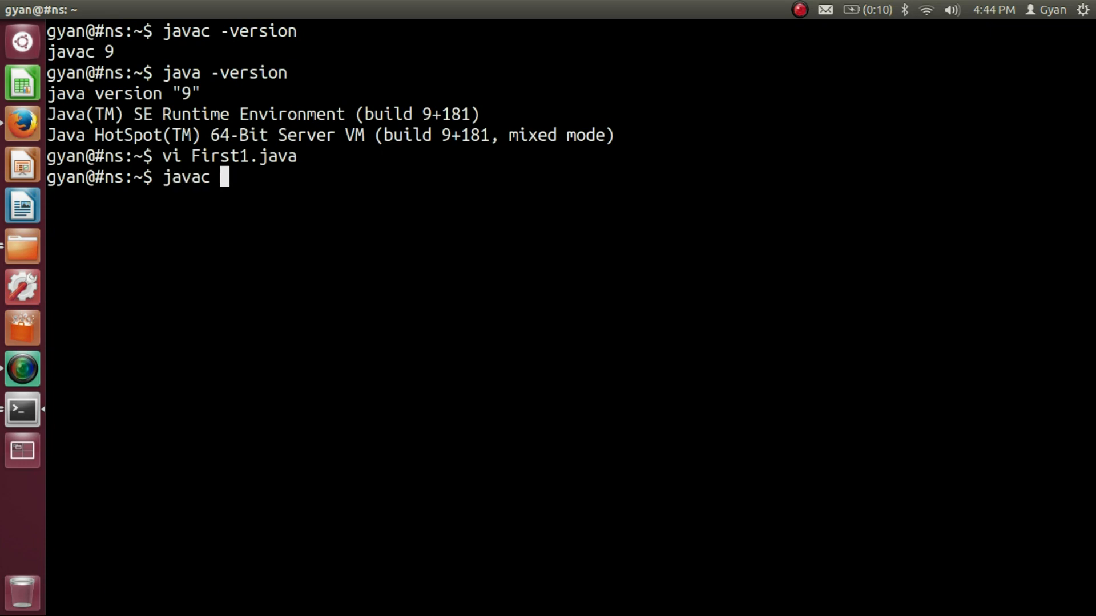
{"action": "type", "text": "Fir"}
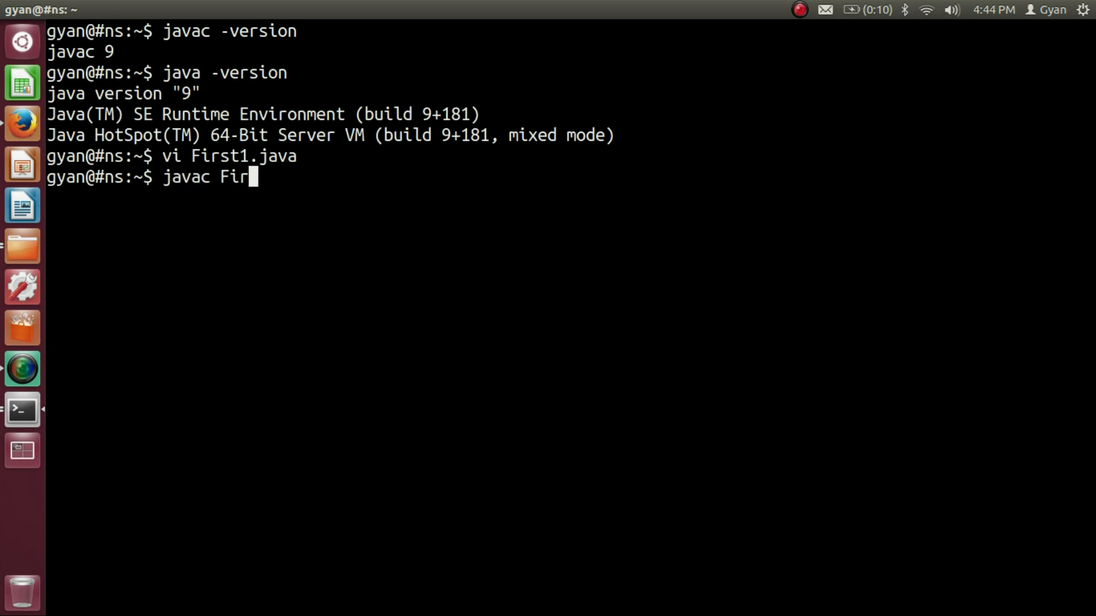
{"action": "type", "text": "st1.java"}
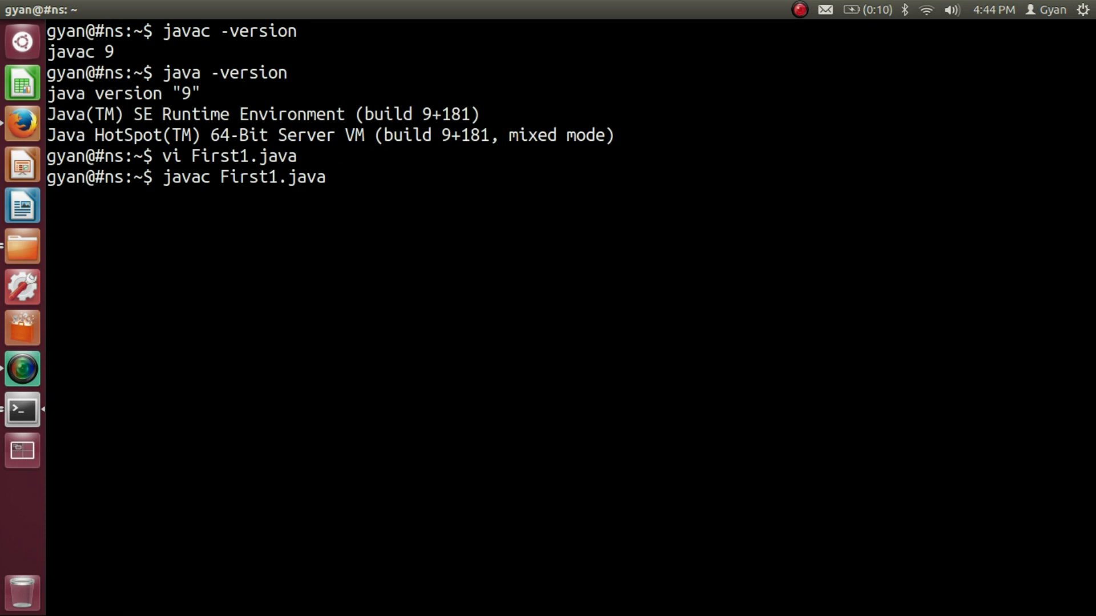
{"action": "key", "text": "Return"}
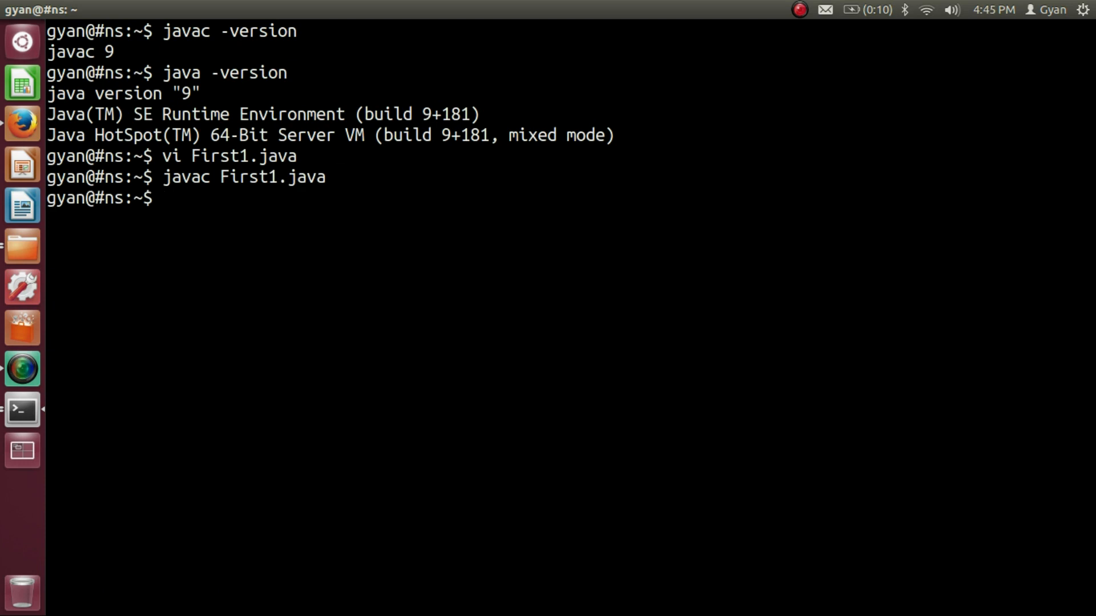
- Run java FirstClass, which prints 5.5
{"action": "type", "text": "java F"}
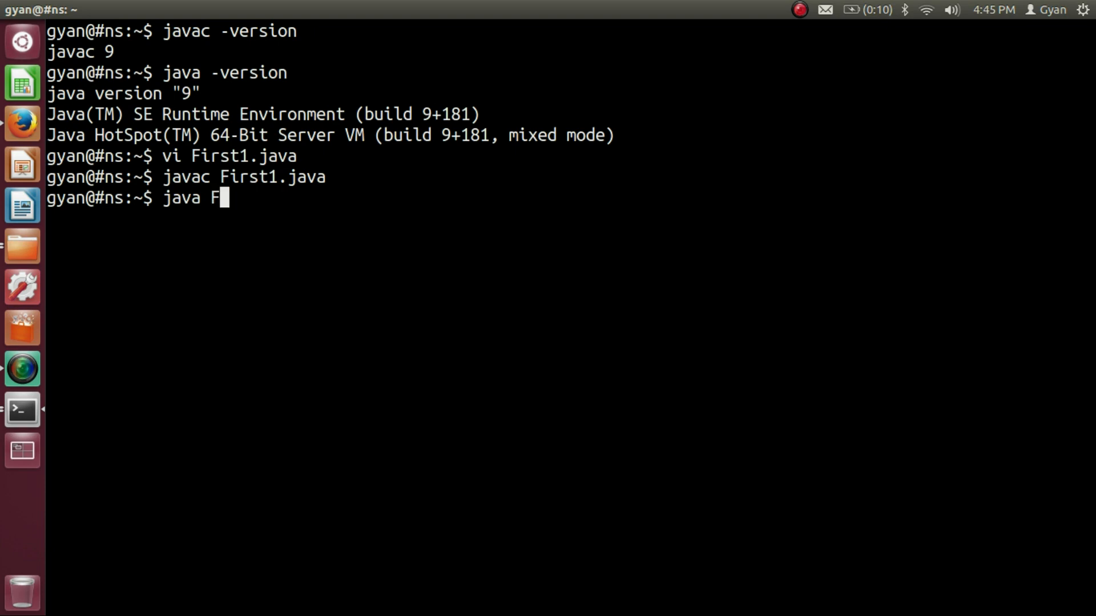
{"action": "type", "text": "irstC"}
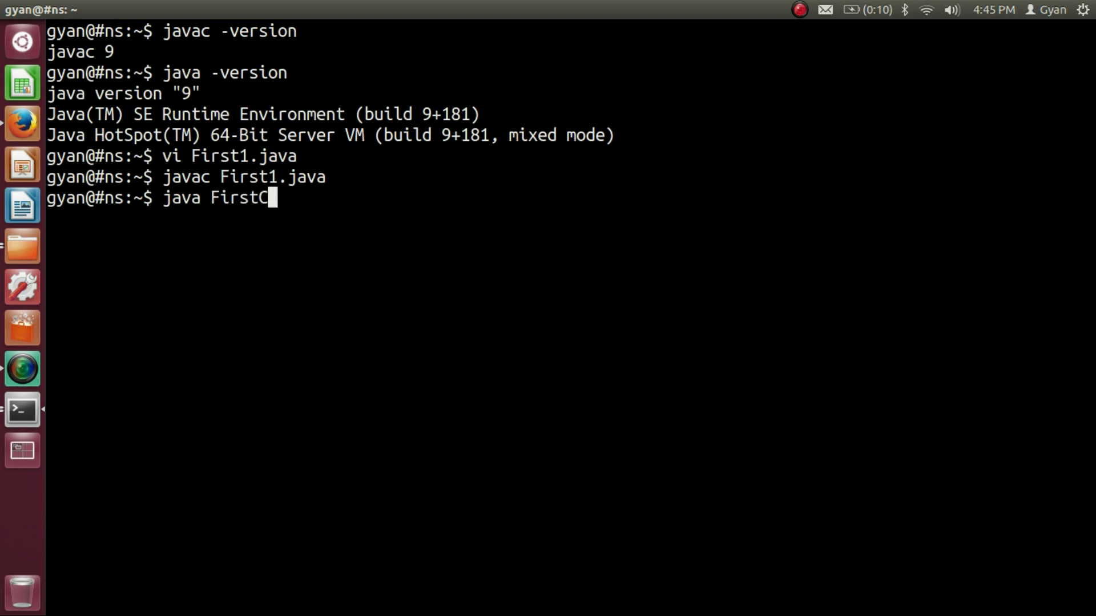
{"action": "type", "text": "lass.c"}
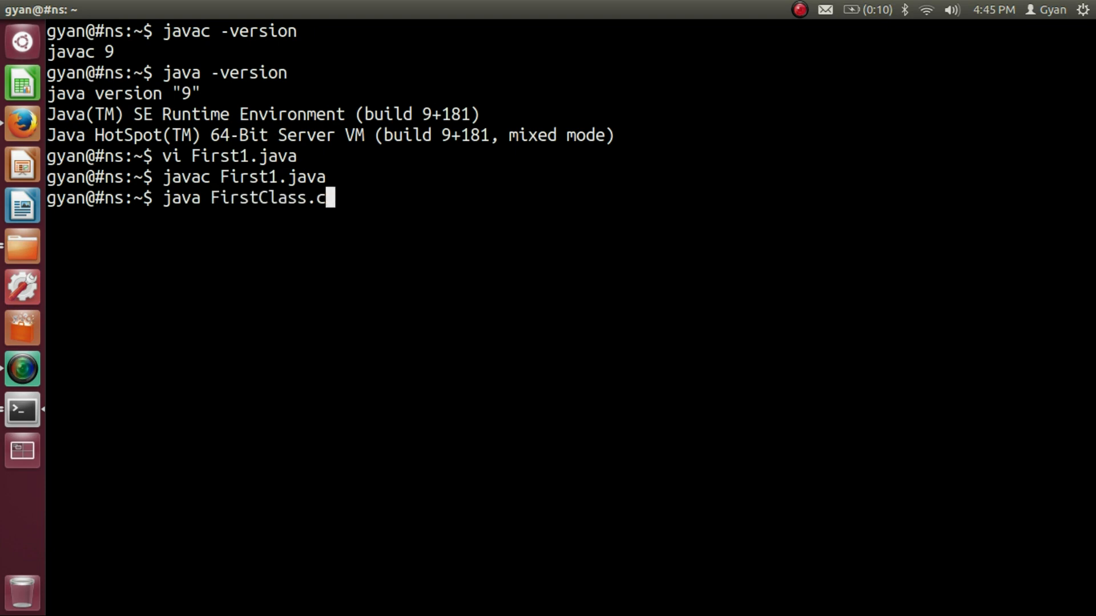
{"action": "key", "text": "BackSpace"}
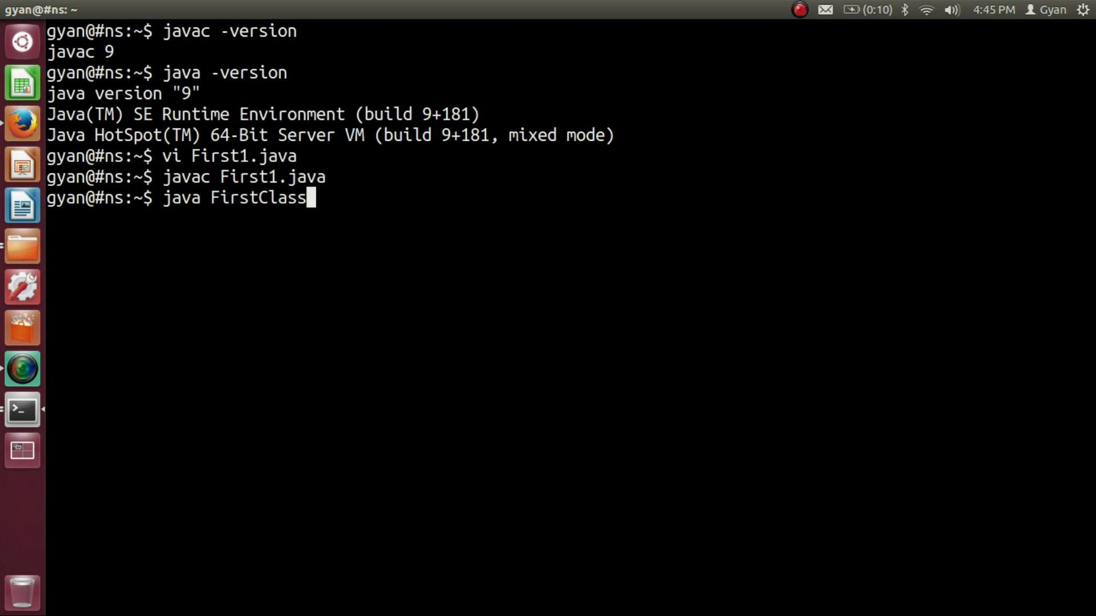
{"action": "key", "text": "Return"}
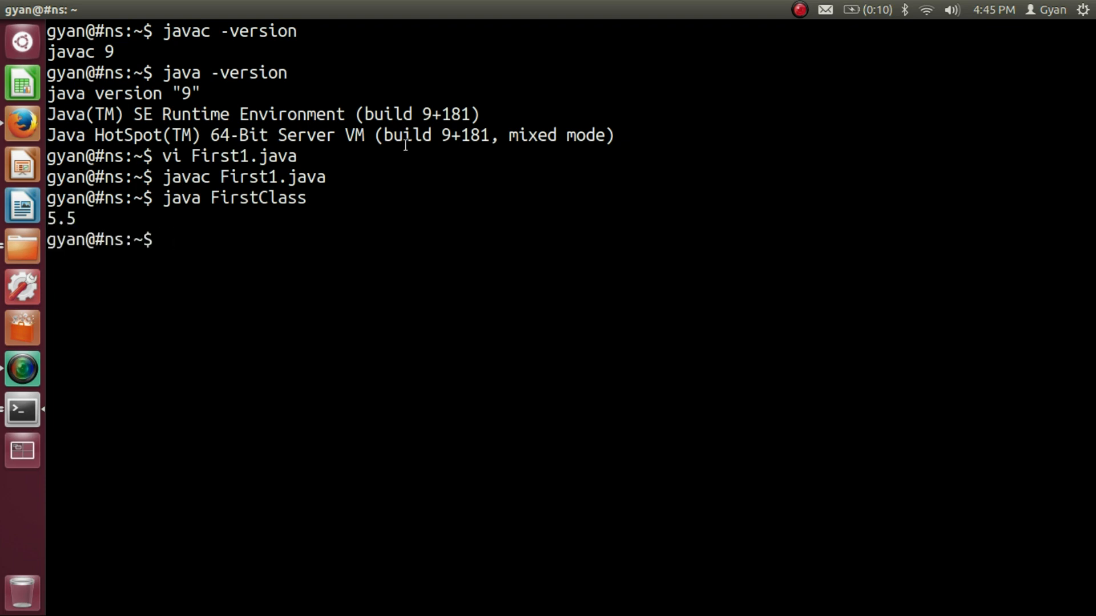